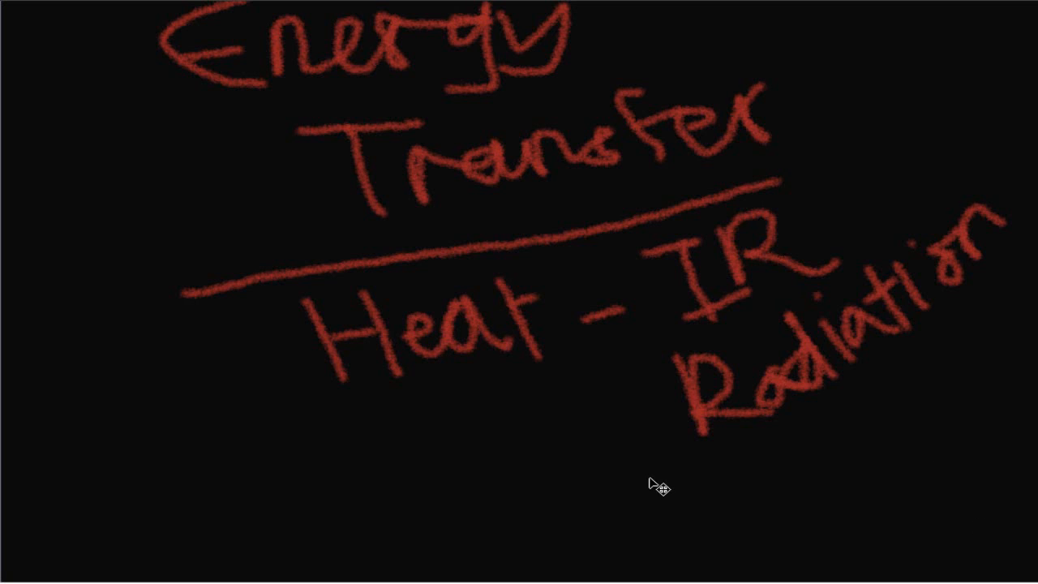
pyautogui.moveTo(282, 211)
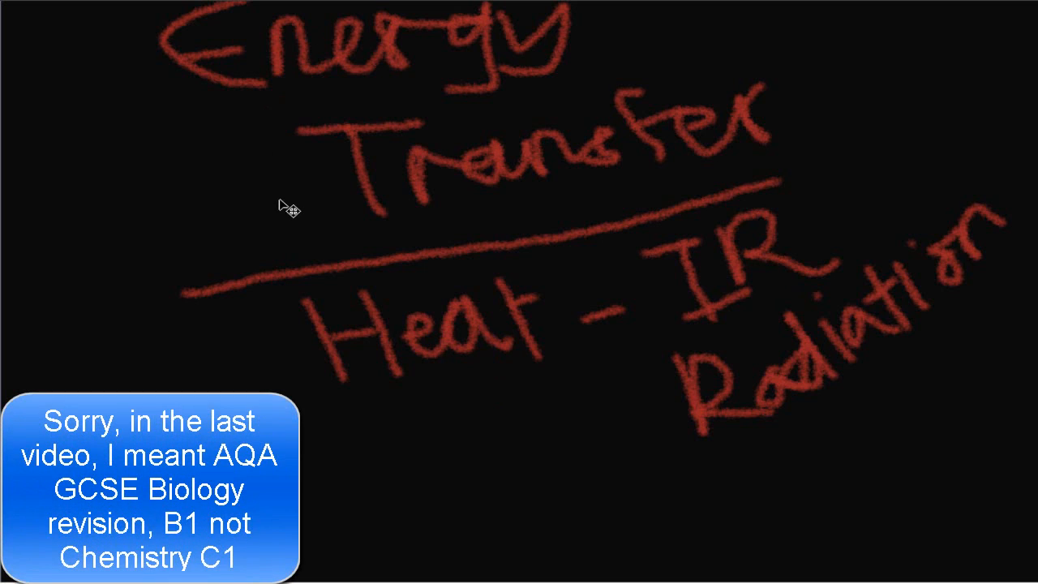
pyautogui.moveTo(403, 243)
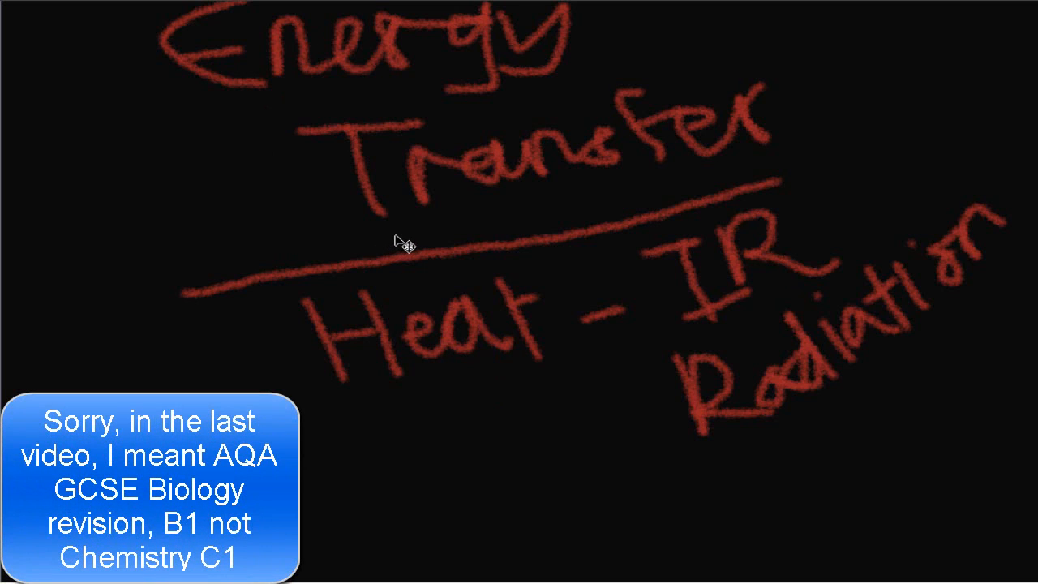
pyautogui.moveTo(413, 234)
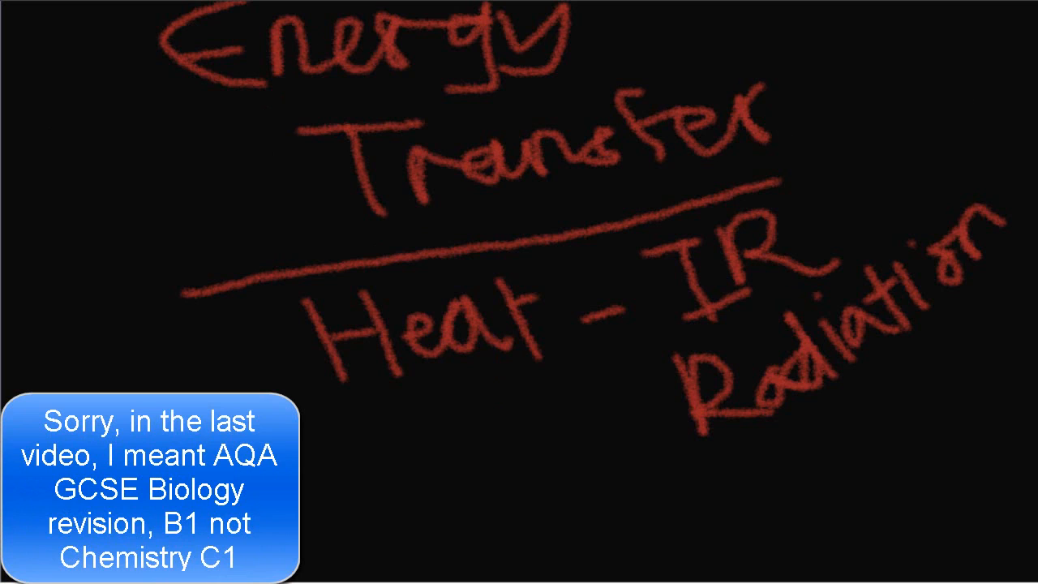
pyautogui.moveTo(781, 237)
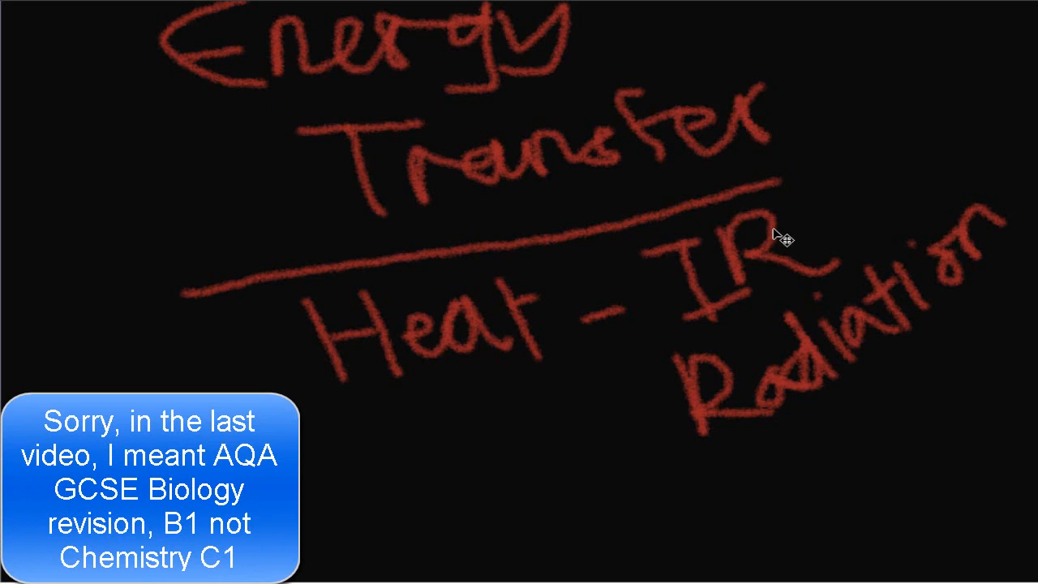
pyautogui.moveTo(863, 273)
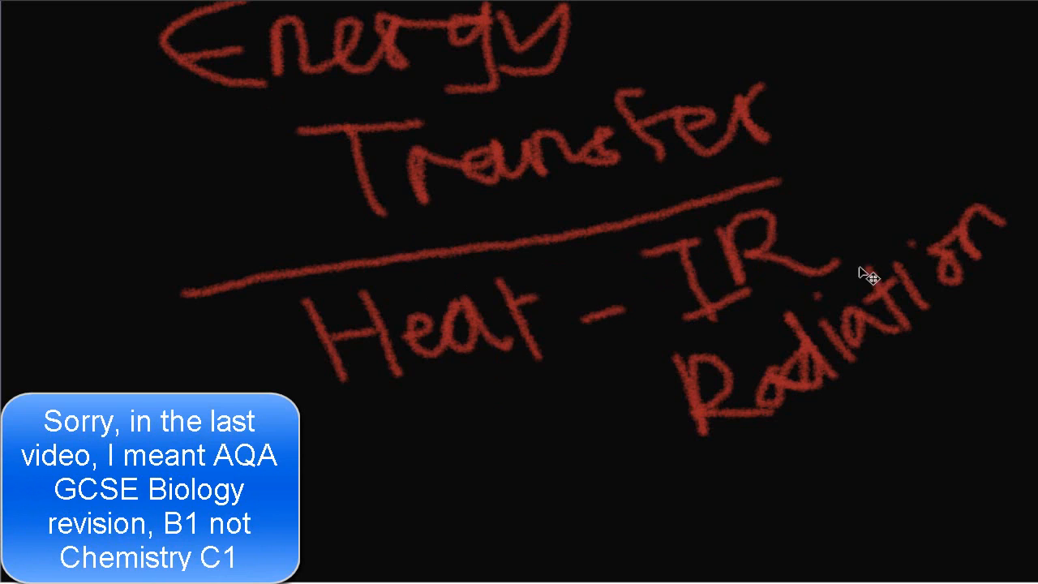
pyautogui.moveTo(20, 237)
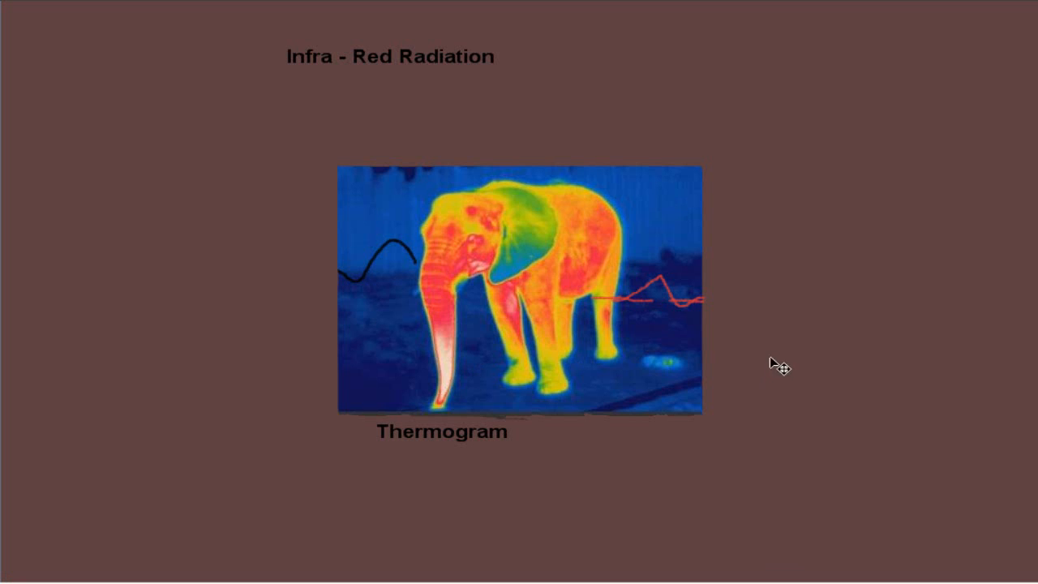
pyautogui.moveTo(668, 298)
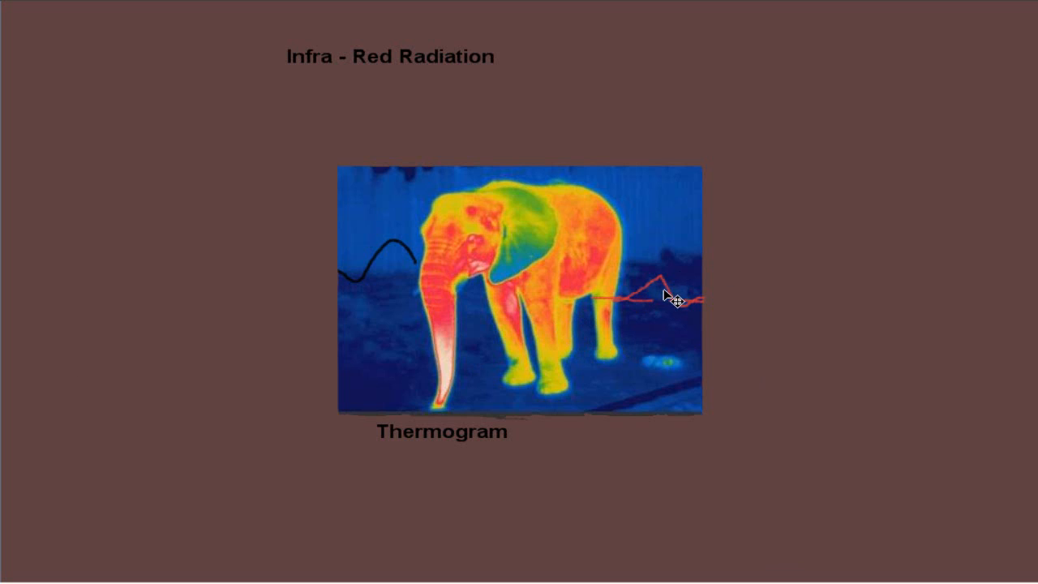
pyautogui.moveTo(742, 273)
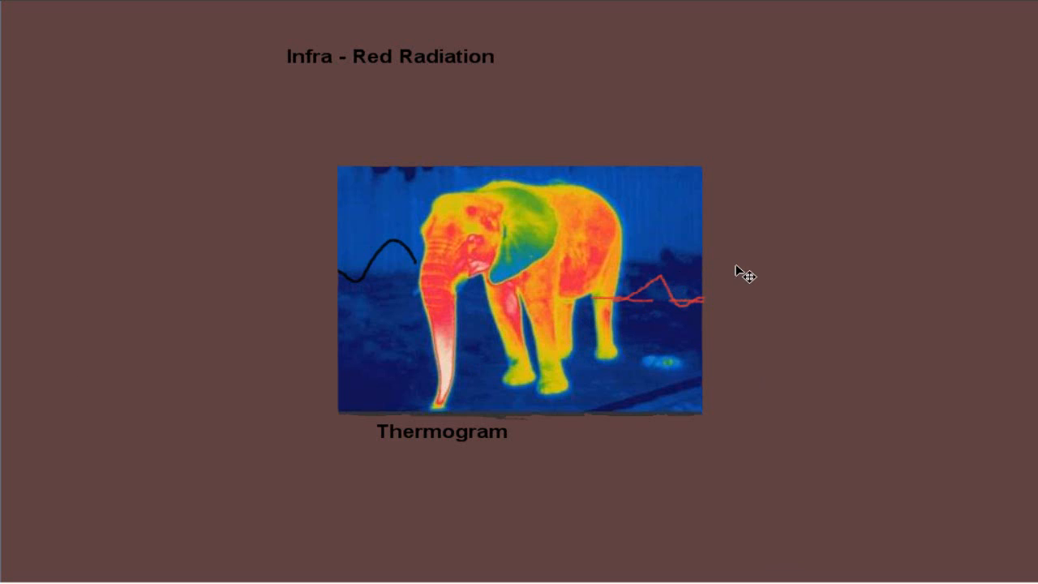
pyautogui.moveTo(603, 315)
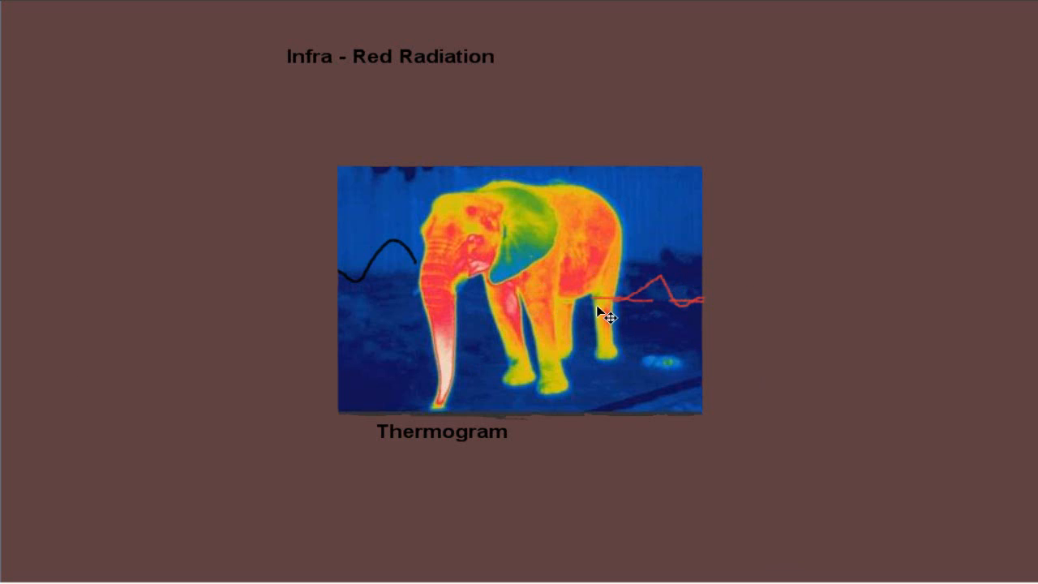
pyautogui.moveTo(622, 341)
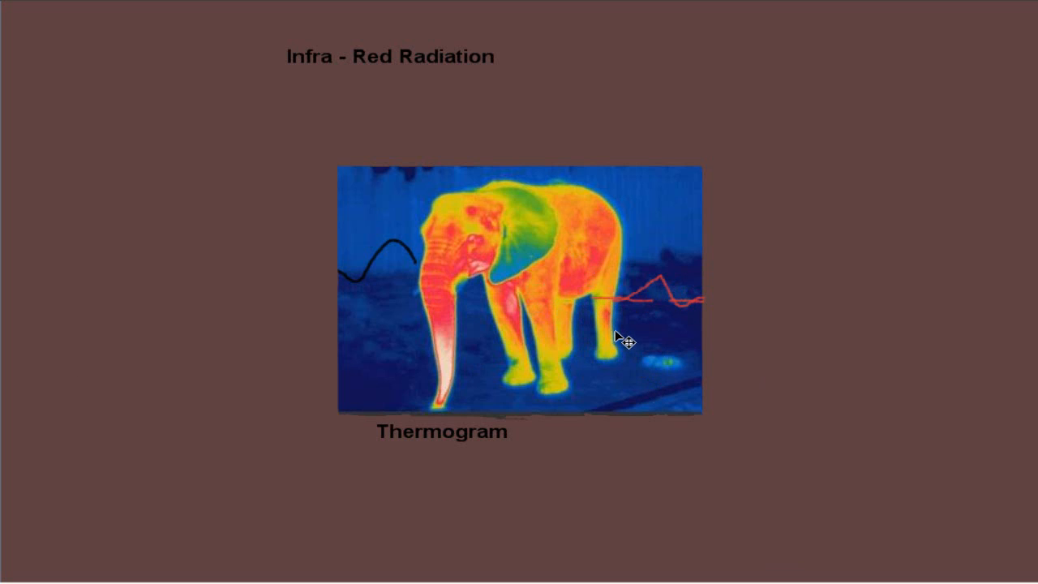
pyautogui.moveTo(622, 336)
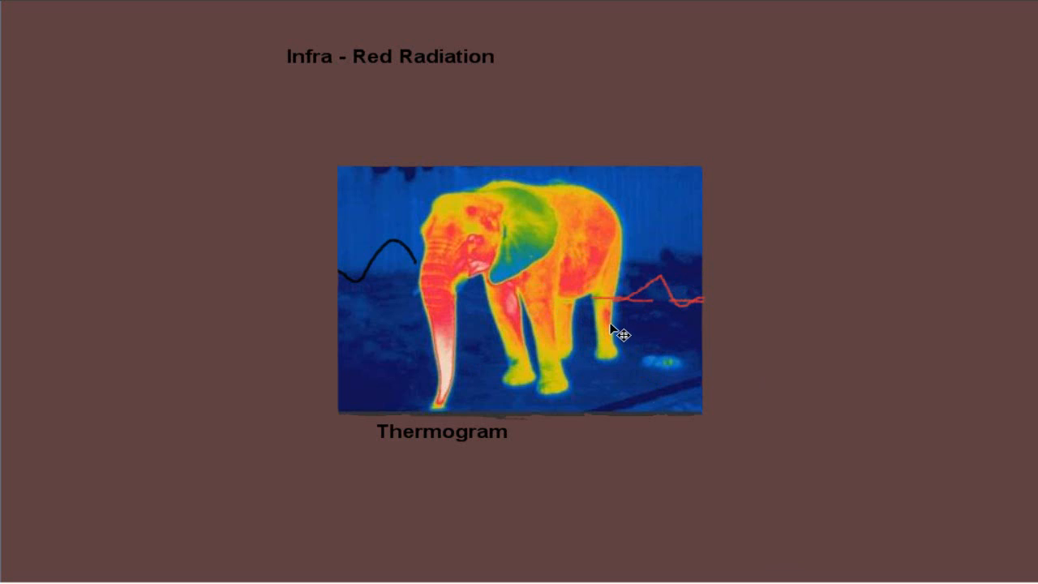
pyautogui.moveTo(624, 333)
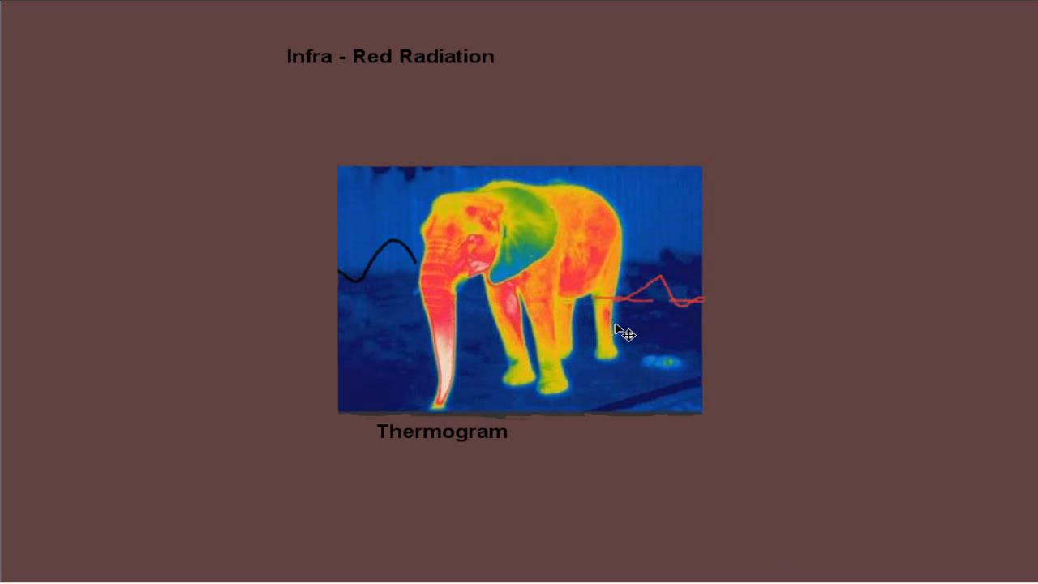
pyautogui.moveTo(639, 317)
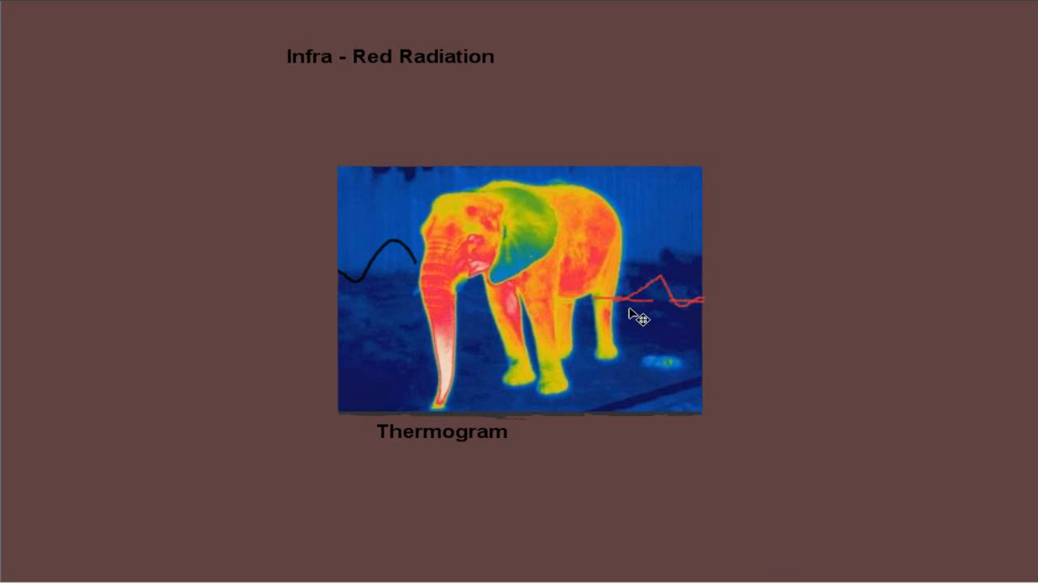
pyautogui.moveTo(645, 318)
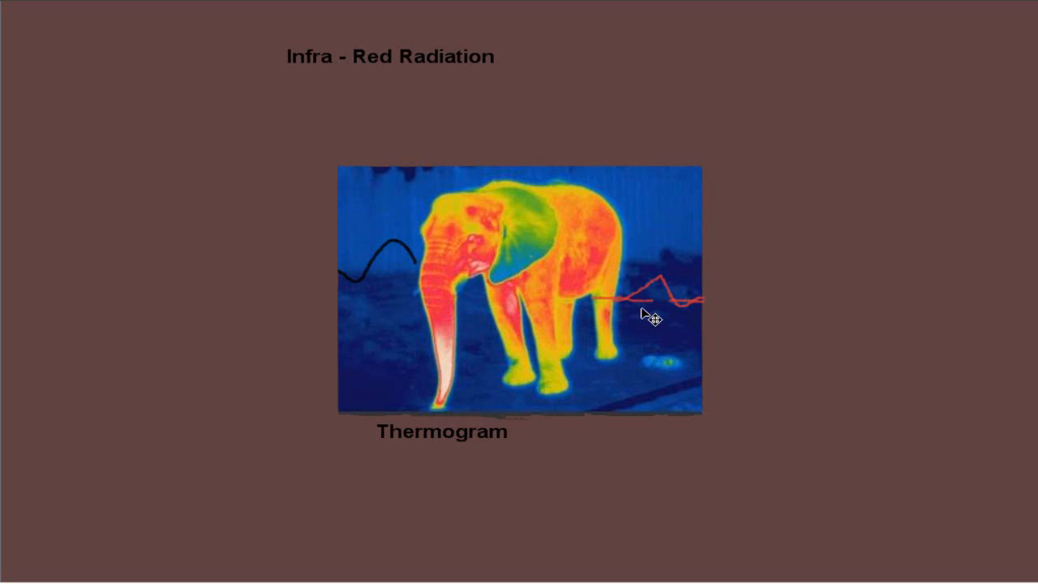
pyautogui.moveTo(674, 315)
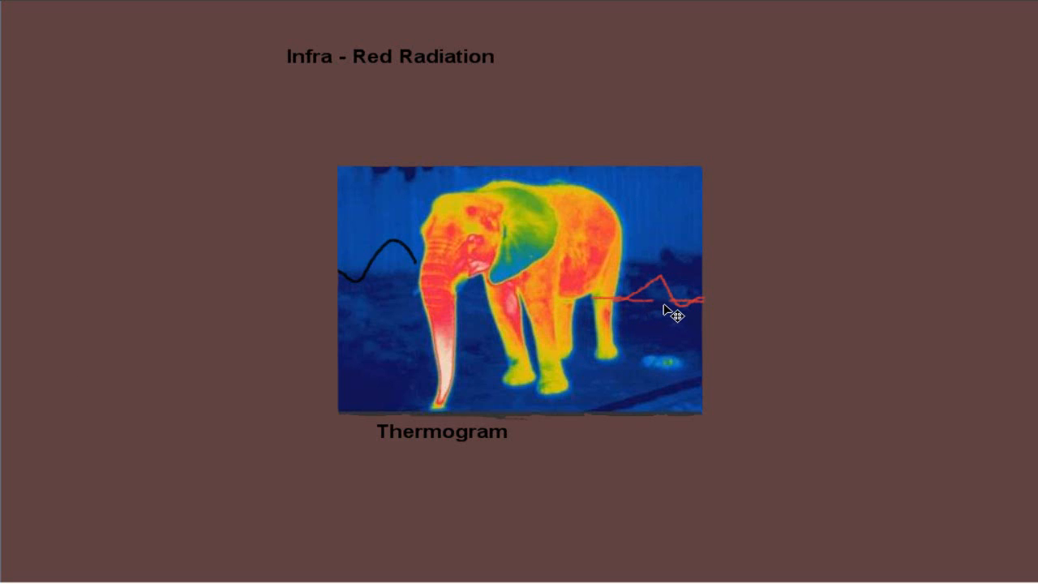
pyautogui.moveTo(640, 316)
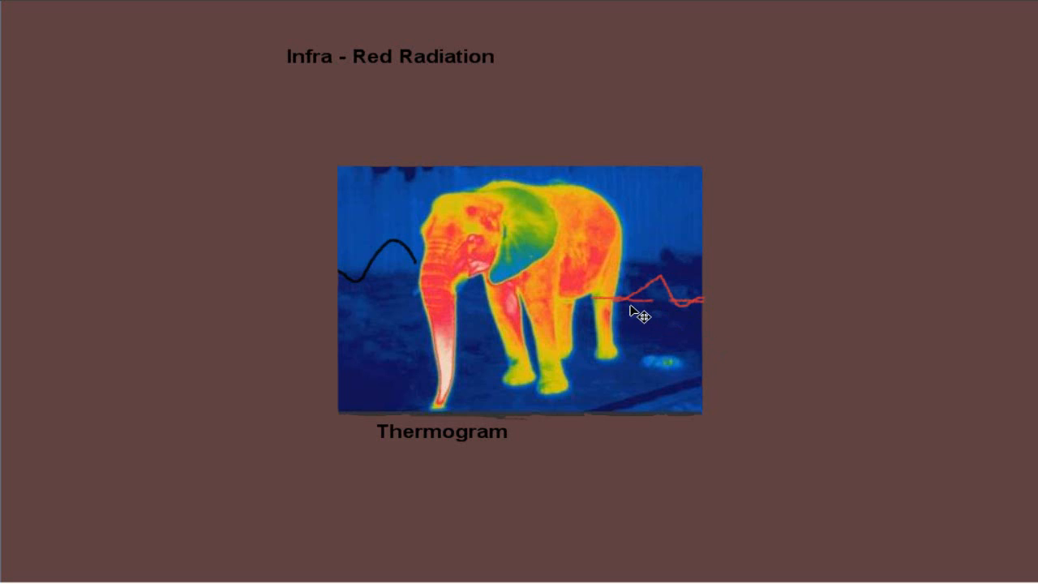
pyautogui.moveTo(445, 295)
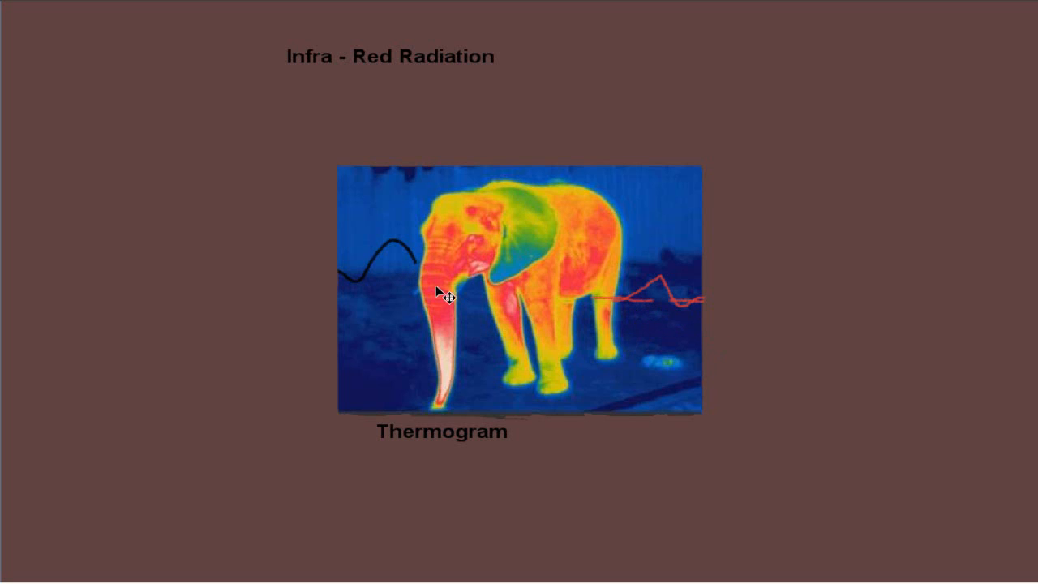
pyautogui.moveTo(389, 431)
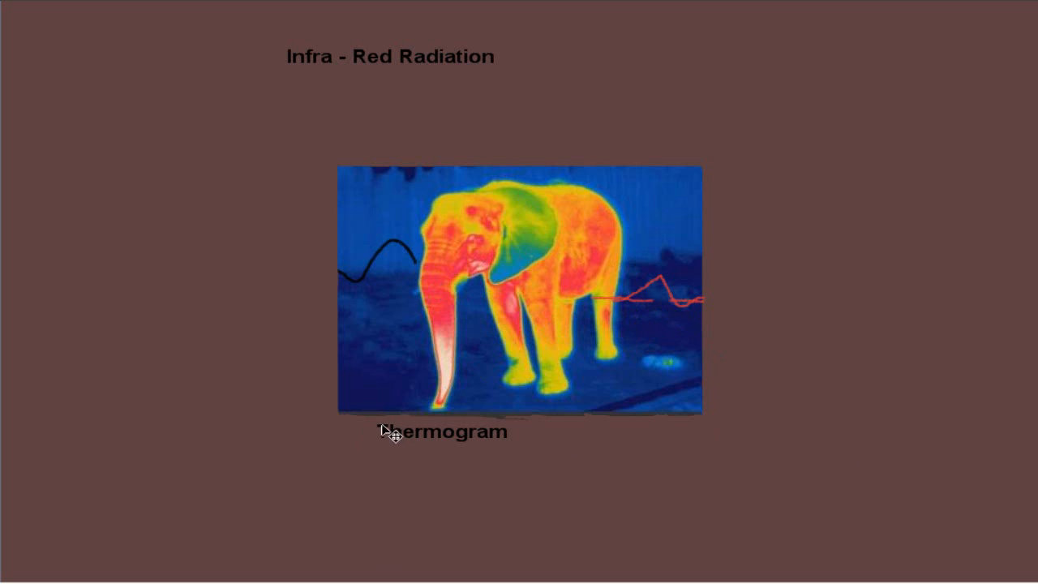
pyautogui.moveTo(348, 89)
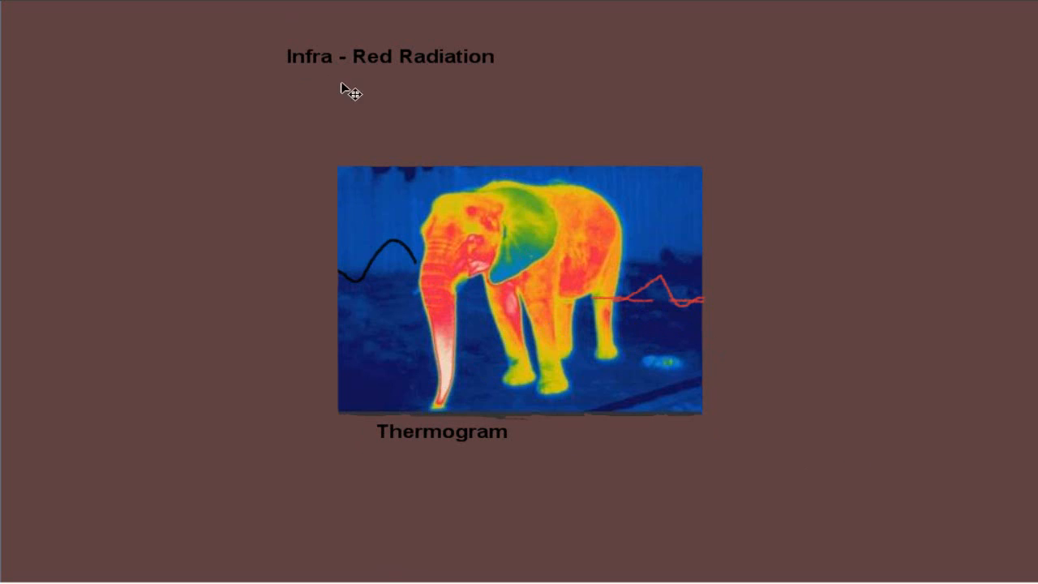
pyautogui.moveTo(620, 266)
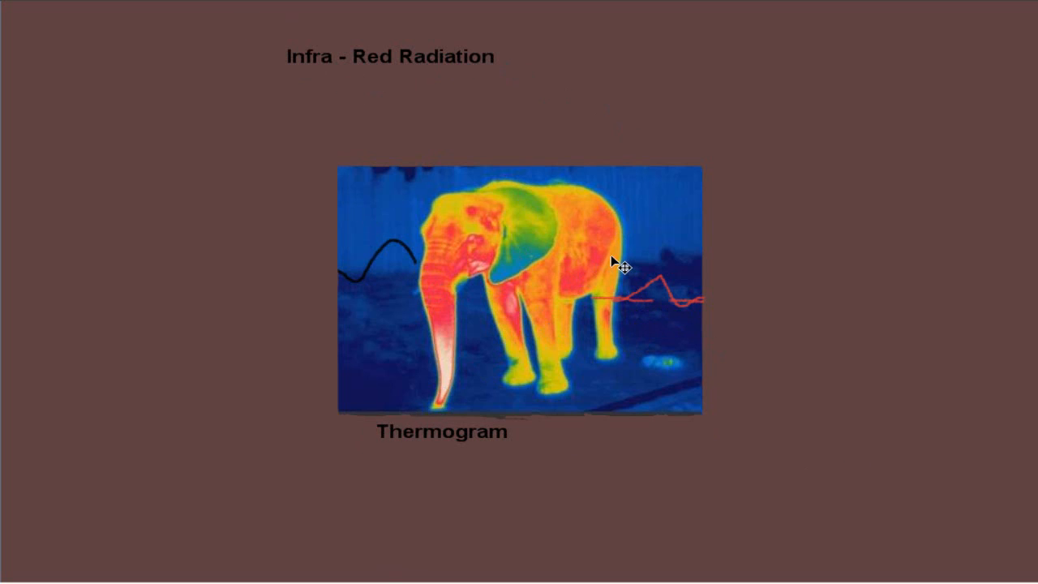
pyautogui.moveTo(714, 248)
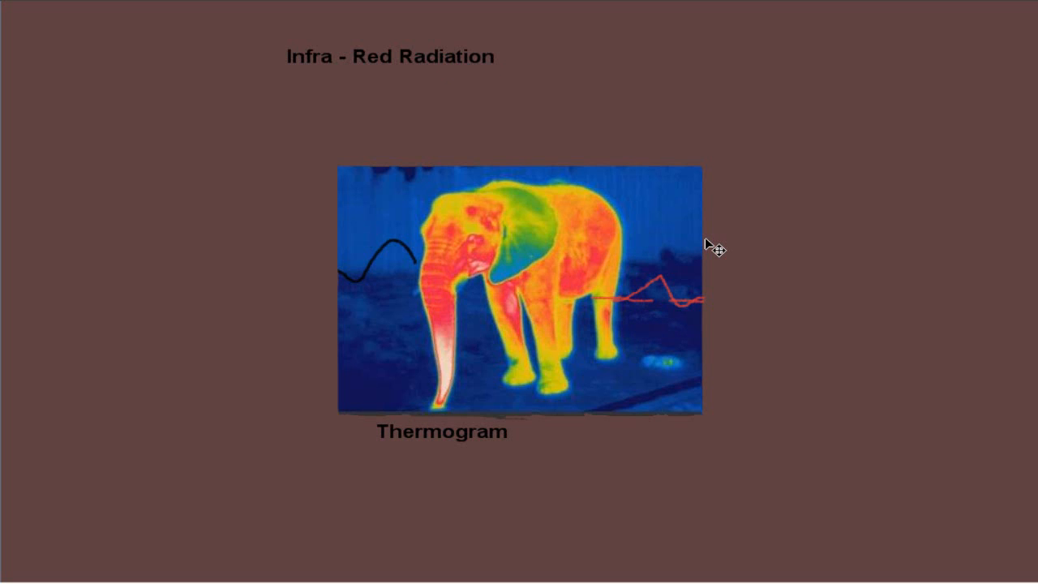
pyautogui.moveTo(694, 247)
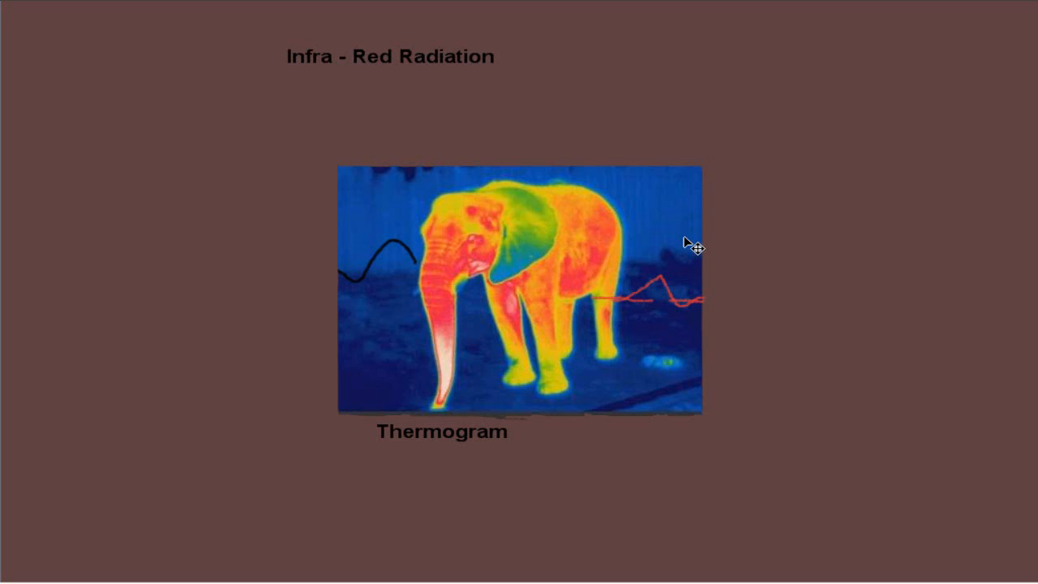
pyautogui.moveTo(487, 256)
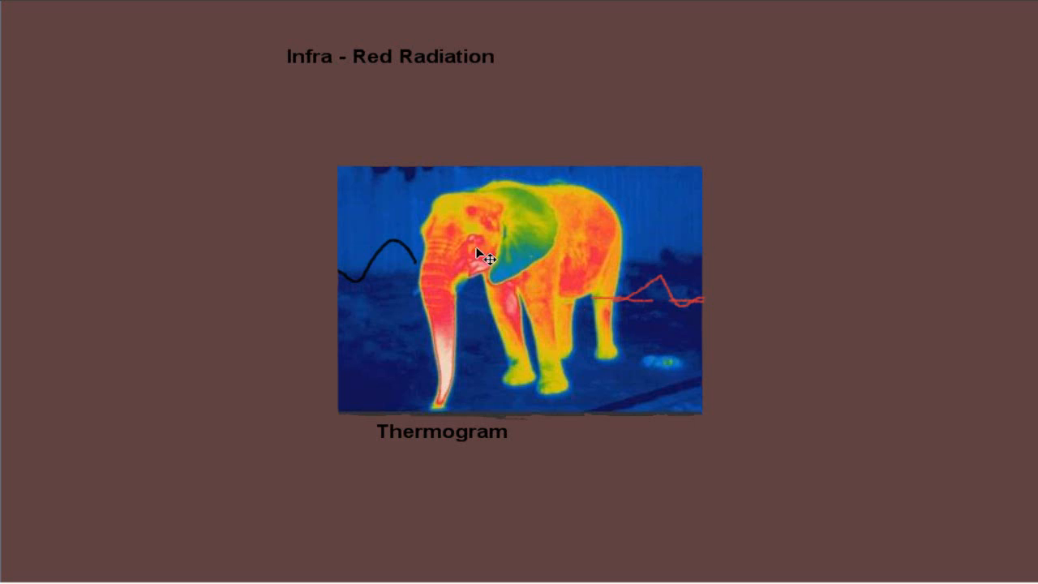
pyautogui.moveTo(480, 244)
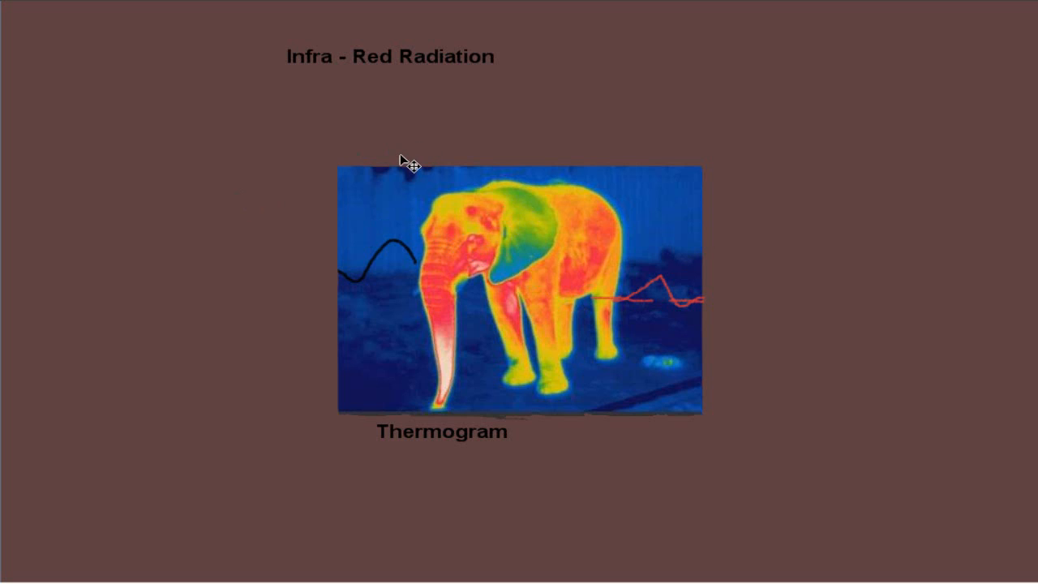
pyautogui.moveTo(522, 100)
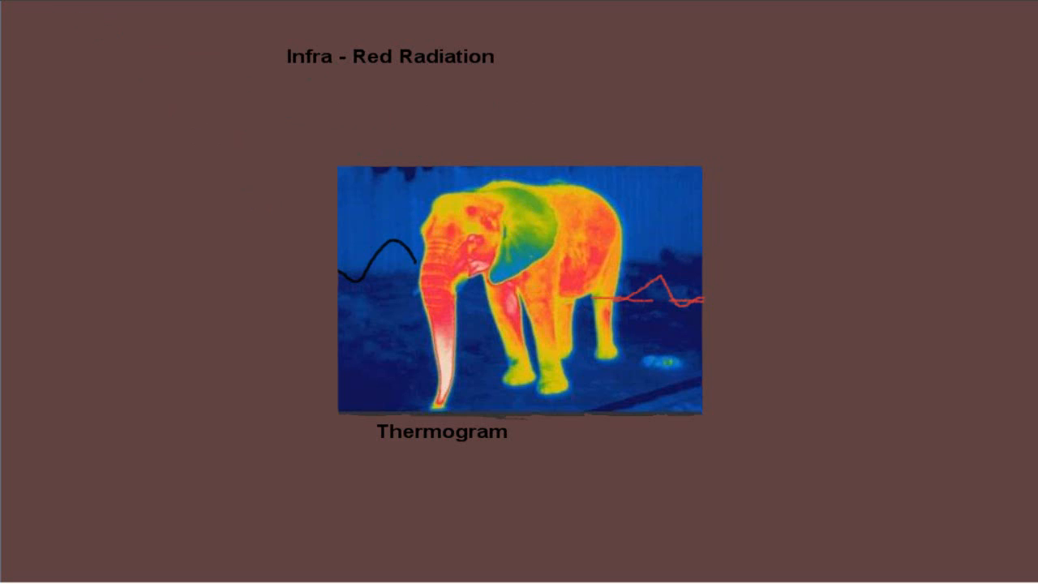
pyautogui.moveTo(75, 165)
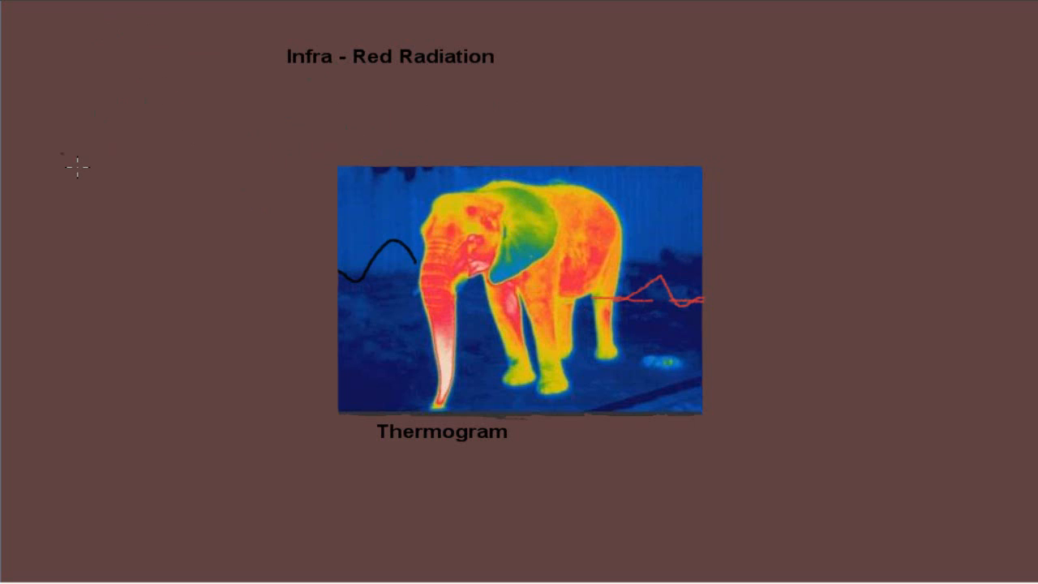
# Draw a short baseline at the wave's left start and a line across the right-hand peak tops.
pyautogui.moveTo(62, 150); pyautogui.dragTo(279, 133)
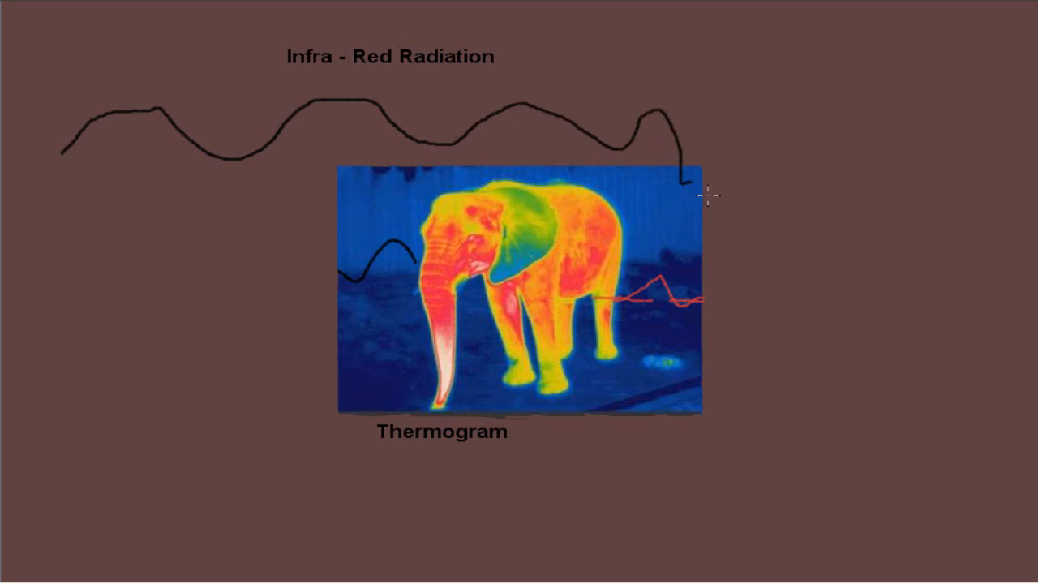
pyautogui.moveTo(694, 182); pyautogui.dragTo(899, 150)
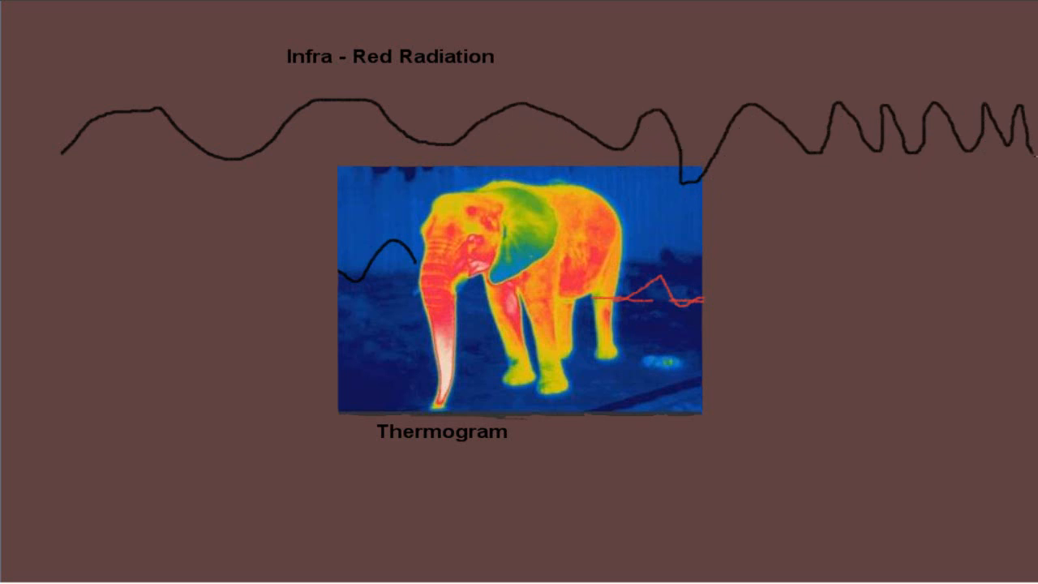
pyautogui.moveTo(866, 186)
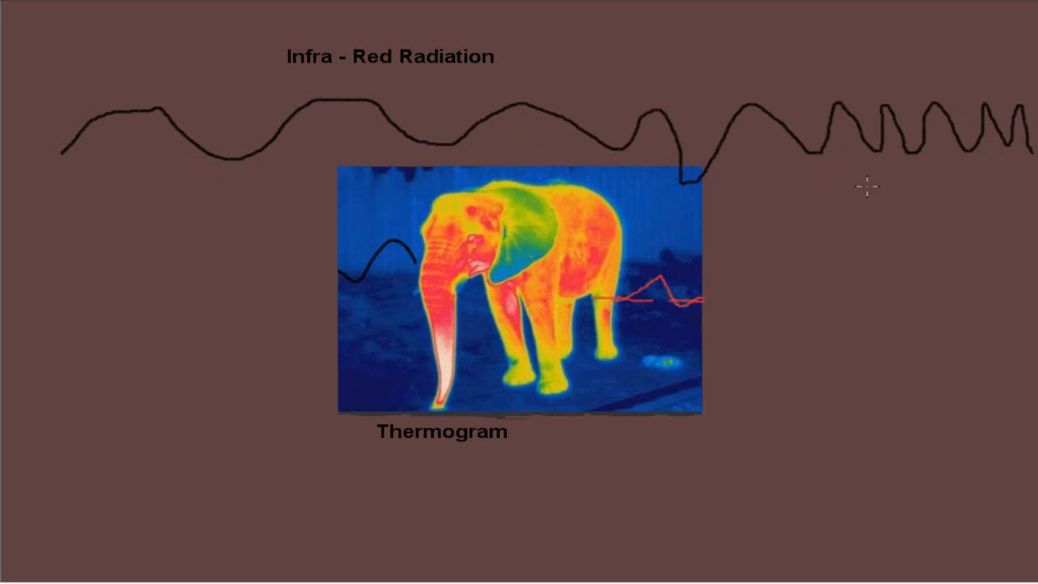
pyautogui.moveTo(339, 204)
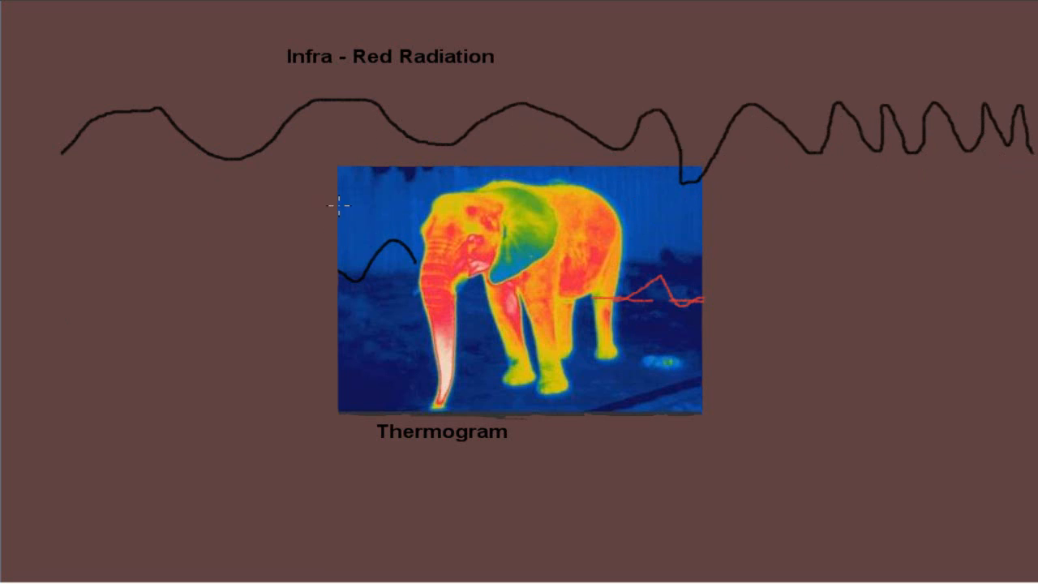
pyautogui.moveTo(983, 165)
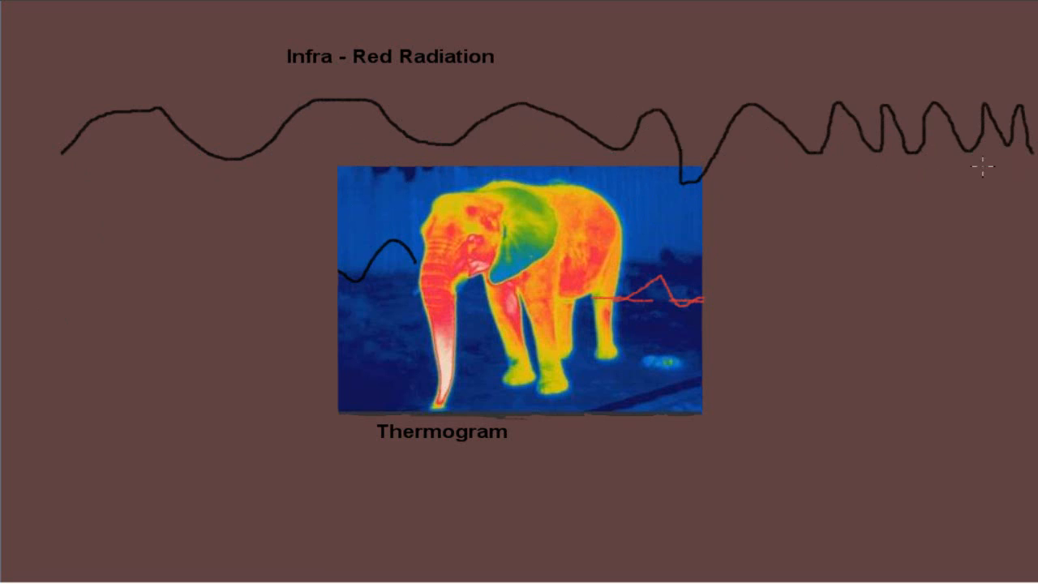
pyautogui.moveTo(201, 84)
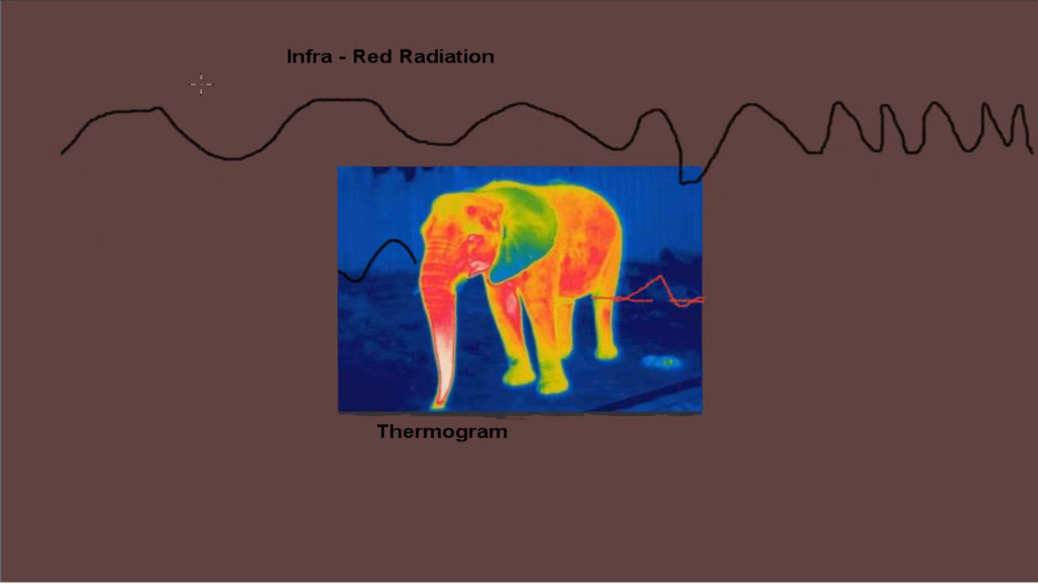
pyautogui.moveTo(87, 99)
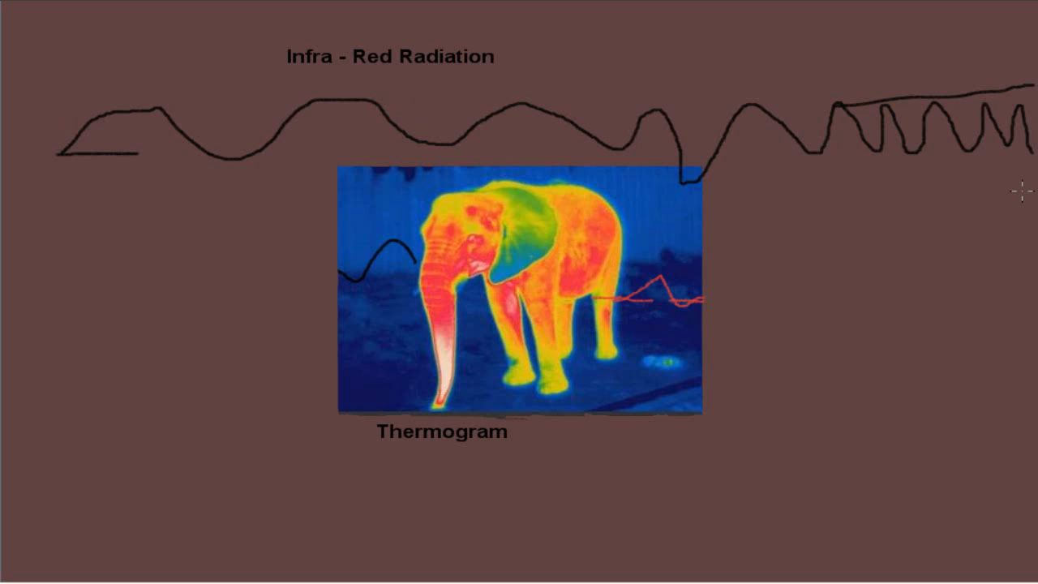
pyautogui.moveTo(559, 95)
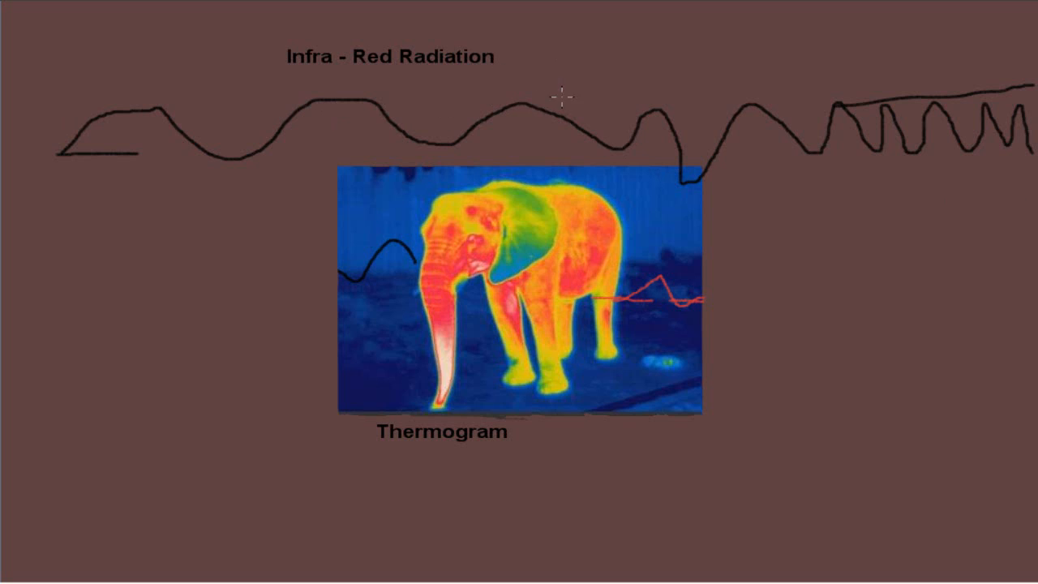
pyautogui.moveTo(353, 126)
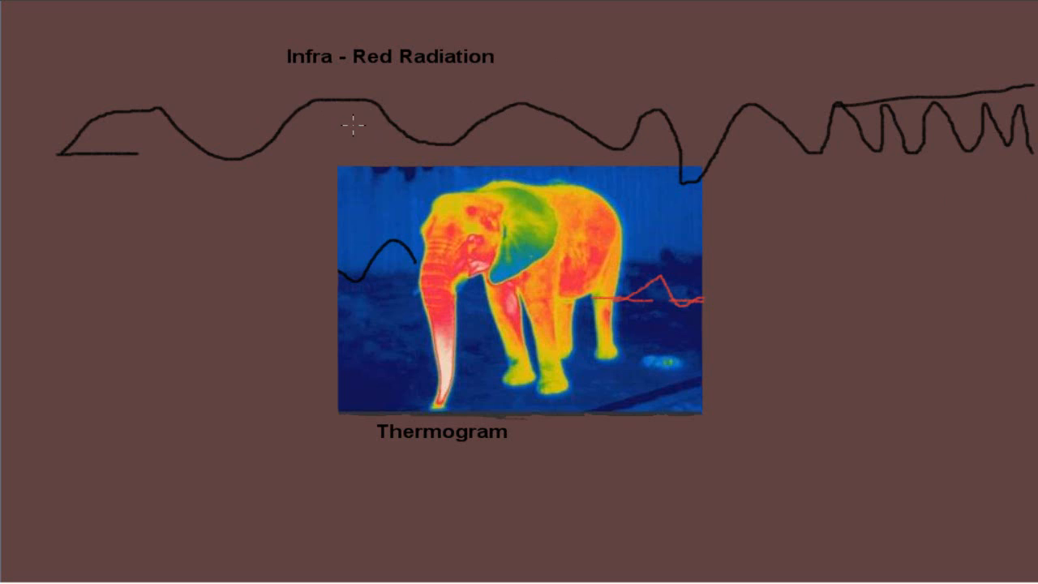
pyautogui.moveTo(538, 48)
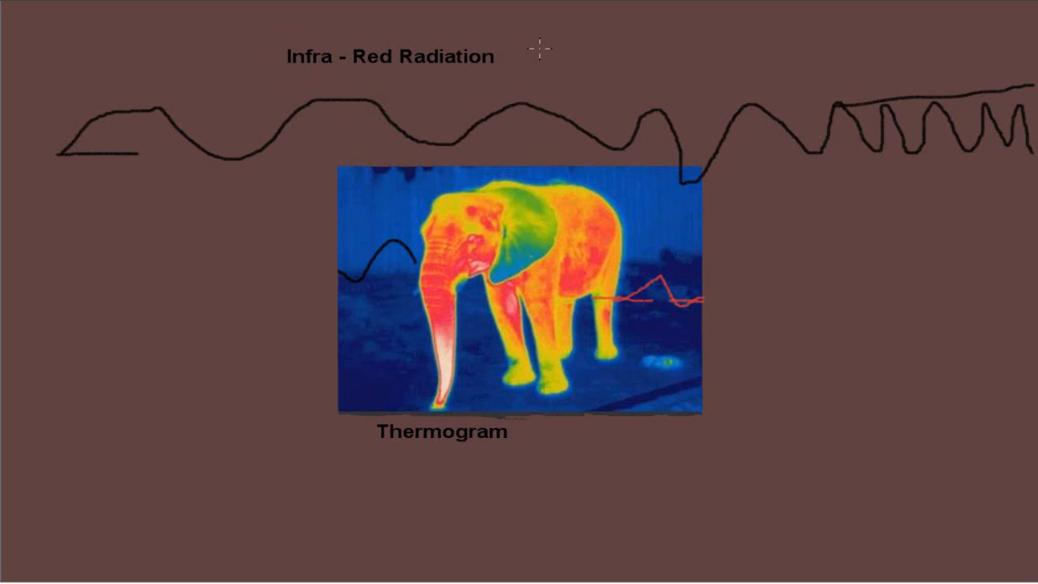
pyautogui.moveTo(420, 79)
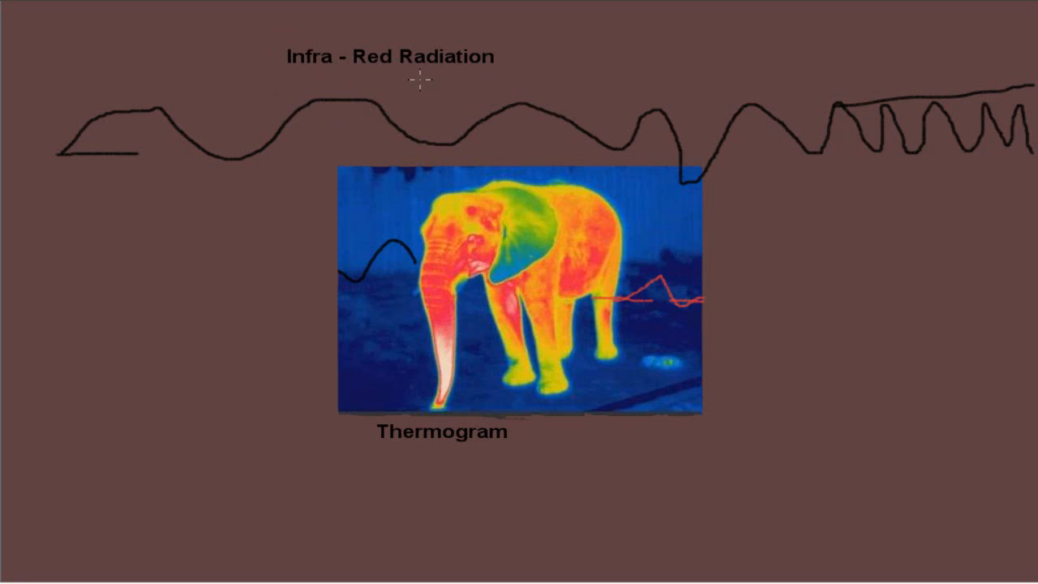
pyautogui.moveTo(379, 105)
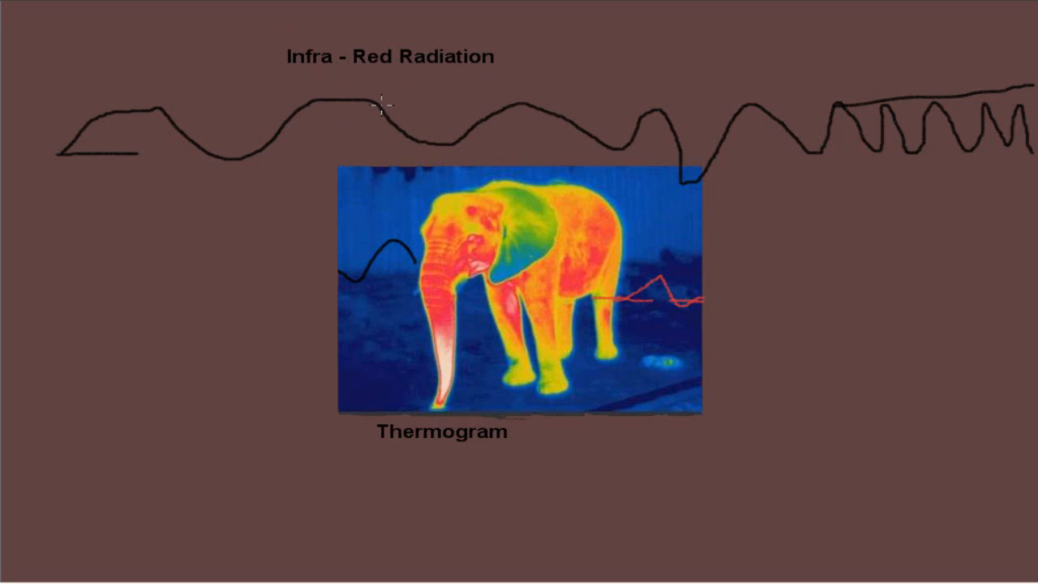
pyautogui.moveTo(564, 104)
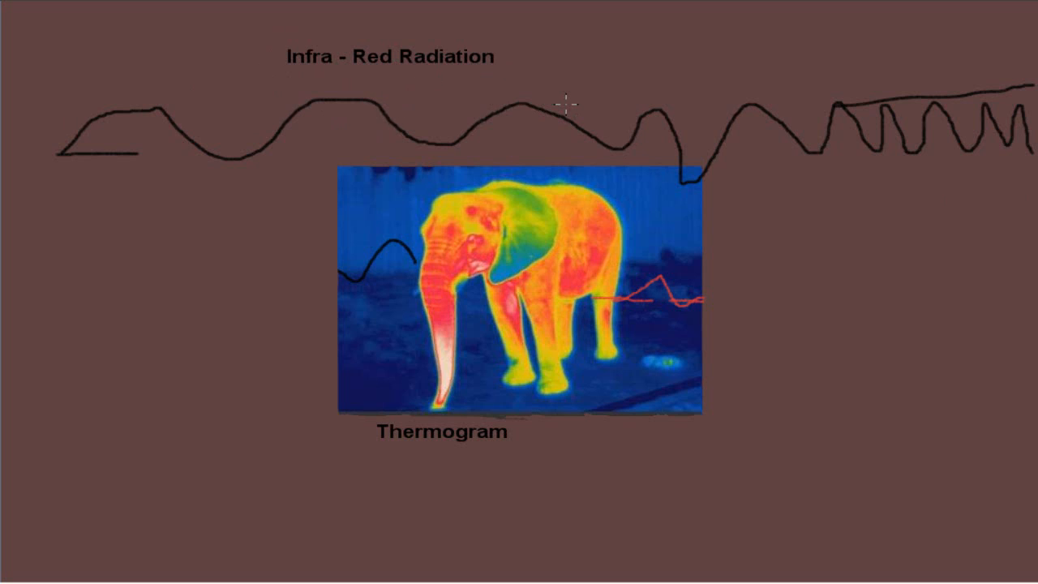
pyautogui.moveTo(412, 138)
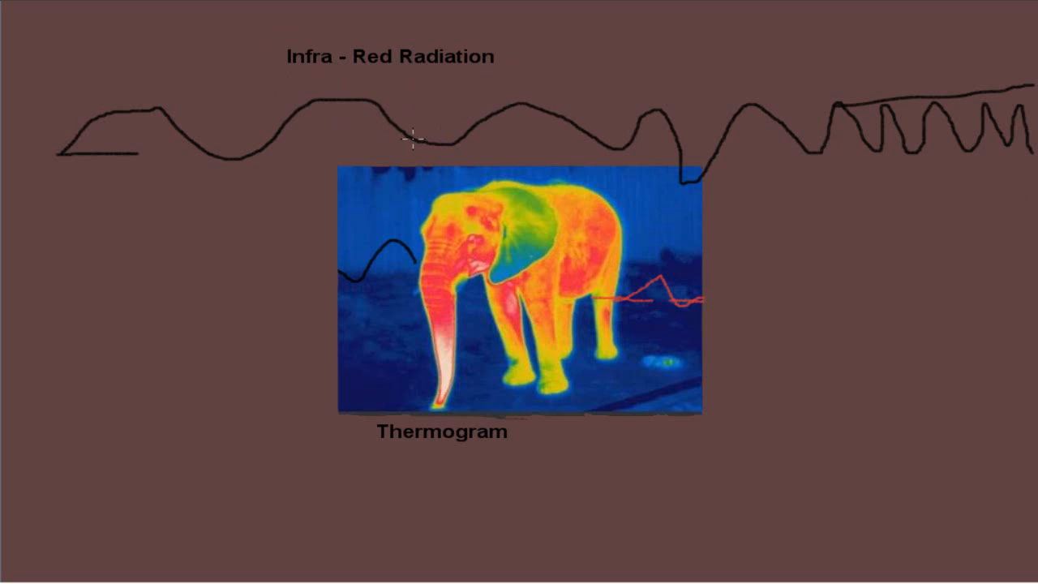
pyautogui.moveTo(545, 81)
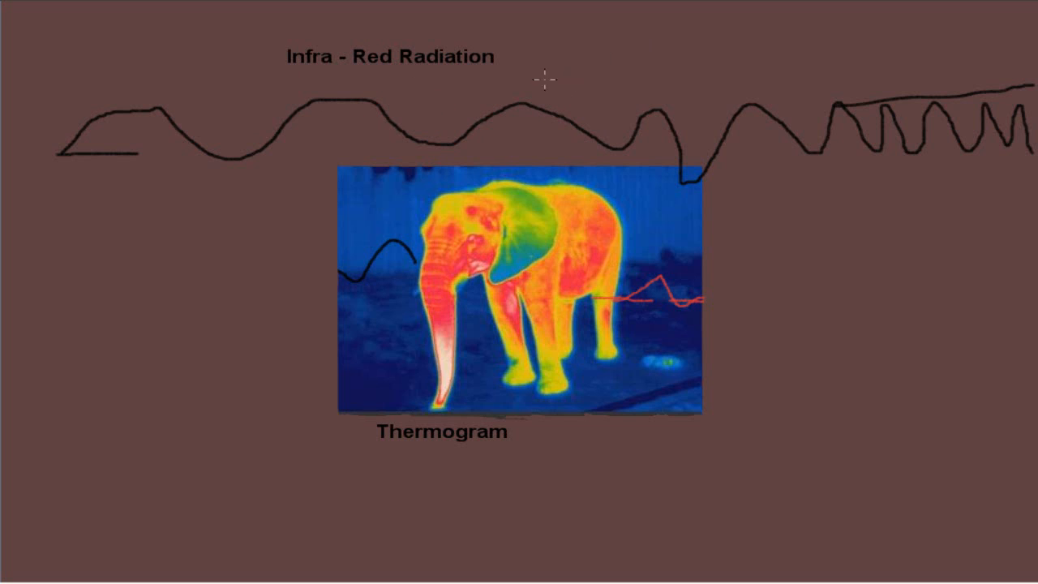
pyautogui.moveTo(558, 117)
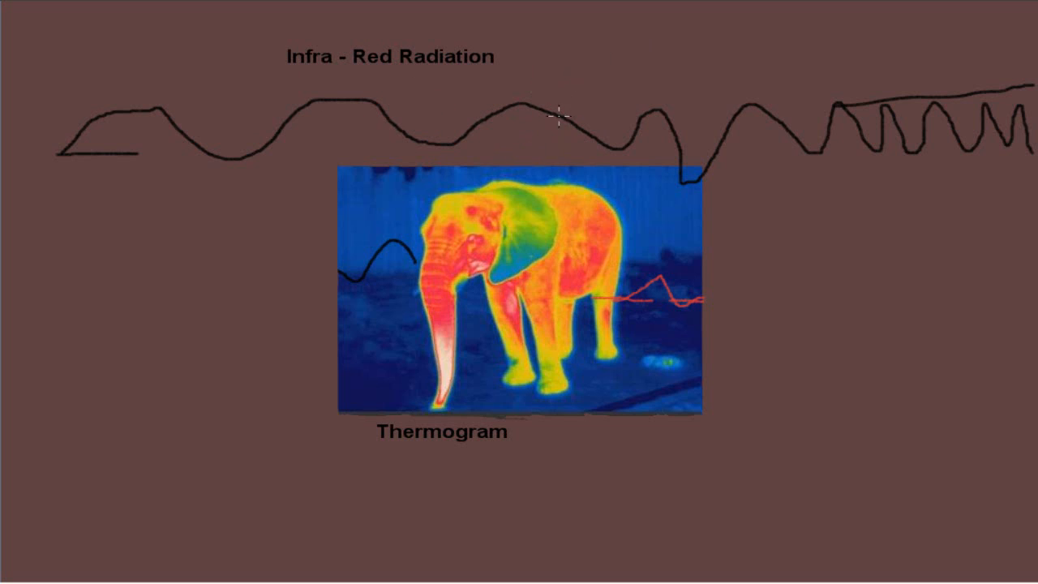
pyautogui.moveTo(558, 117)
pyautogui.write('U')
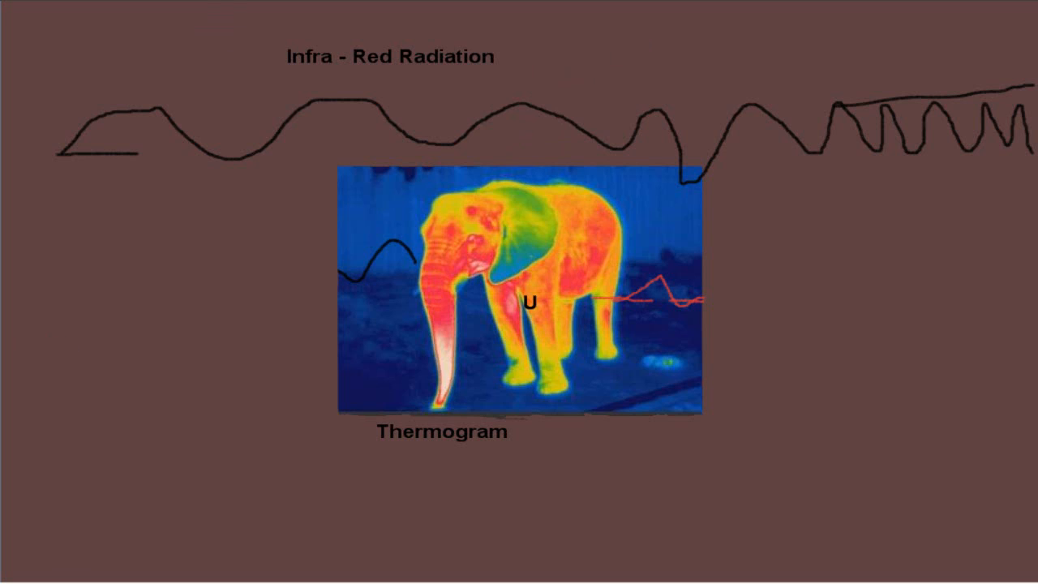
# Caption the thermogram: 'Infra-Red is part of the electromagnetic spectrum' and 'Infra-Red radiation transfers heat.'.
pyautogui.write('Infra-Red is part of the electromagnetic spectrum.')
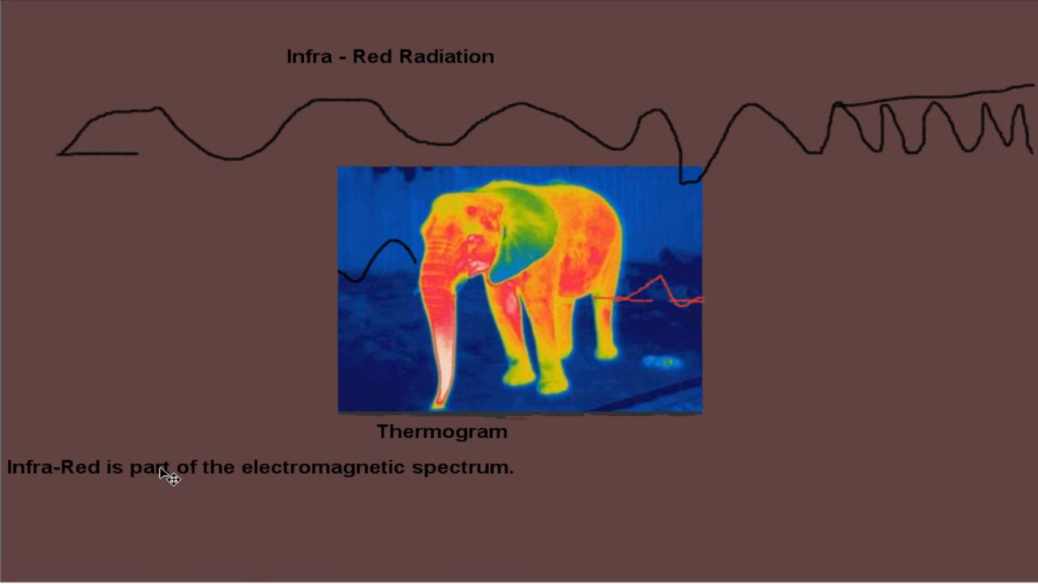
pyautogui.moveTo(548, 316)
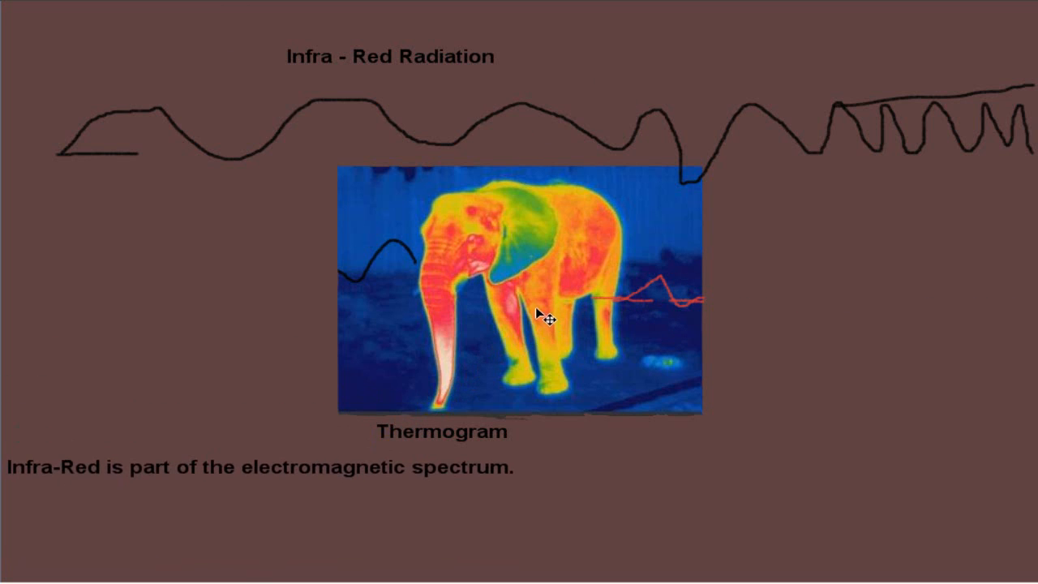
pyautogui.moveTo(532, 314)
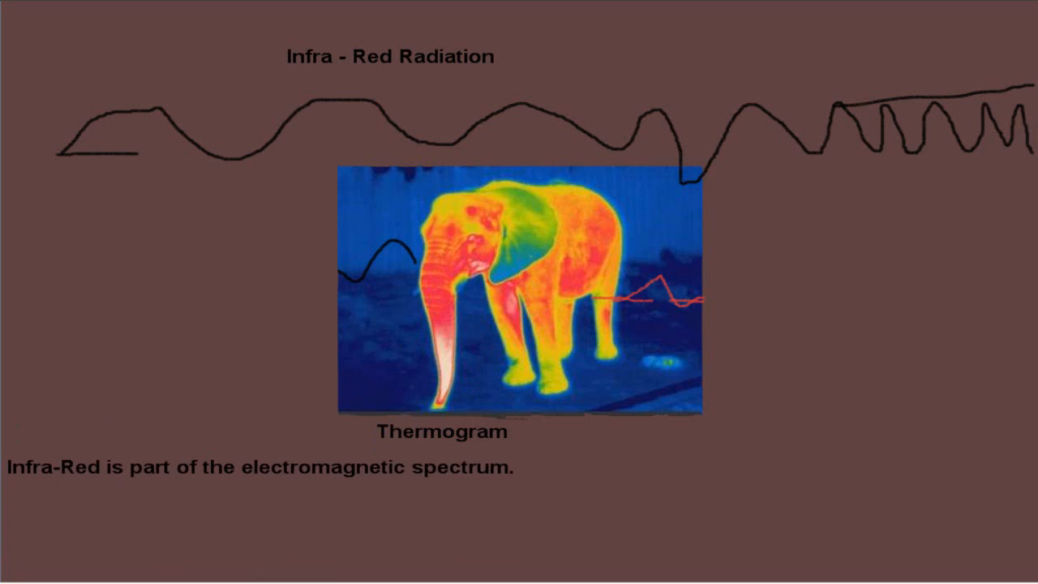
pyautogui.write('Infr')
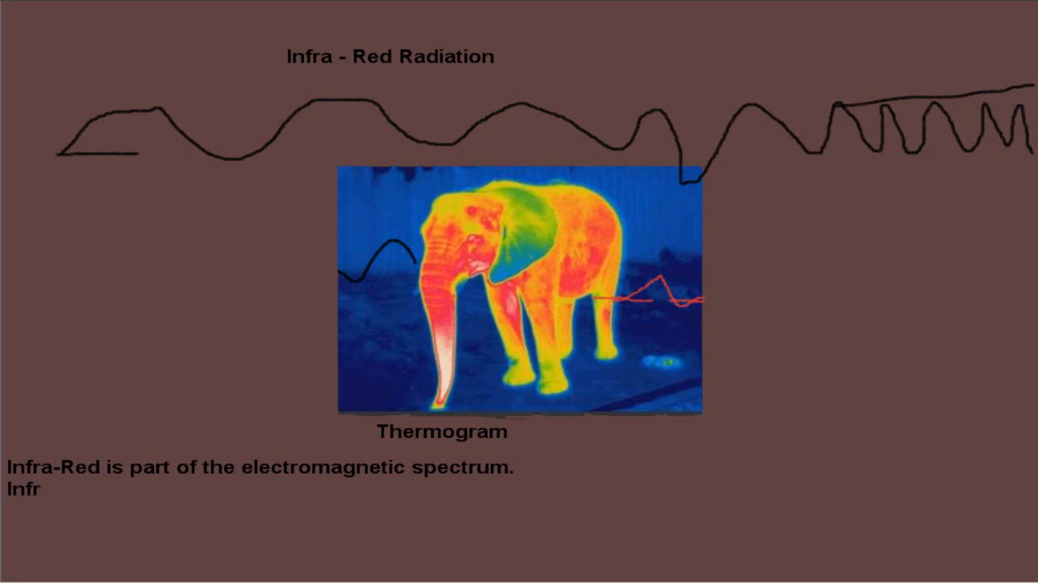
pyautogui.write('a-R')
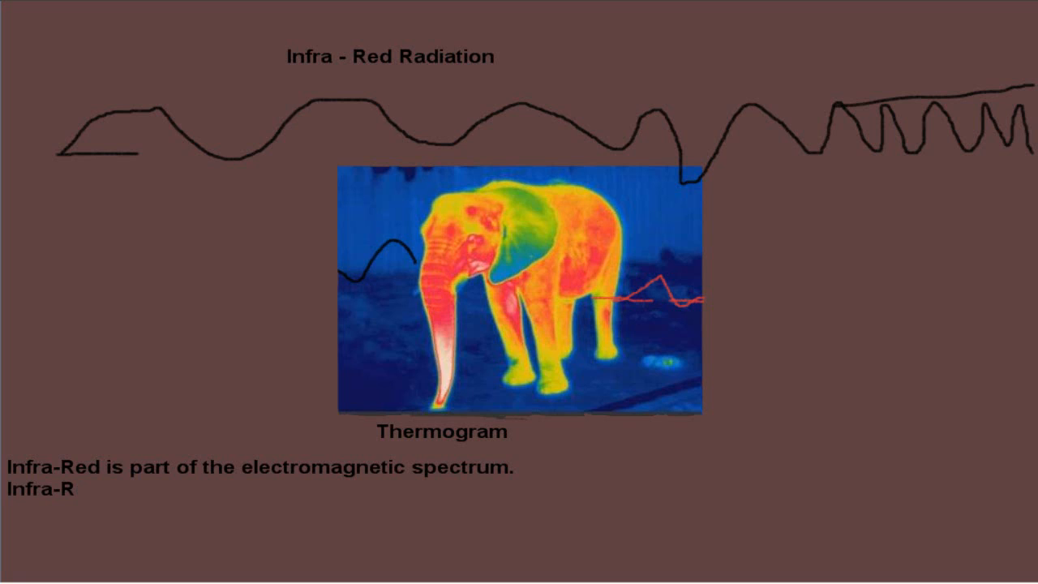
pyautogui.write('ed radiation')
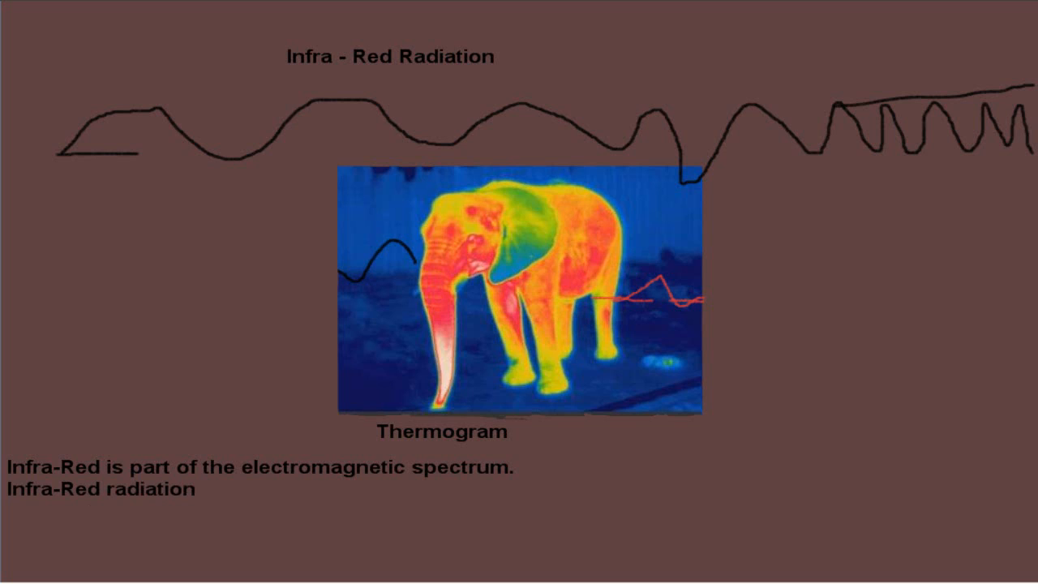
pyautogui.write('trn')
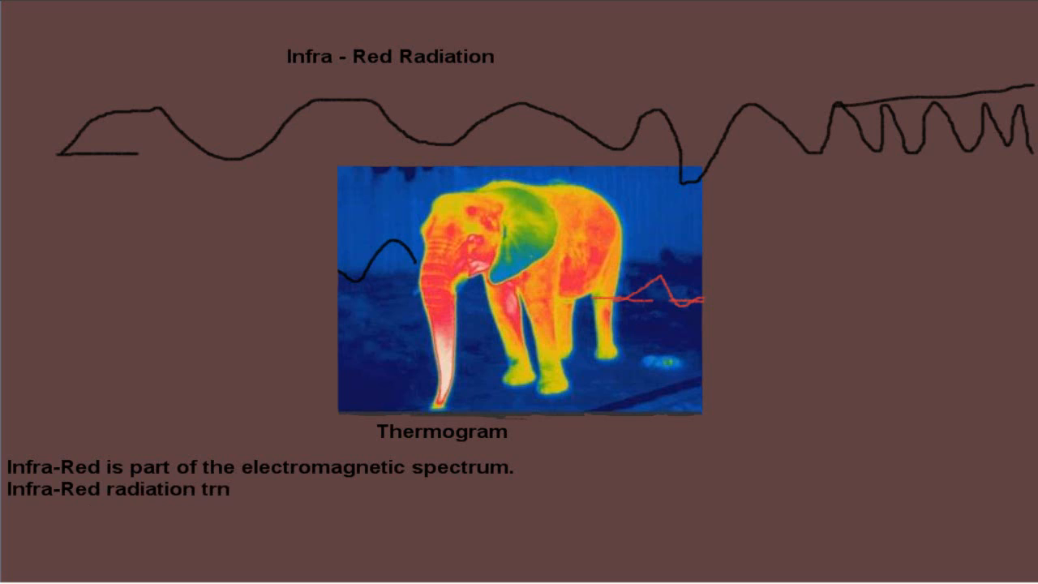
pyautogui.press('Backspace')
pyautogui.write('ansfers hea')
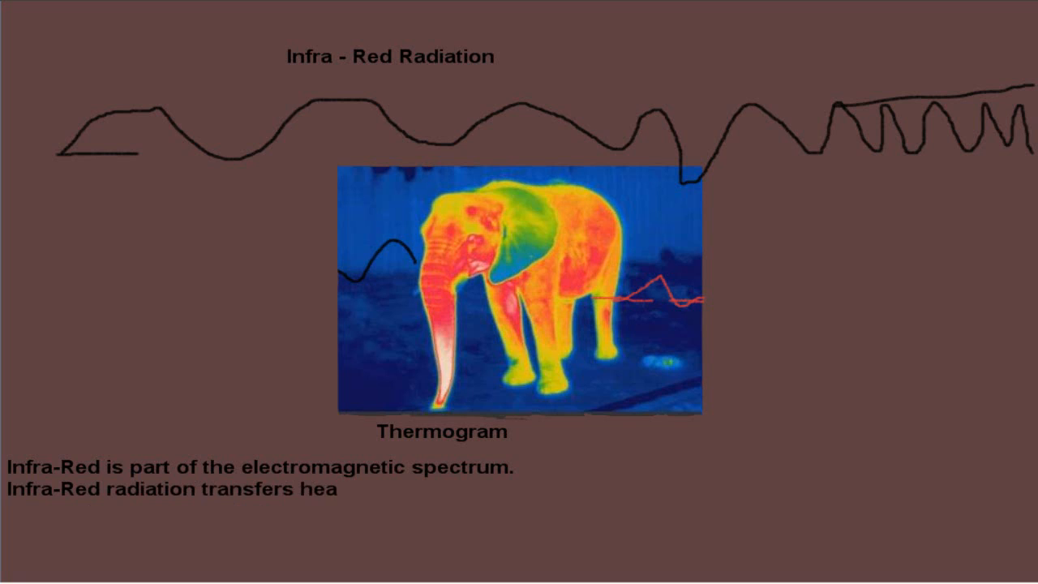
pyautogui.write('t.')
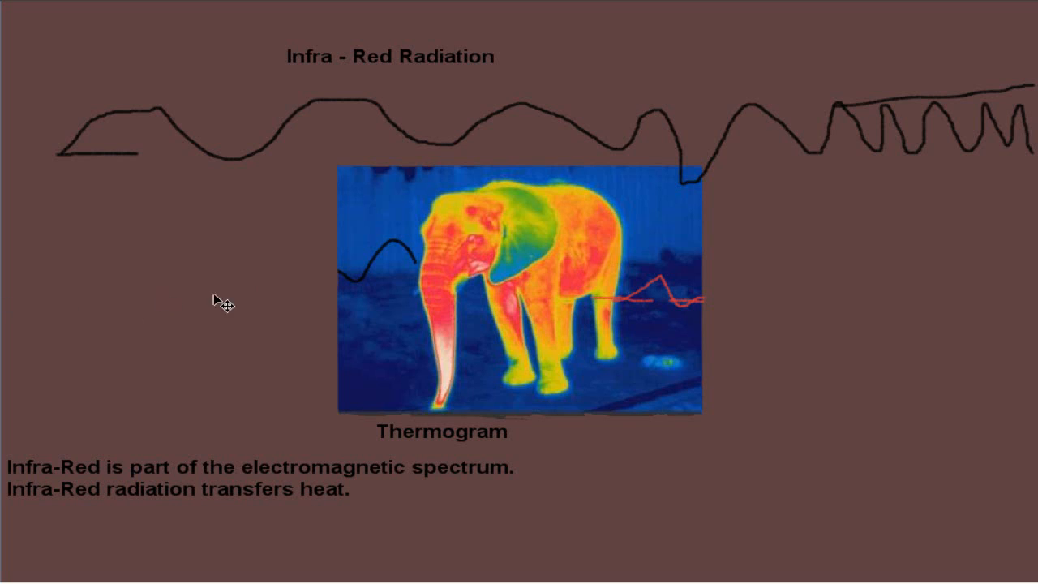
pyautogui.moveTo(624, 301)
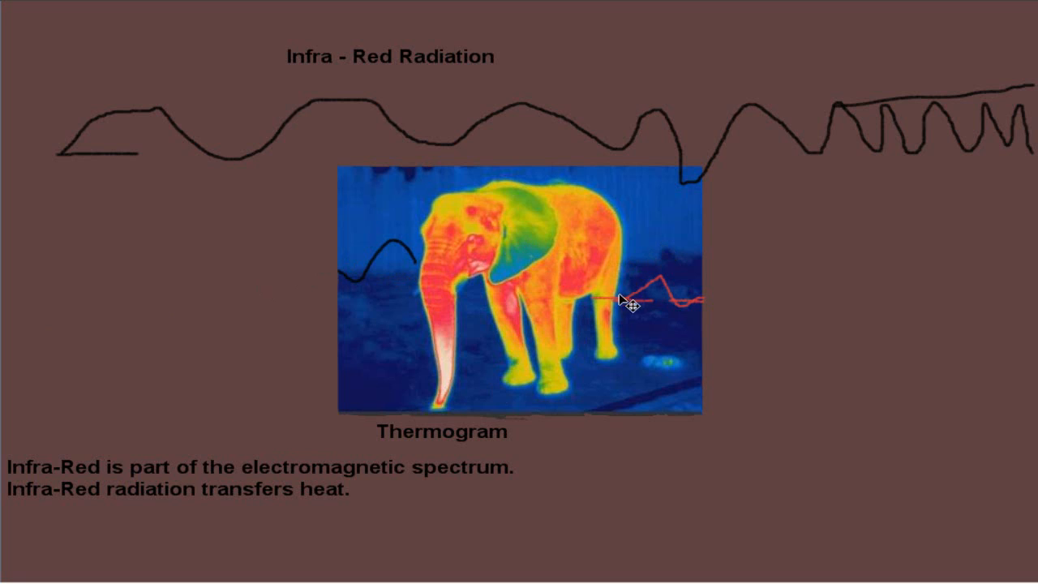
pyautogui.moveTo(293, 375)
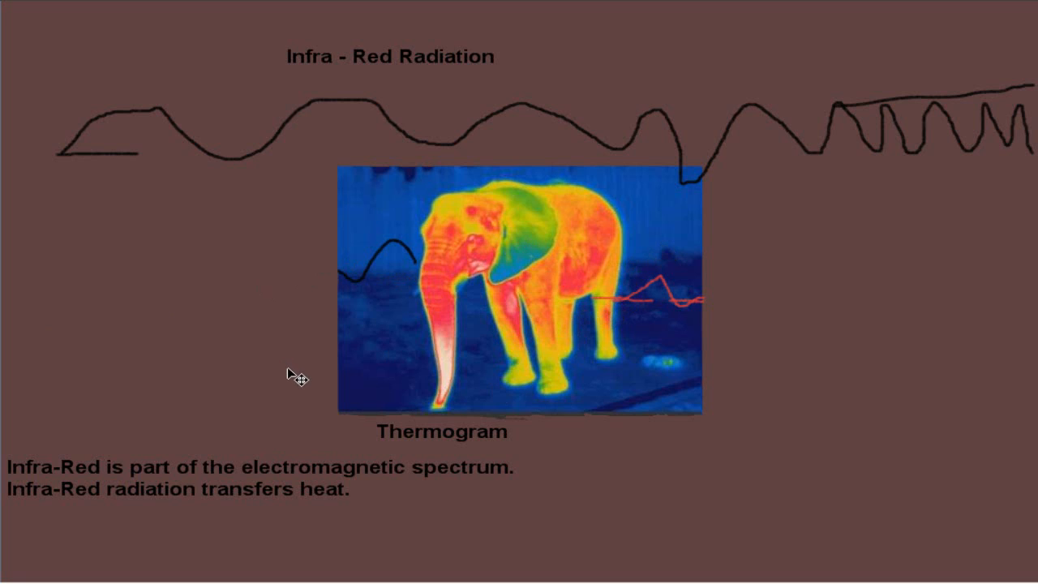
pyautogui.moveTo(293, 386)
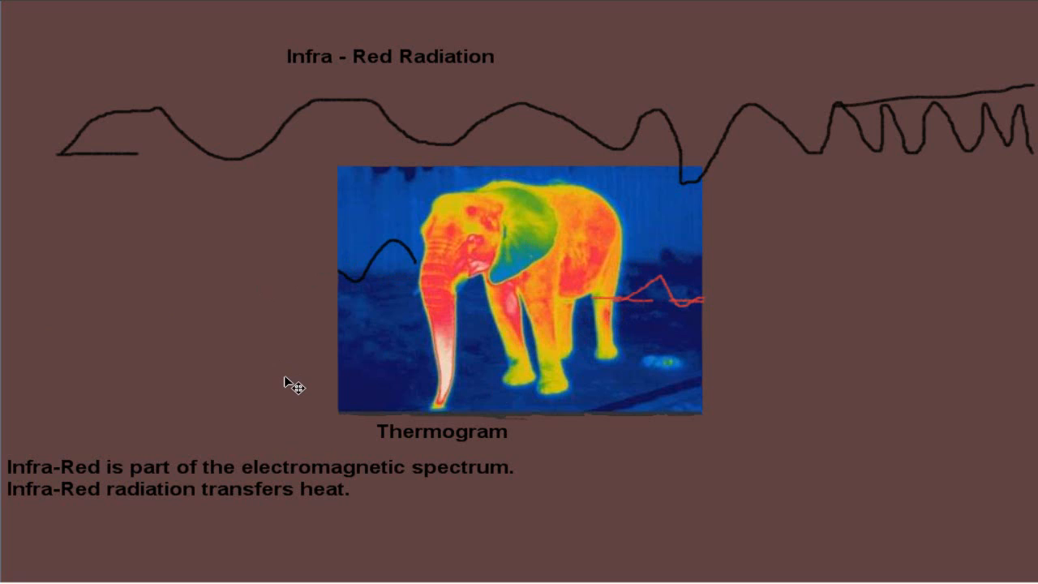
pyautogui.moveTo(20, 331)
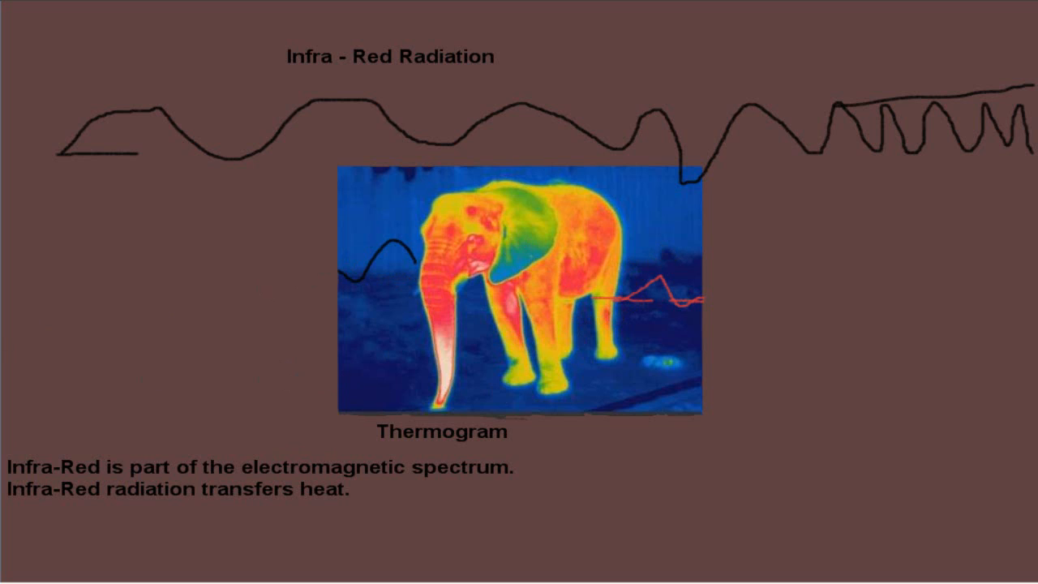
pyautogui.moveTo(392, 91)
pyautogui.write('Every')
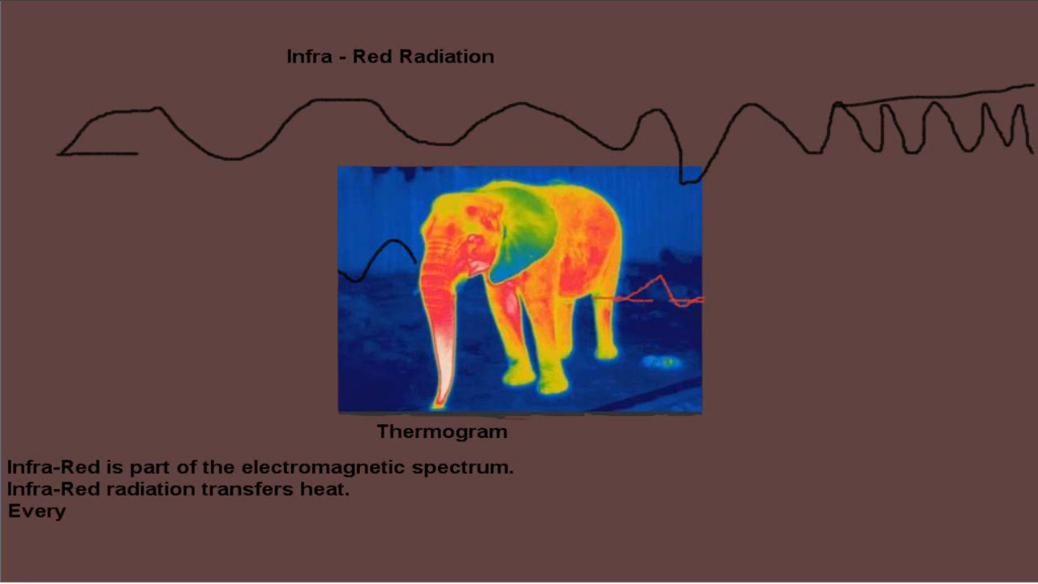
# Add a third caption line reading 'Everything emits infra-red radiation.'.
pyautogui.write('thing')
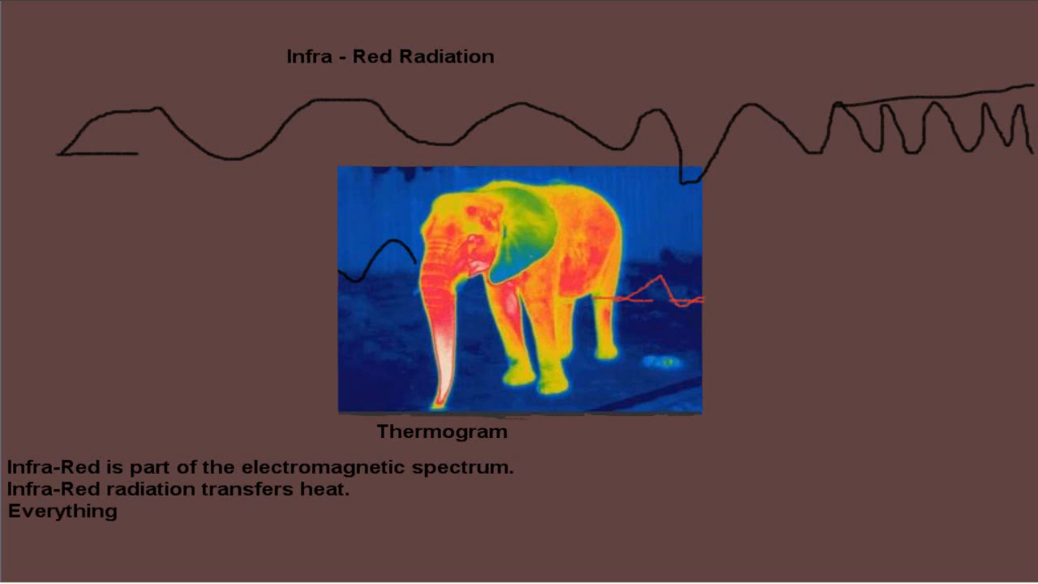
pyautogui.write('emits')
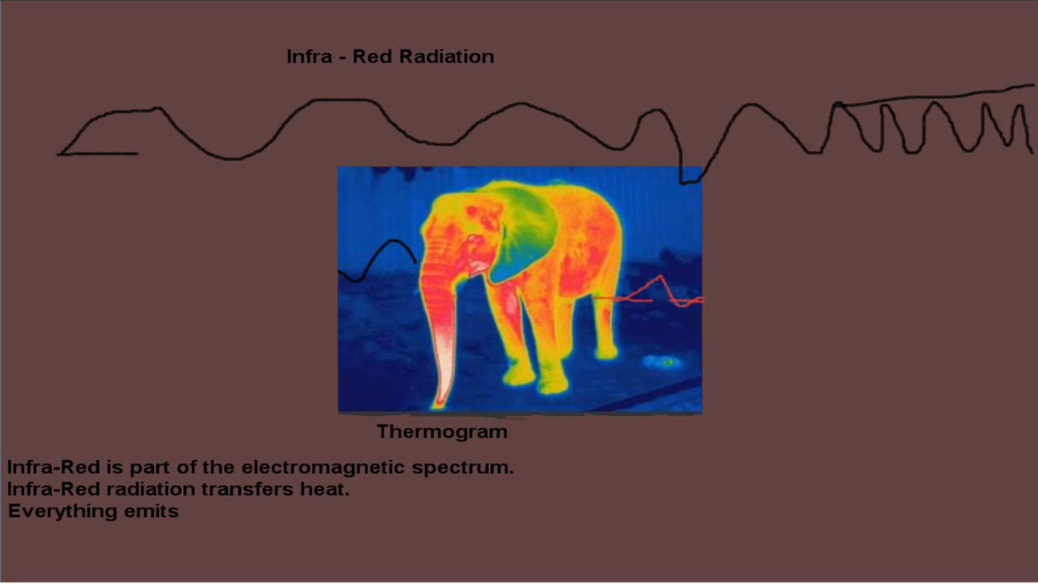
pyautogui.moveTo(292, 132)
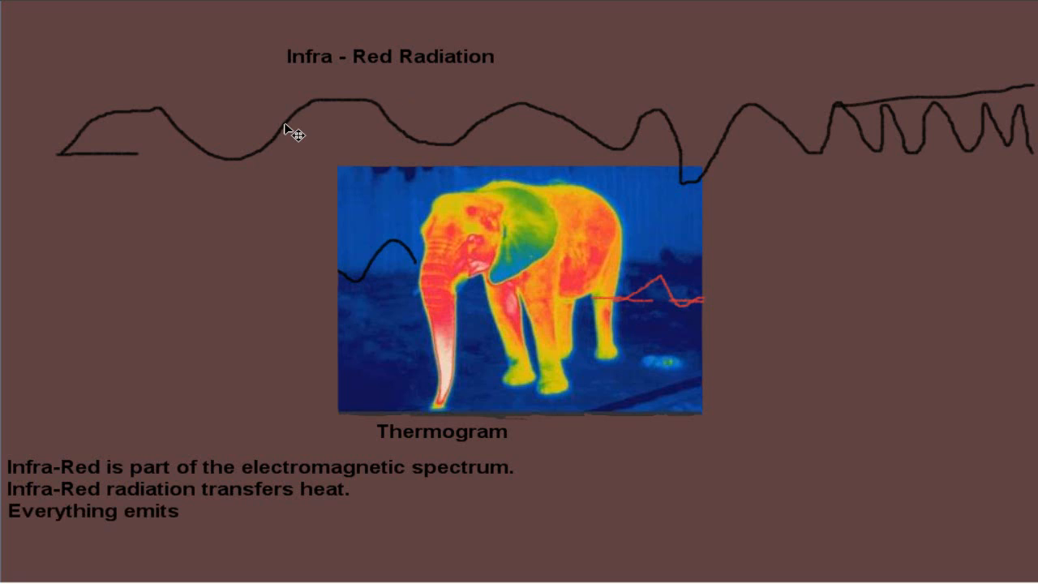
pyautogui.moveTo(292, 110)
pyautogui.write(' infr')
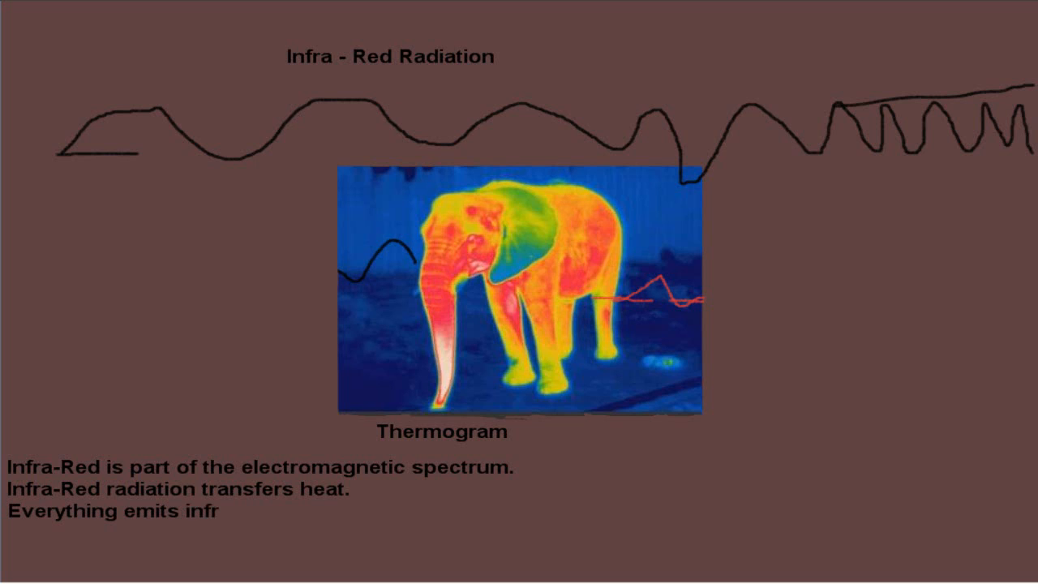
pyautogui.write('ar-')
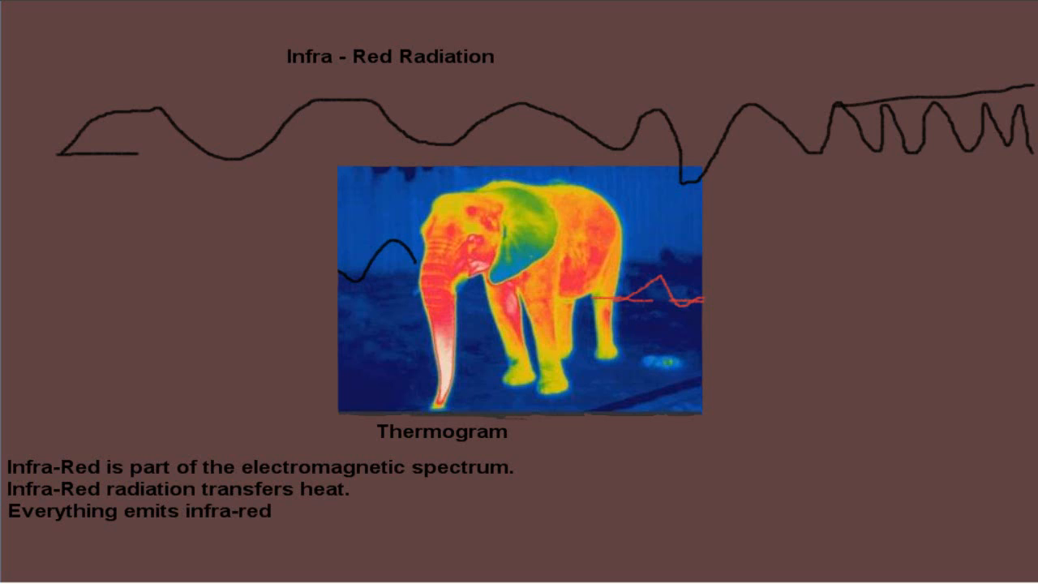
pyautogui.write('radation.')
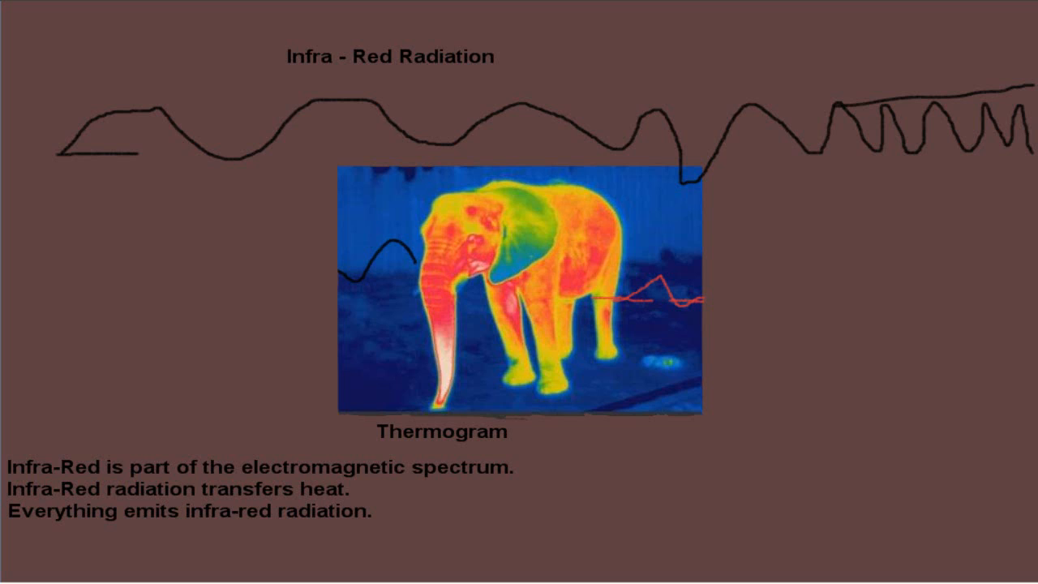
pyautogui.moveTo(203, 167)
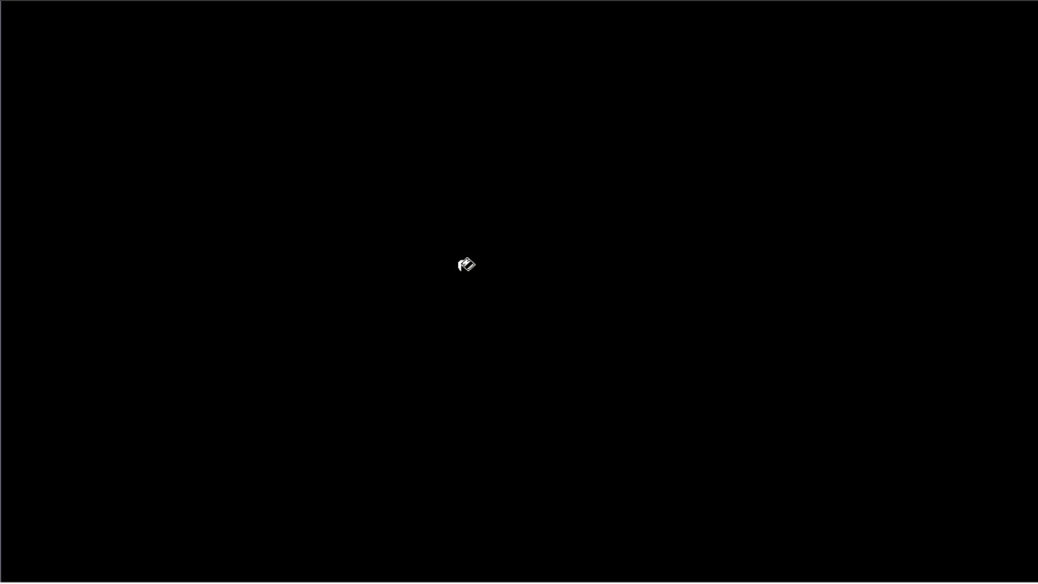
pyautogui.moveTo(449, 227)
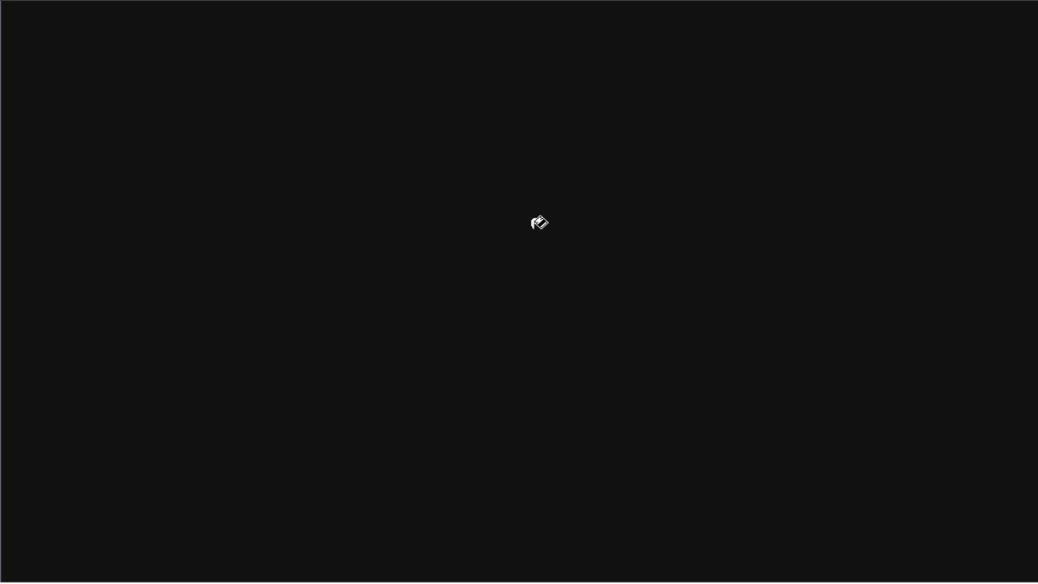
pyautogui.moveTo(418, 22)
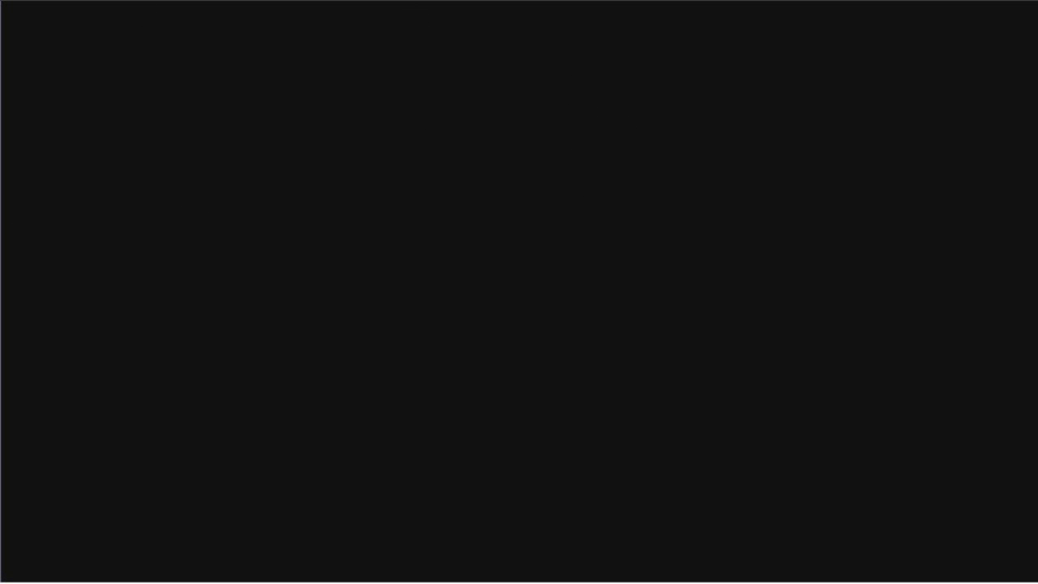
# Sketch a scribble-filled purple Earth at bottom right and an orange curved Sun edge at left.
pyautogui.moveTo(1037, 292); pyautogui.dragTo(738, 527)
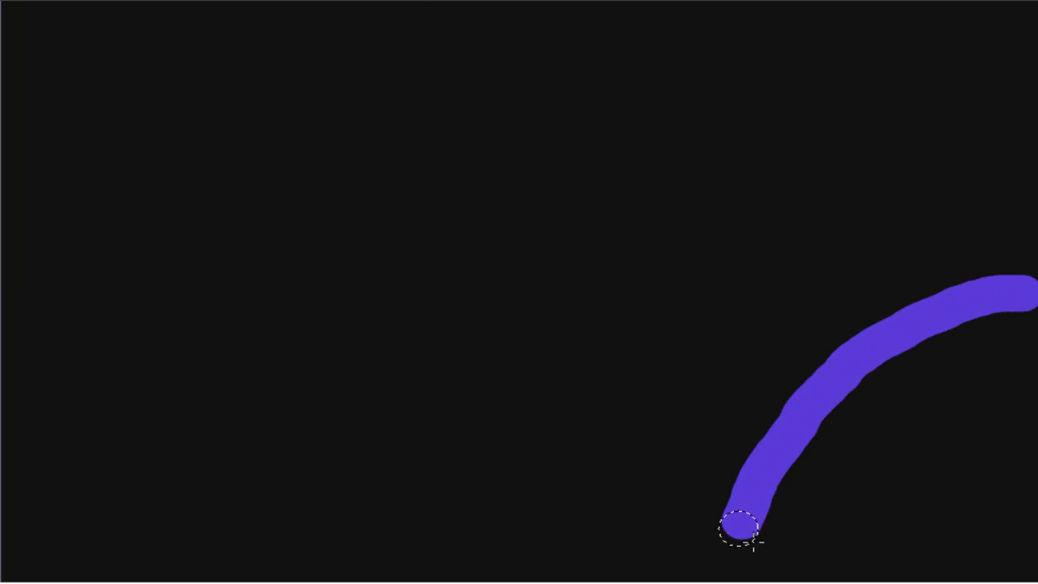
pyautogui.moveTo(738, 532); pyautogui.dragTo(1018, 360)
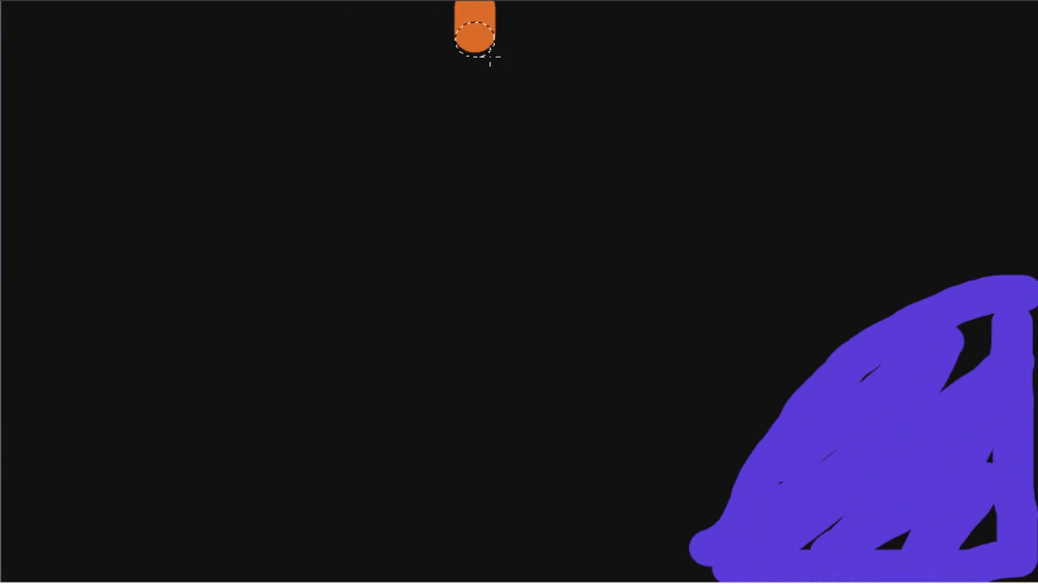
pyautogui.moveTo(474, 35); pyautogui.dragTo(500, 211)
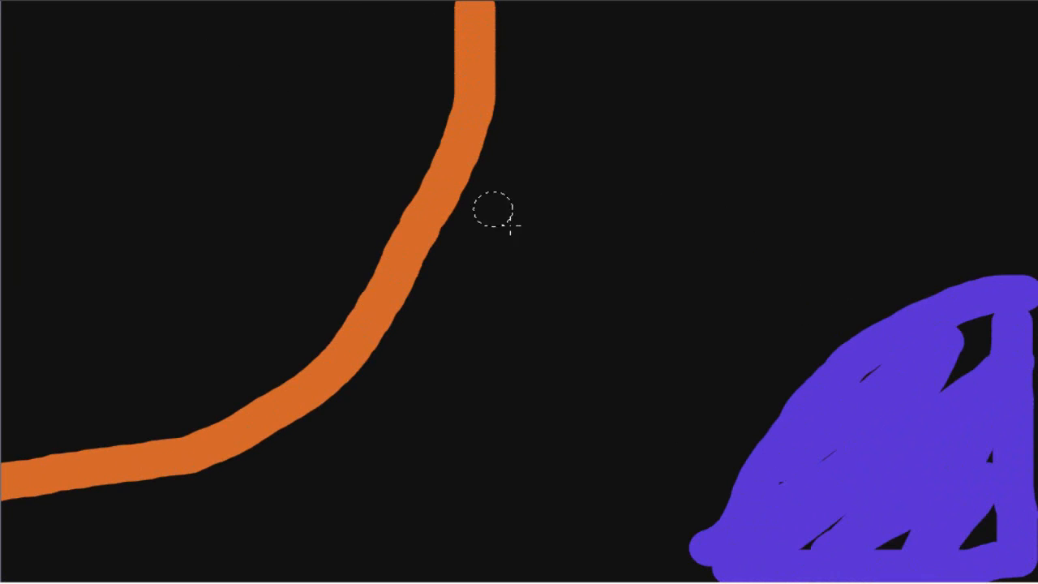
pyautogui.moveTo(502, 150)
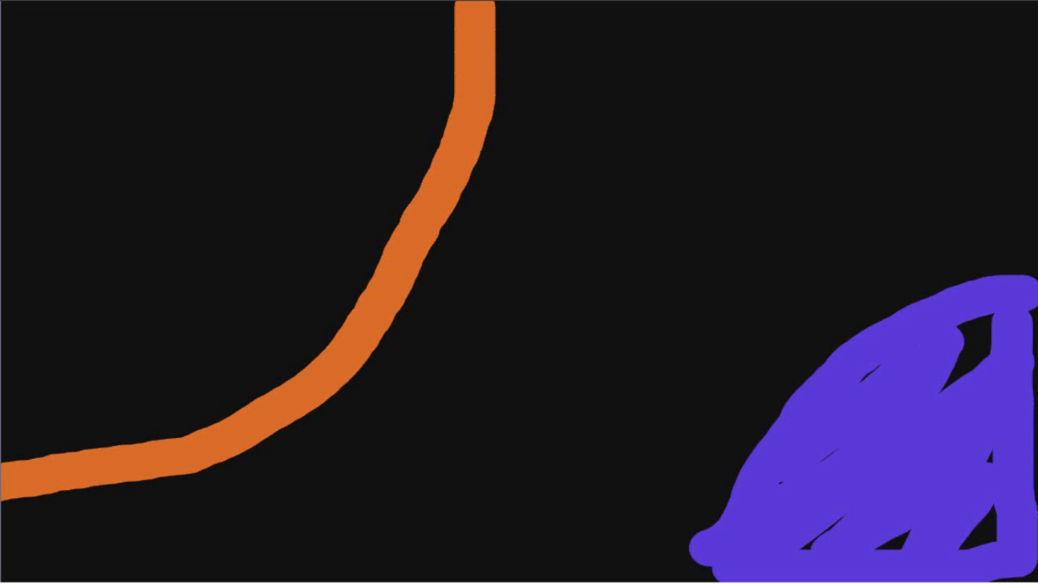
pyautogui.moveTo(279, 266)
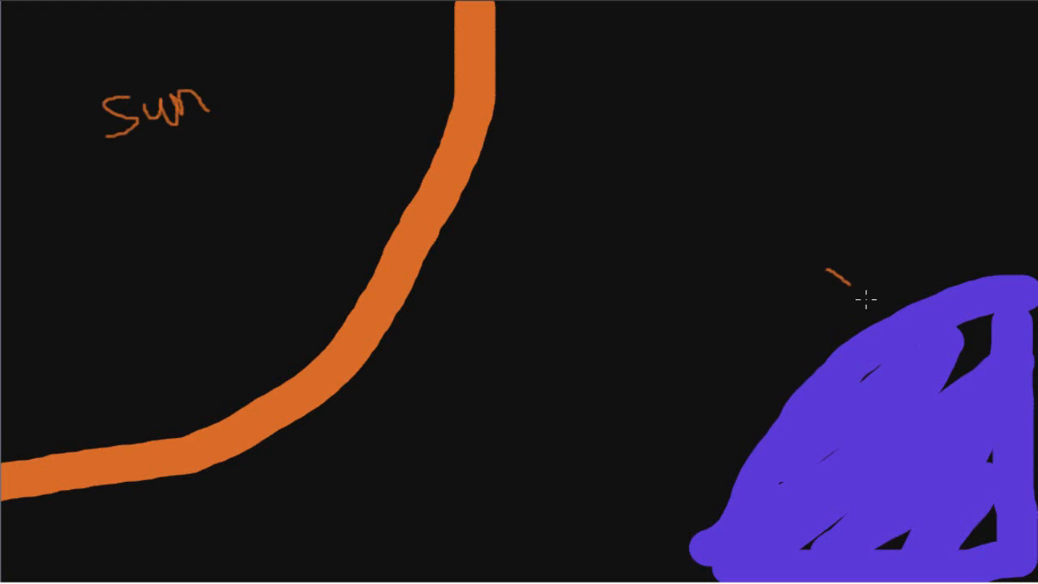
# Handwrite the orange 'Earth' label above the purple shape.
pyautogui.moveTo(827, 272); pyautogui.dragTo(888, 272)
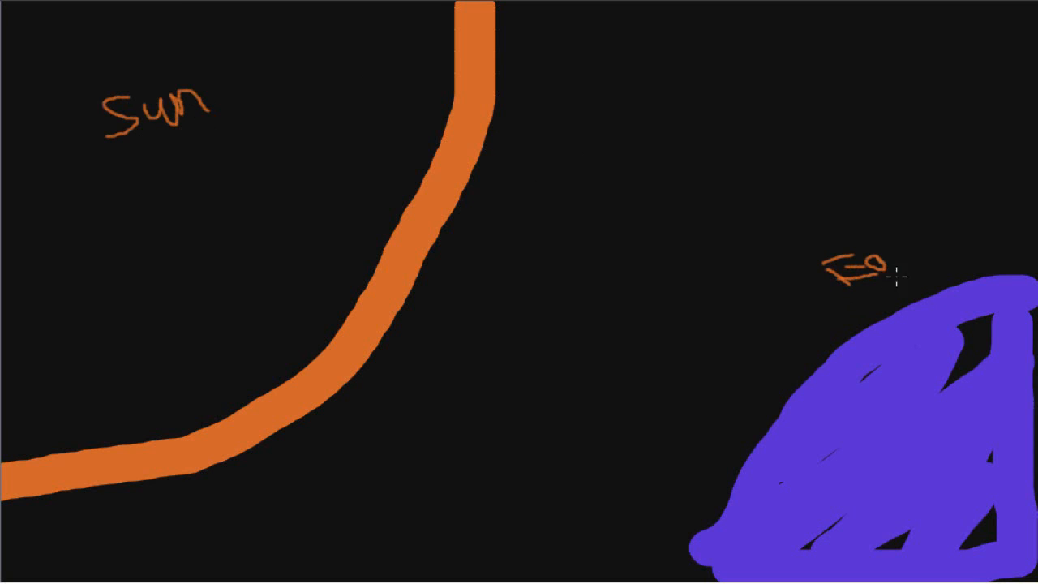
pyautogui.moveTo(892, 259); pyautogui.dragTo(949, 260)
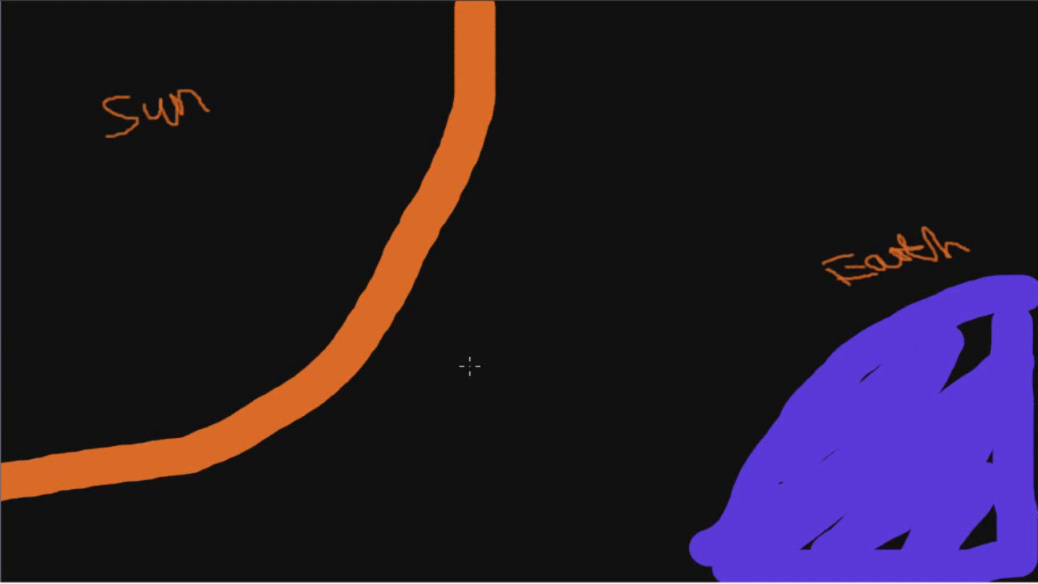
pyautogui.moveTo(52, 20)
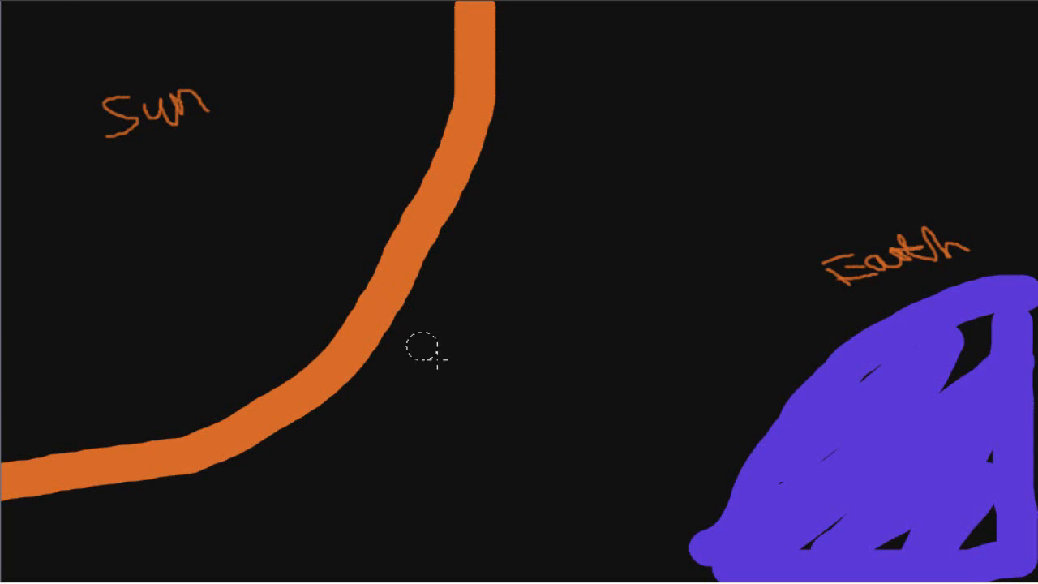
pyautogui.moveTo(467, 311)
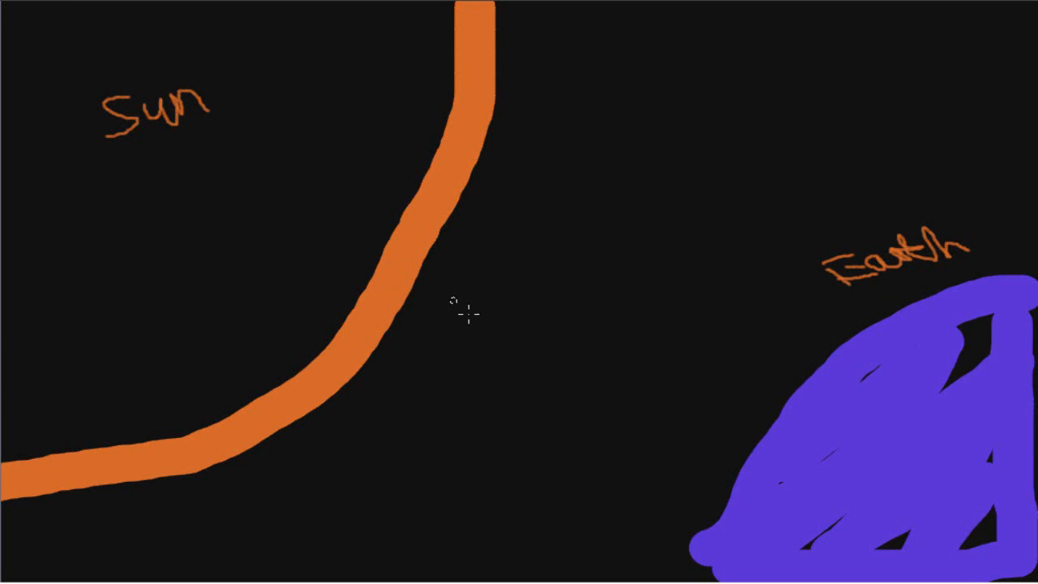
pyautogui.moveTo(455, 273)
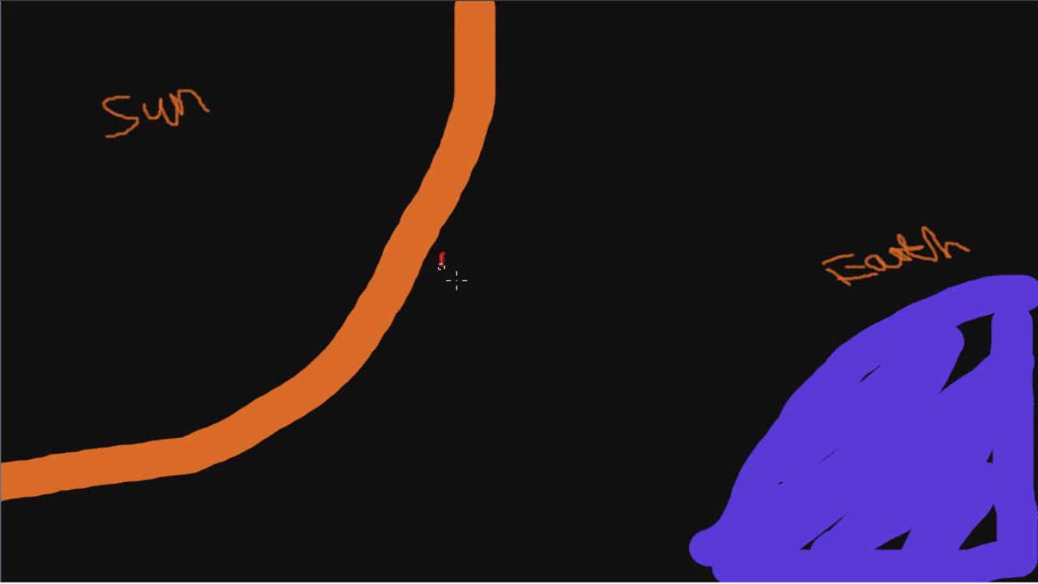
# Draw a red wave from the Sun to Earth with an arrow labelled 'IR' above it.
pyautogui.moveTo(441, 259); pyautogui.dragTo(486, 341)
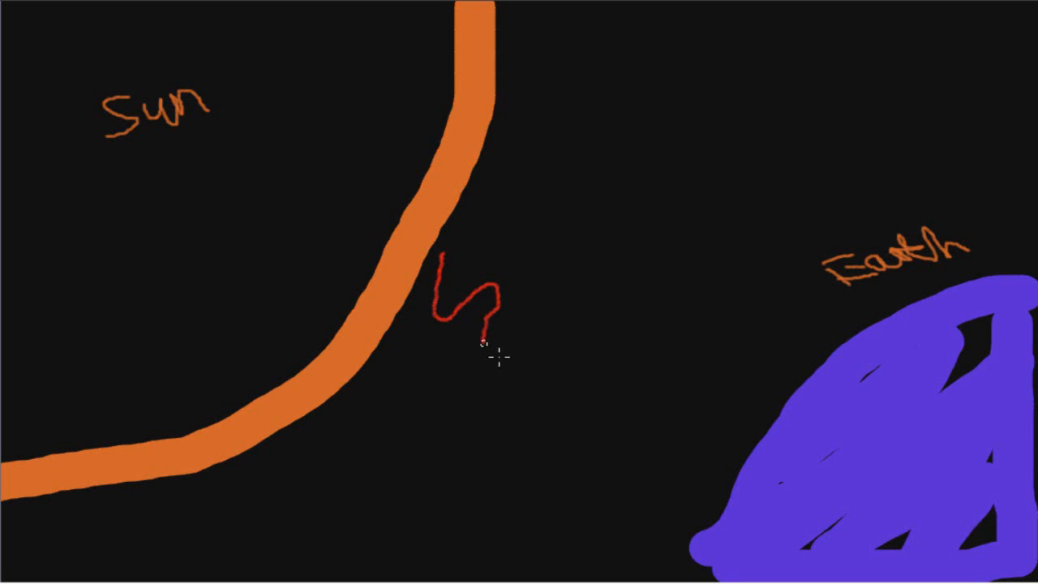
pyautogui.moveTo(486, 344); pyautogui.dragTo(613, 353)
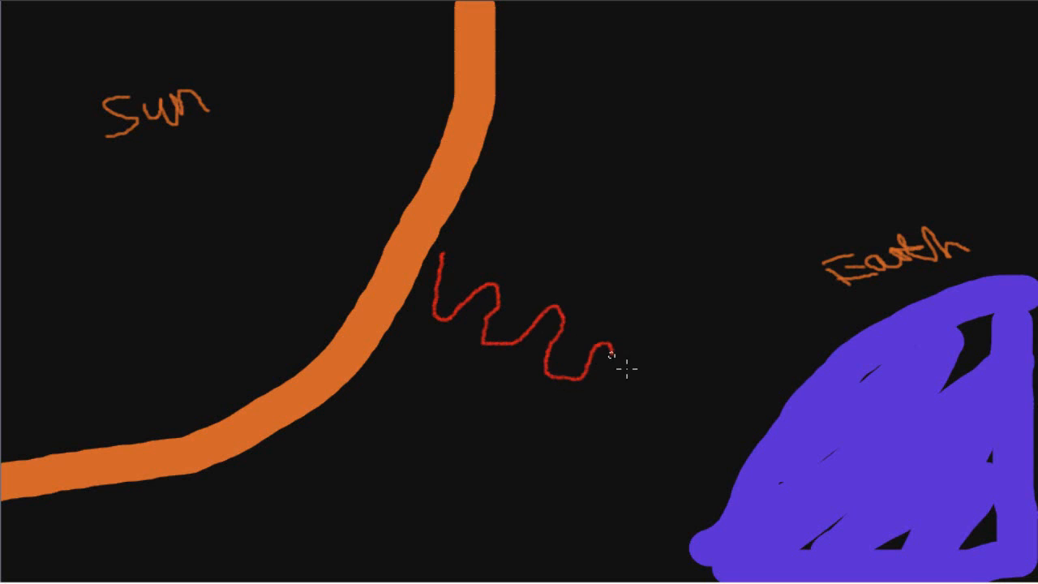
pyautogui.moveTo(607, 355); pyautogui.dragTo(733, 441)
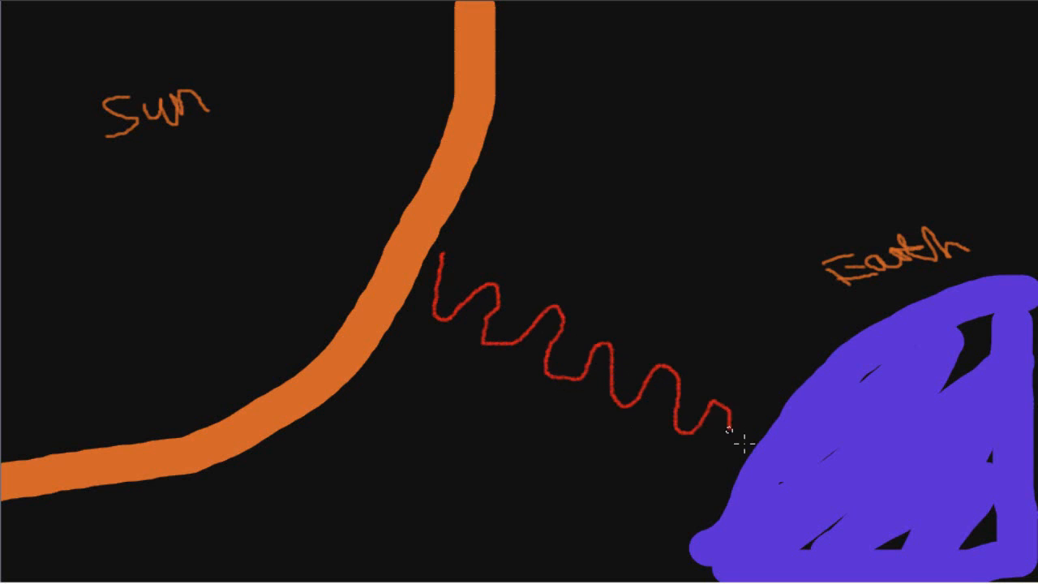
pyautogui.moveTo(515, 231); pyautogui.dragTo(681, 321)
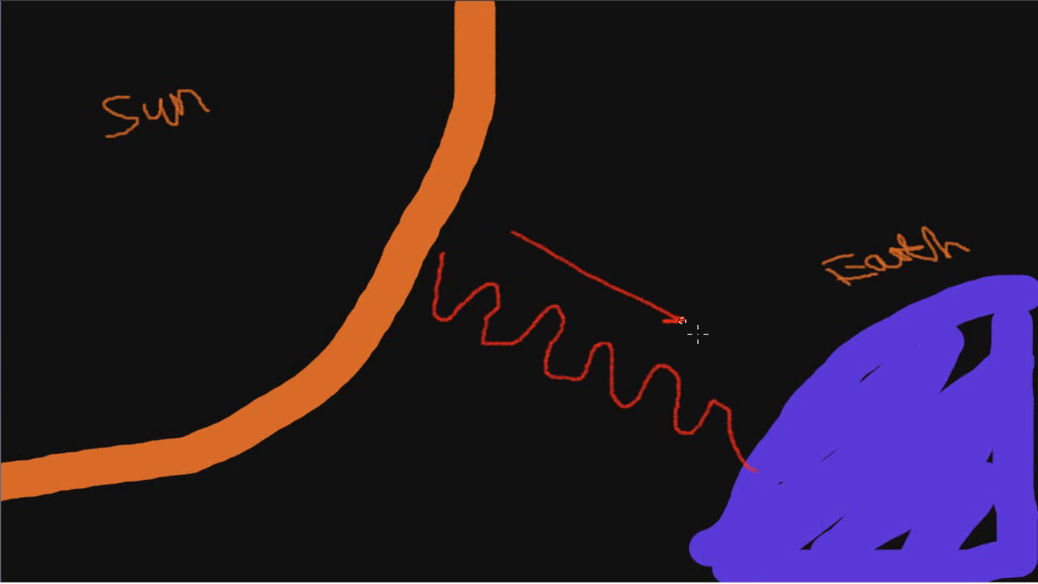
pyautogui.moveTo(624, 243); pyautogui.dragTo(640, 211)
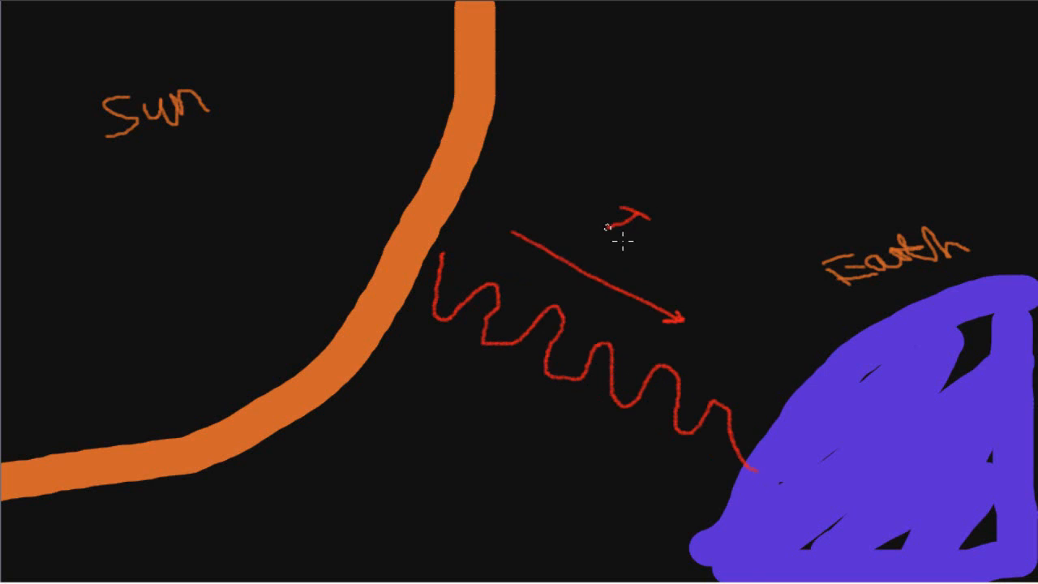
pyautogui.moveTo(617, 227); pyautogui.dragTo(681, 251)
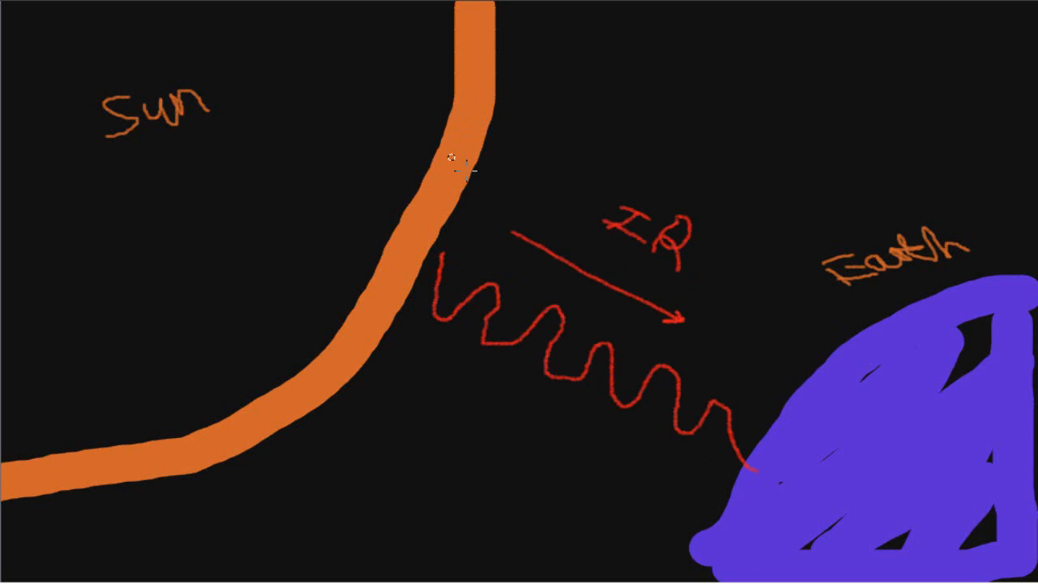
pyautogui.moveTo(480, 150)
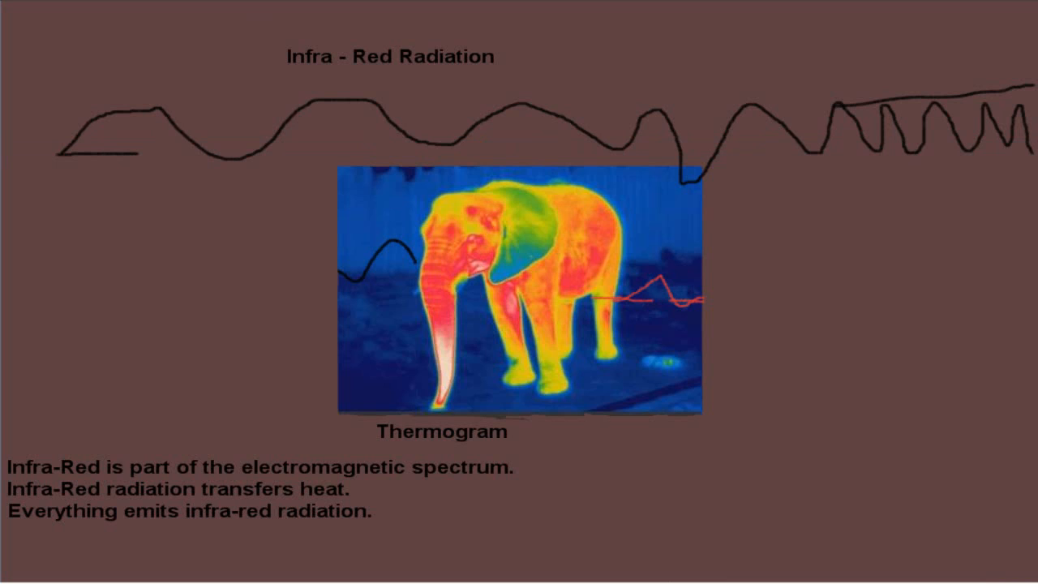
pyautogui.moveTo(237, 572)
pyautogui.write('IR radiation can travel')
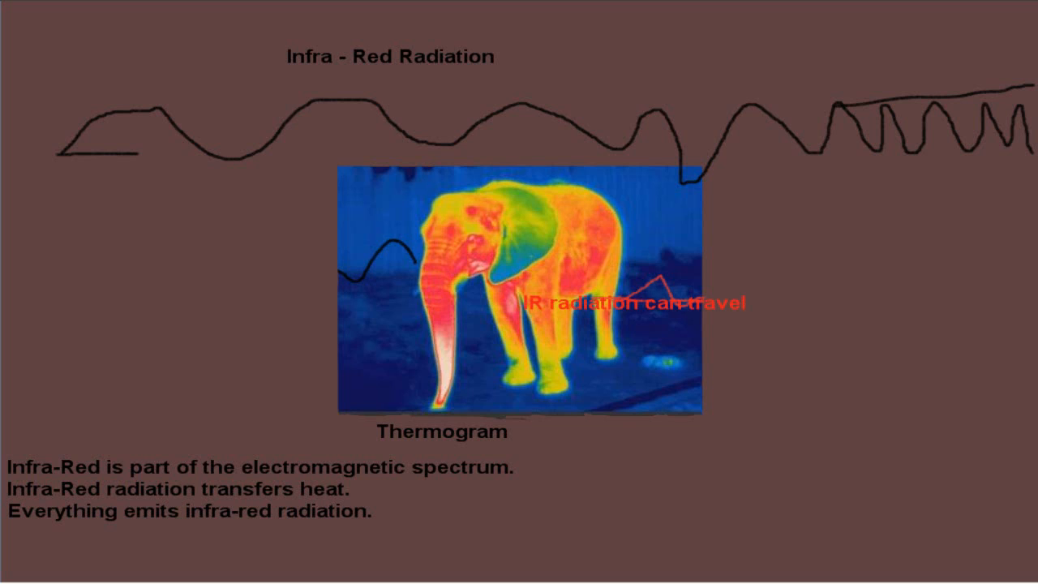
# Continue the red caption 'IR radiation can travel through a...' on the thermogram slide.
pyautogui.write('through a vacuum.')
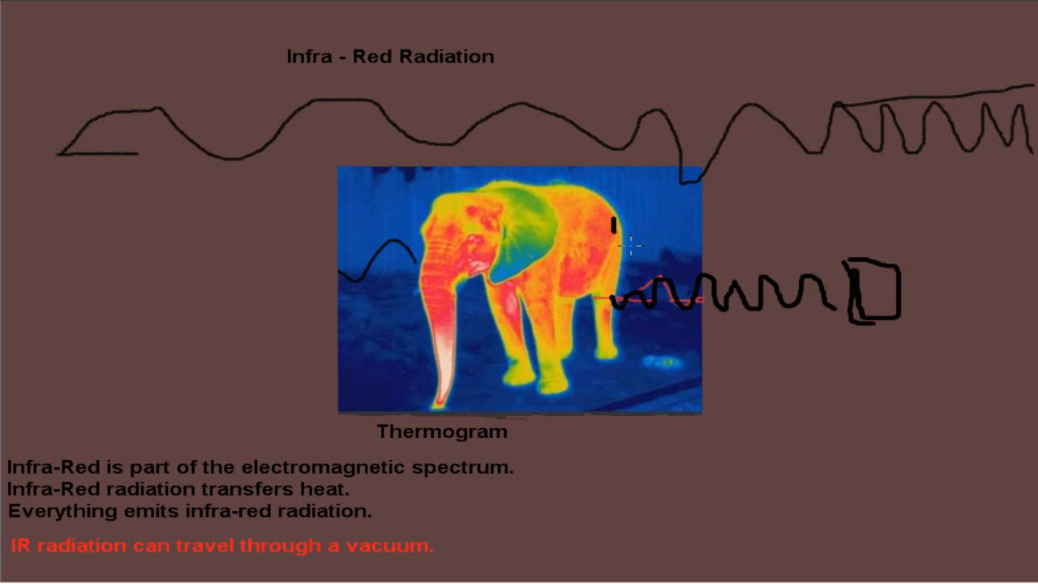
# Draw a second black wave toward the box and an arrow leading out of it.
pyautogui.moveTo(609, 235); pyautogui.dragTo(678, 240)
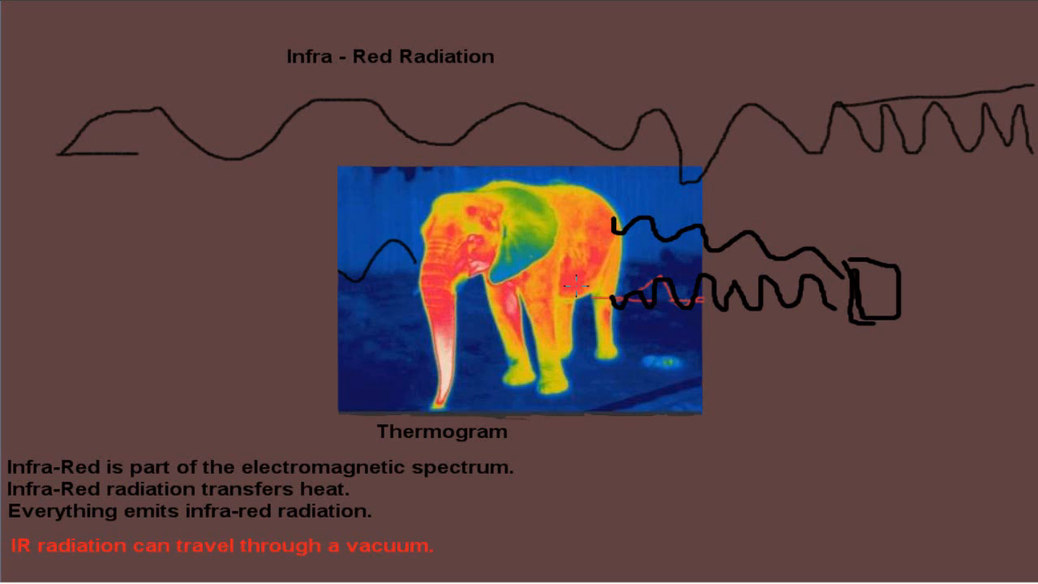
pyautogui.moveTo(921, 294)
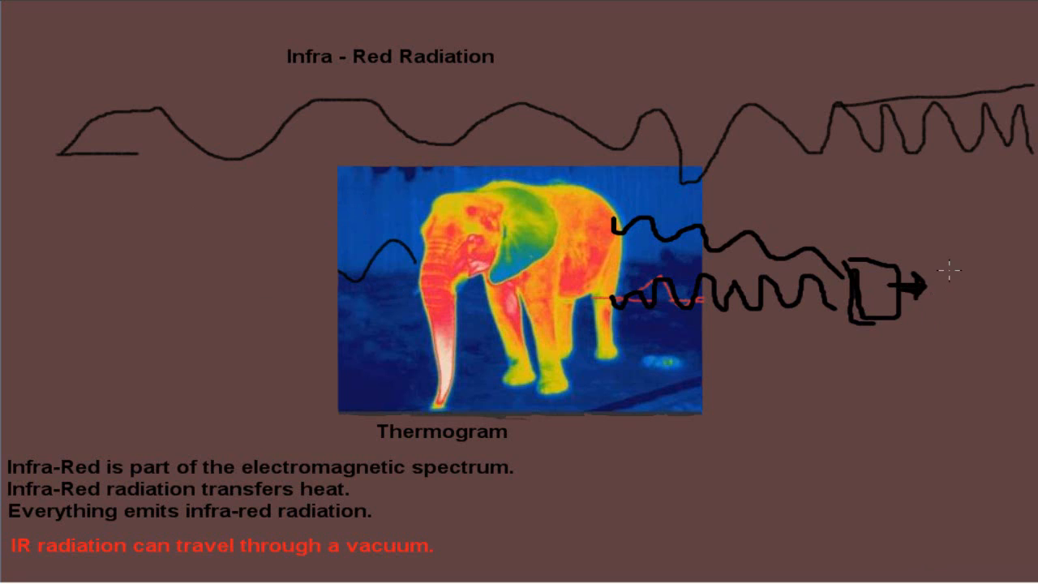
pyautogui.moveTo(932, 268); pyautogui.dragTo(1002, 308)
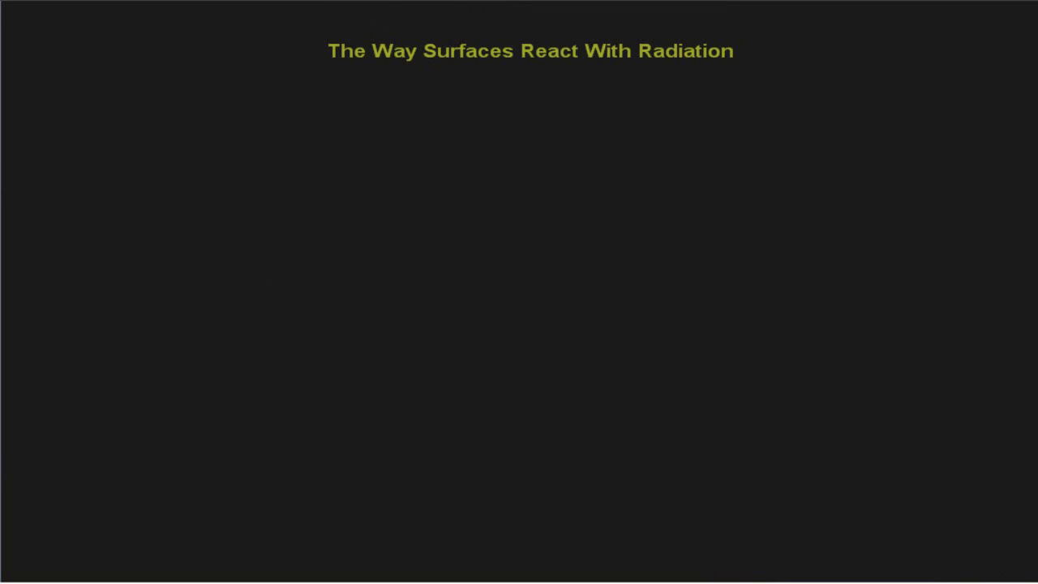
# Draw a white band beneath 'The Way Surfaces React With Radiation' title.
pyautogui.moveTo(51, 140); pyautogui.dragTo(341, 142)
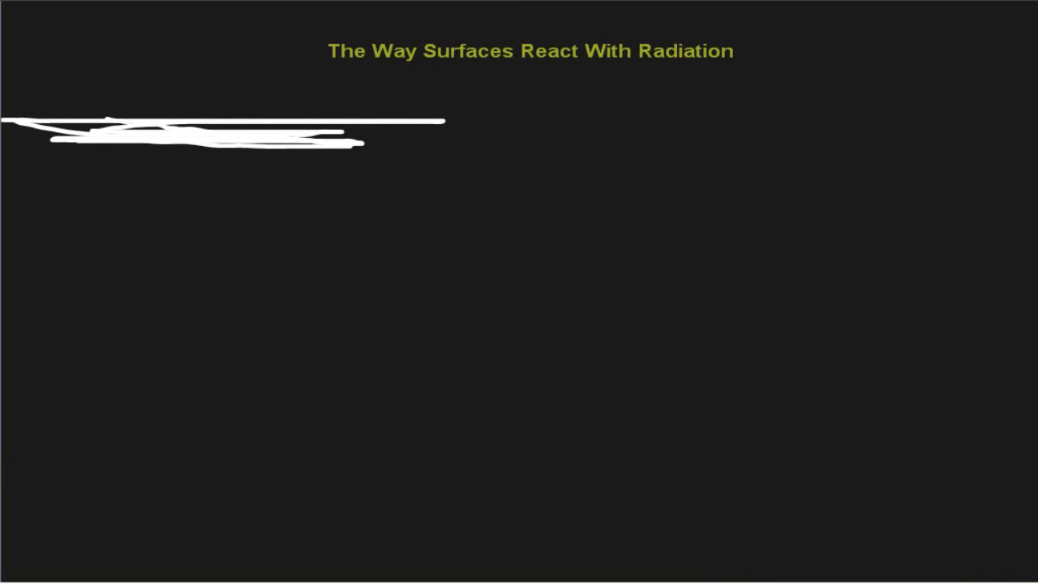
pyautogui.moveTo(623, 154)
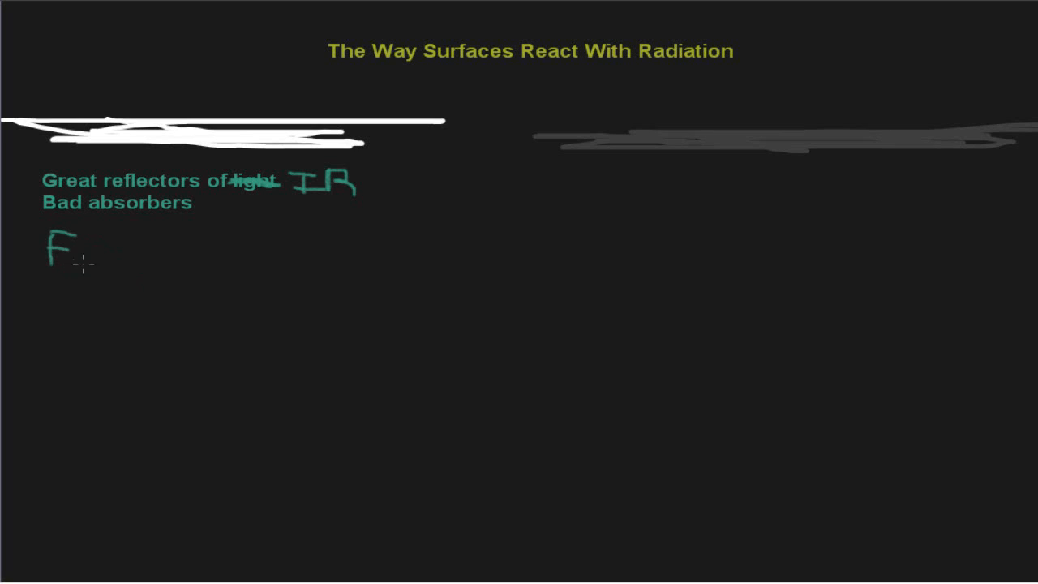
# Handwrite 'Emit' in green beneath the 'Bad absorbers' note.
pyautogui.moveTo(65, 251); pyautogui.dragTo(105, 259)
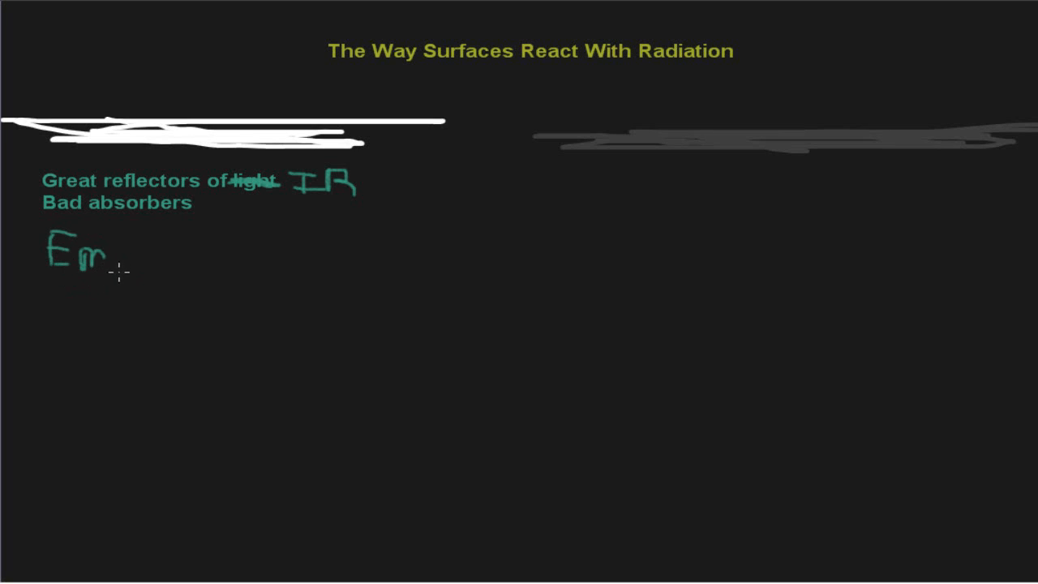
pyautogui.moveTo(106, 256); pyautogui.dragTo(130, 251)
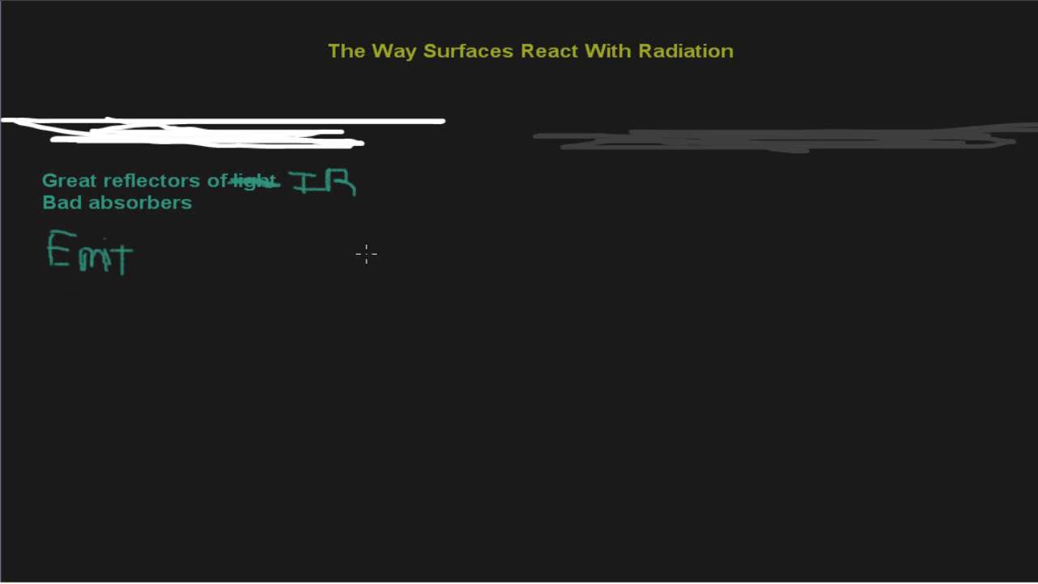
pyautogui.moveTo(178, 223)
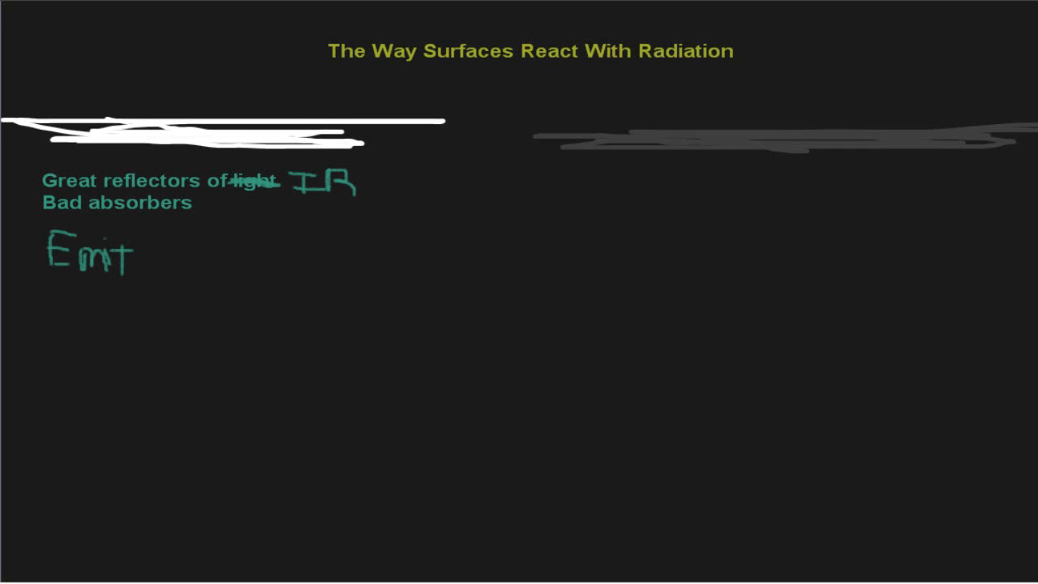
pyautogui.write('G')
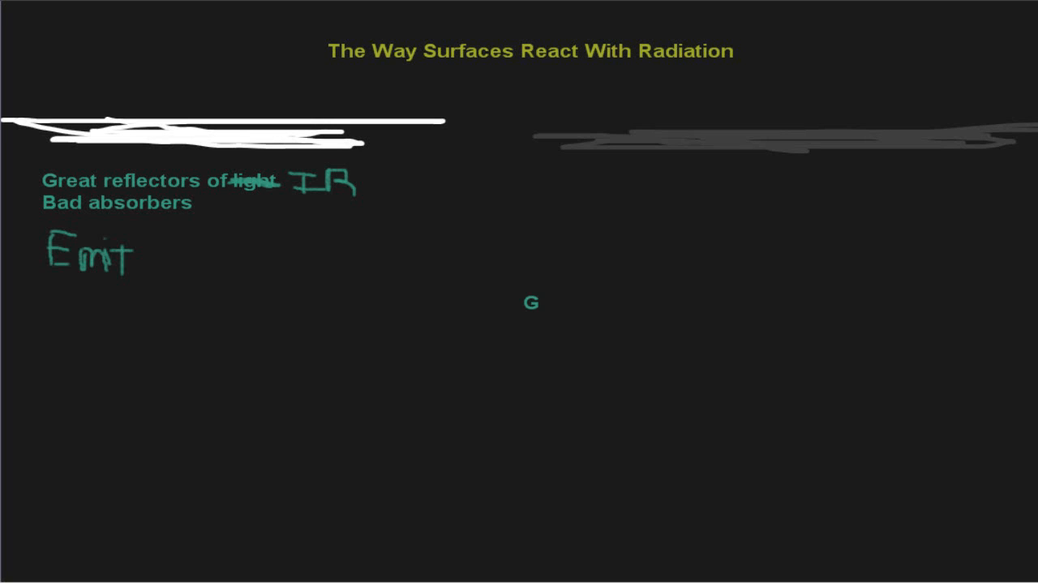
pyautogui.write('Great abosr')
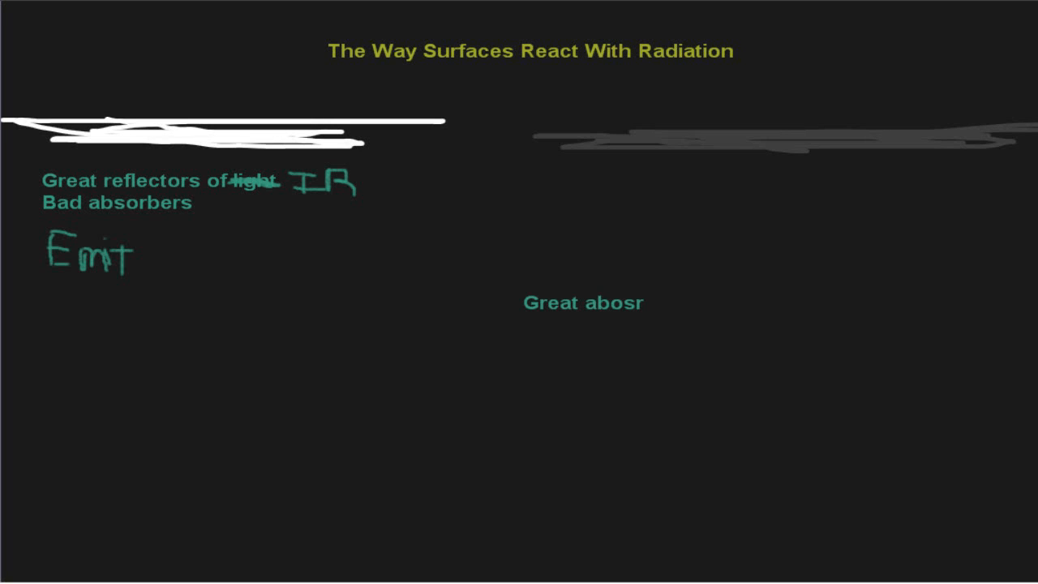
pyautogui.write('bers of IR')
pyautogui.write('Great emitters')
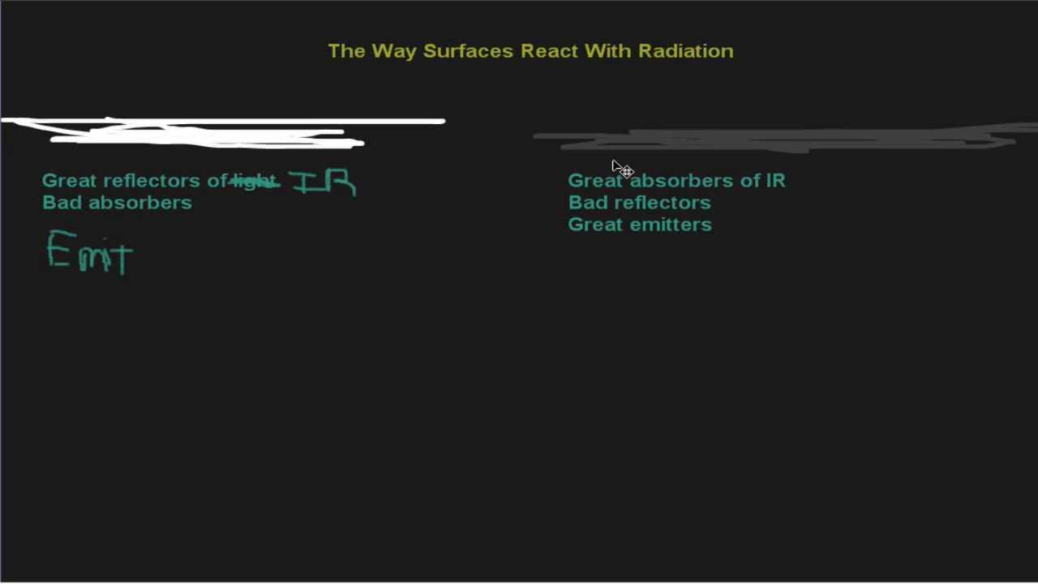
pyautogui.moveTo(288, 436)
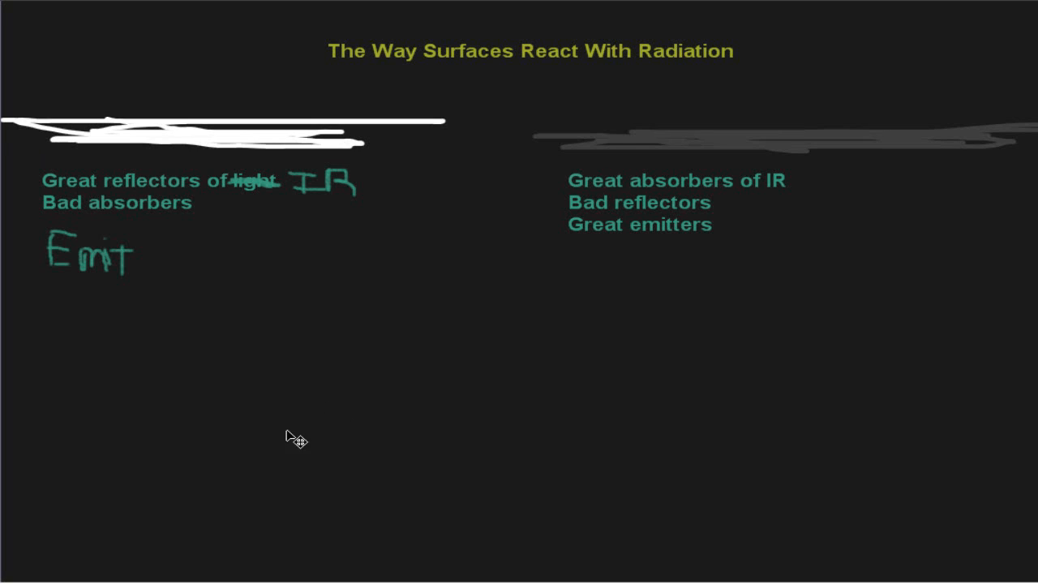
pyautogui.moveTo(500, 237)
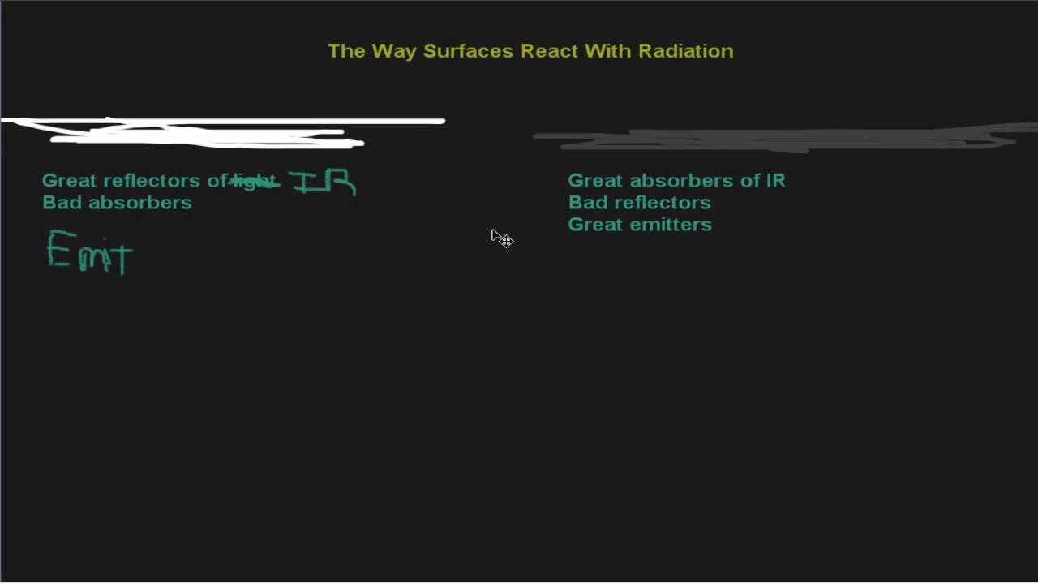
pyautogui.moveTo(1028, 185)
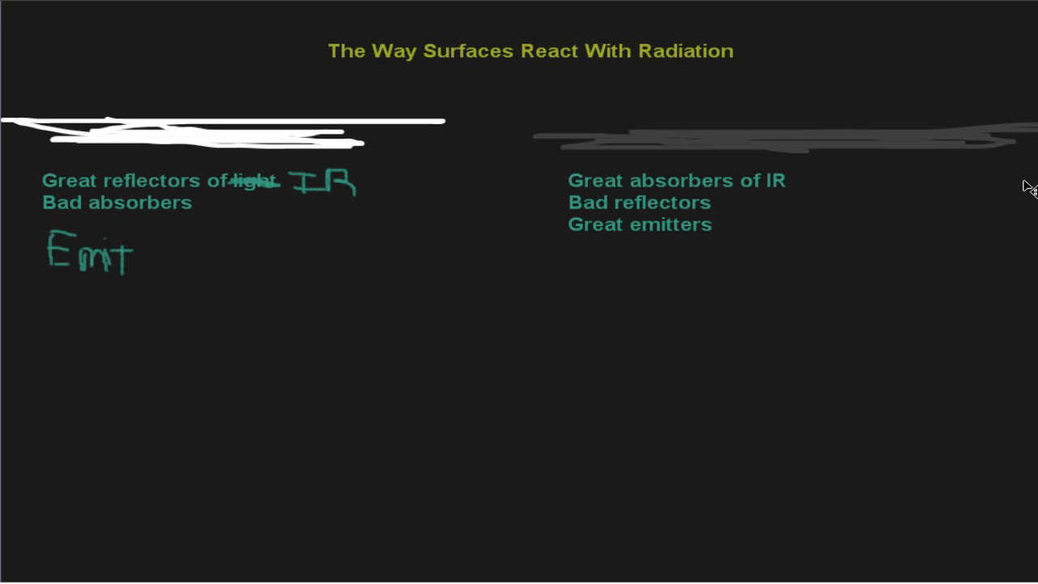
pyautogui.moveTo(826, 246)
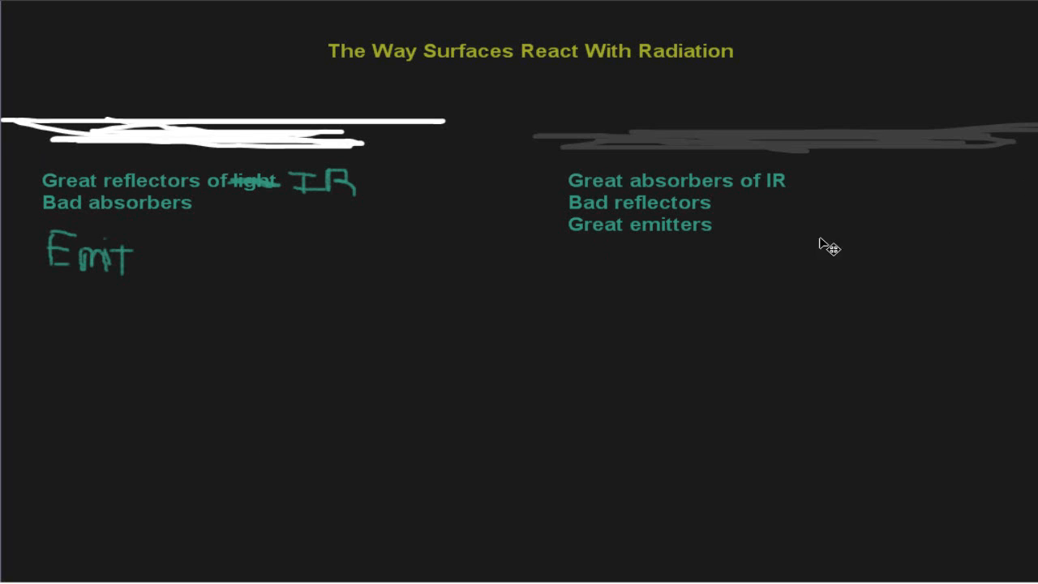
pyautogui.moveTo(770, 185)
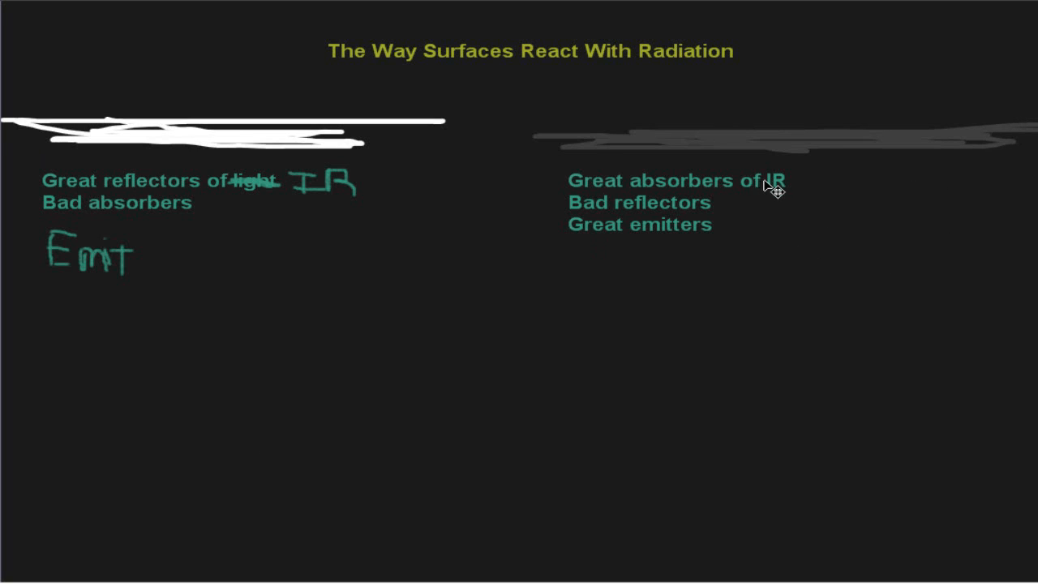
pyautogui.moveTo(749, 245)
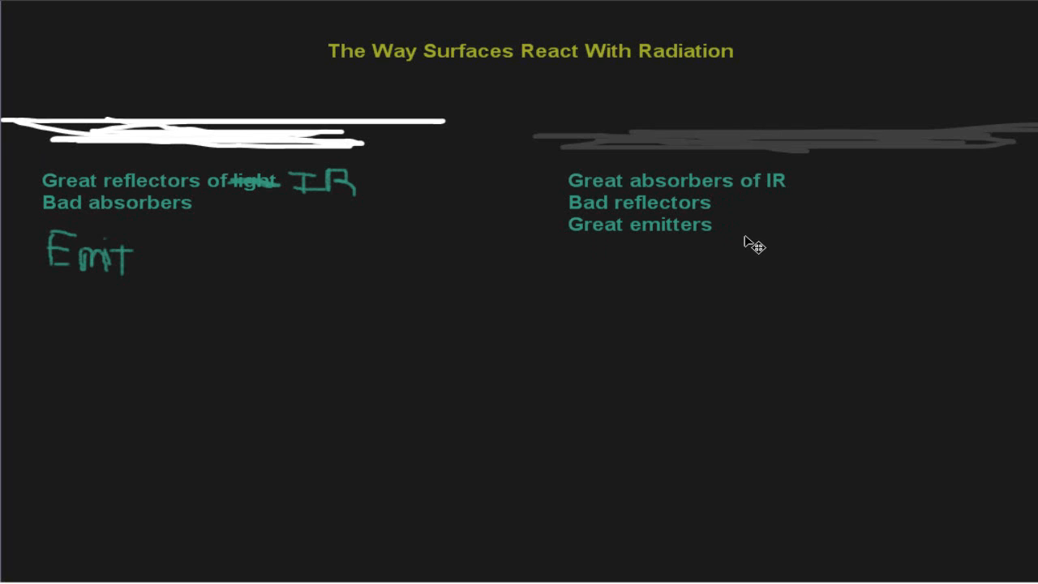
pyautogui.moveTo(551, 235)
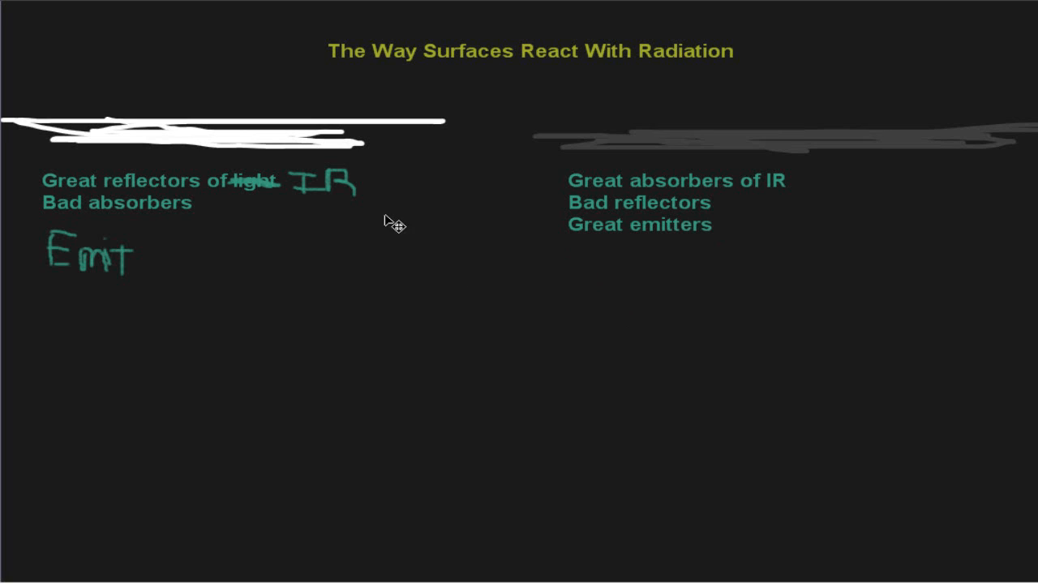
pyautogui.moveTo(556, 302)
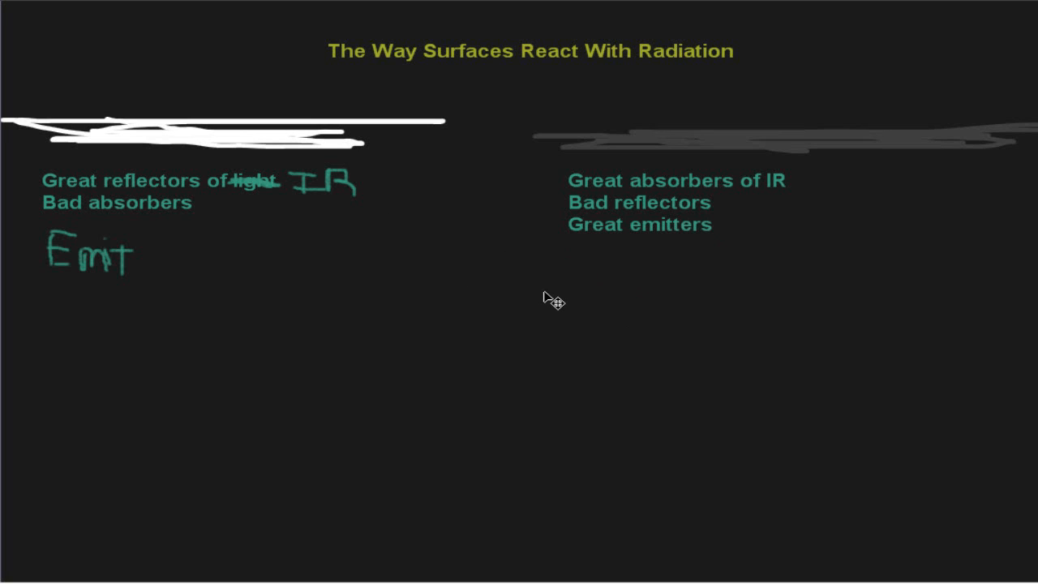
pyautogui.moveTo(92, 78)
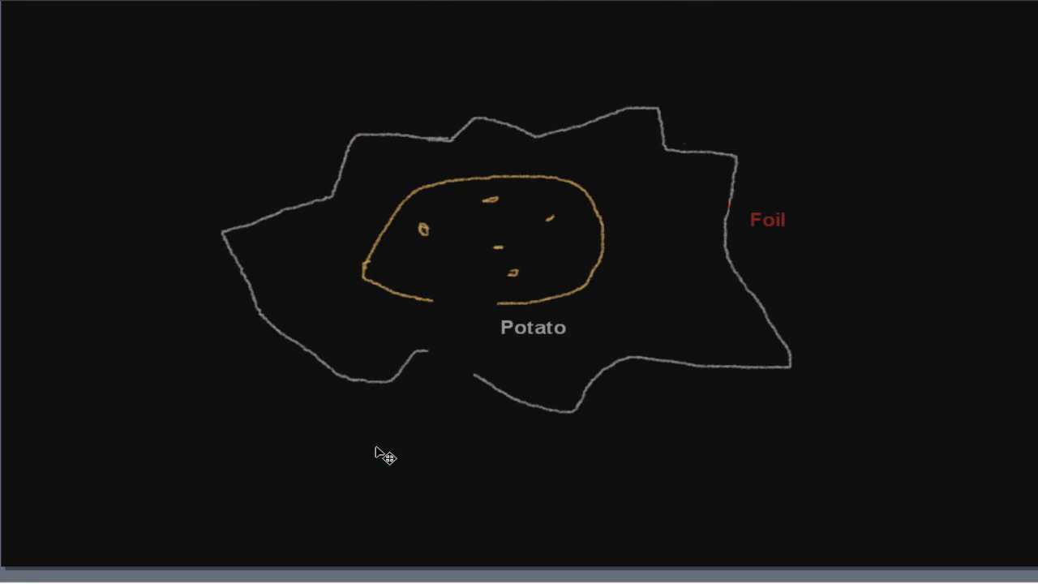
pyautogui.moveTo(214, 403)
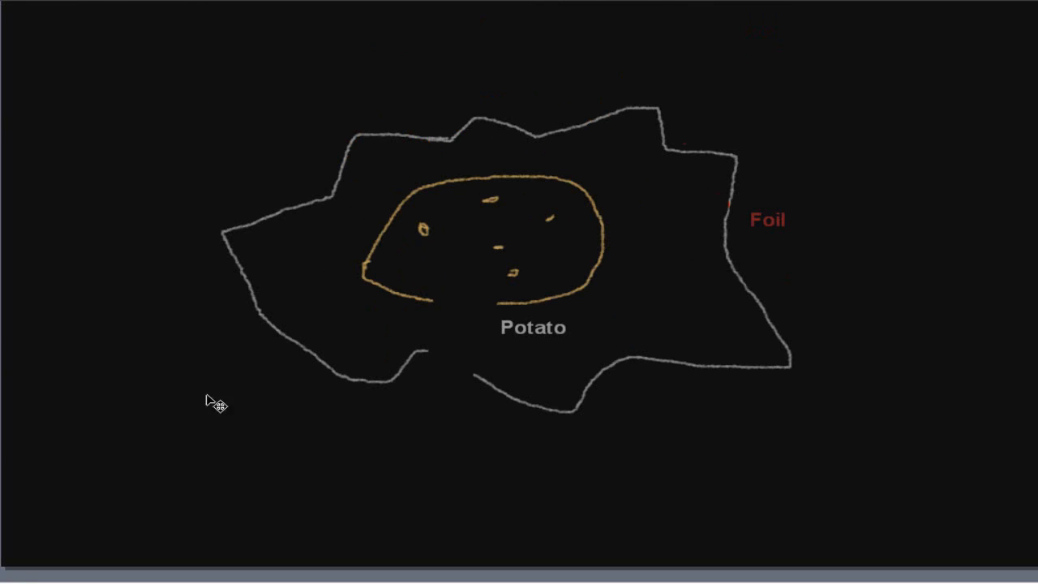
pyautogui.moveTo(476, 159)
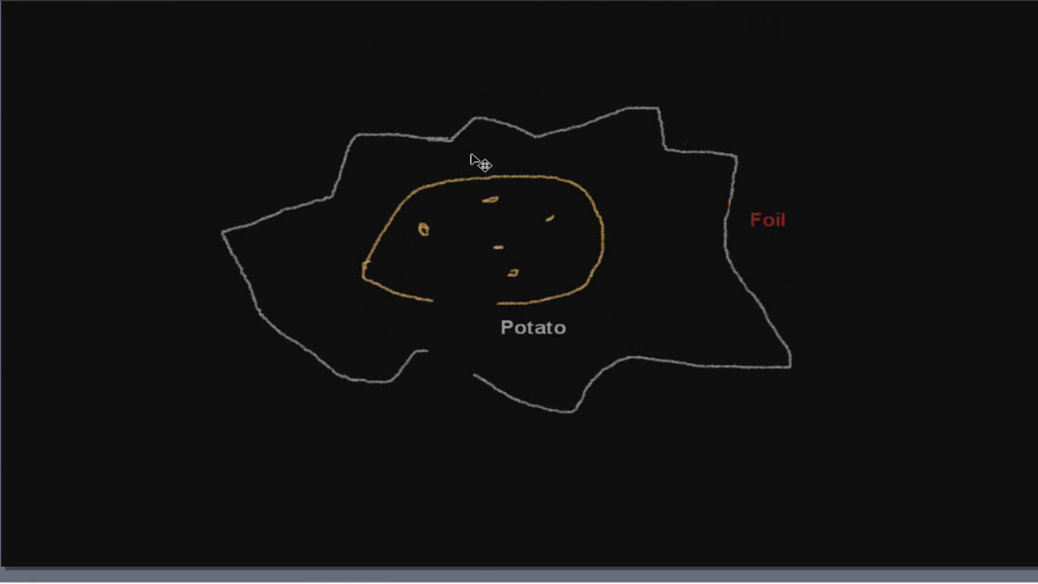
pyautogui.moveTo(532, 315)
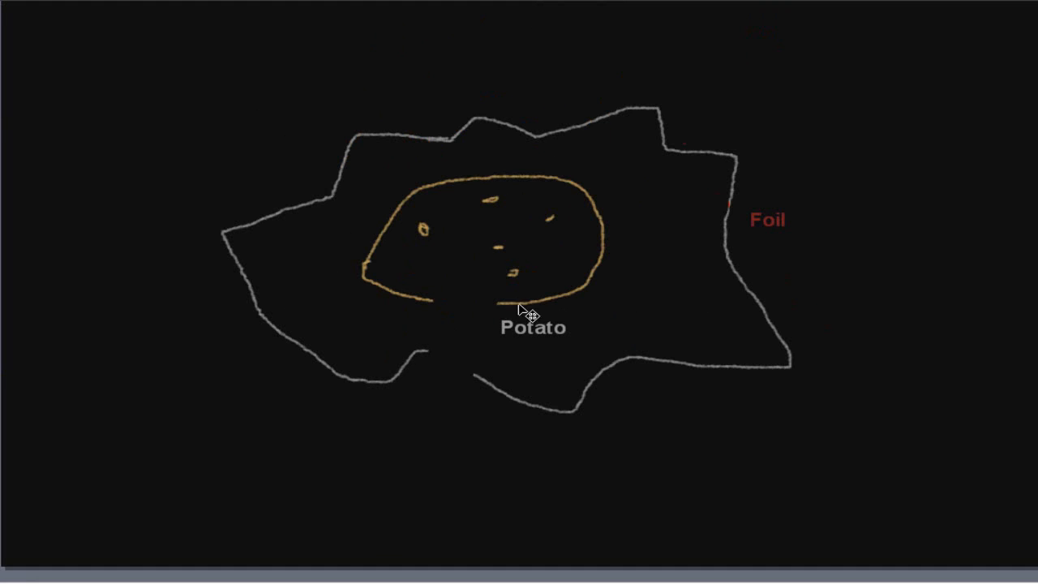
pyautogui.moveTo(707, 316)
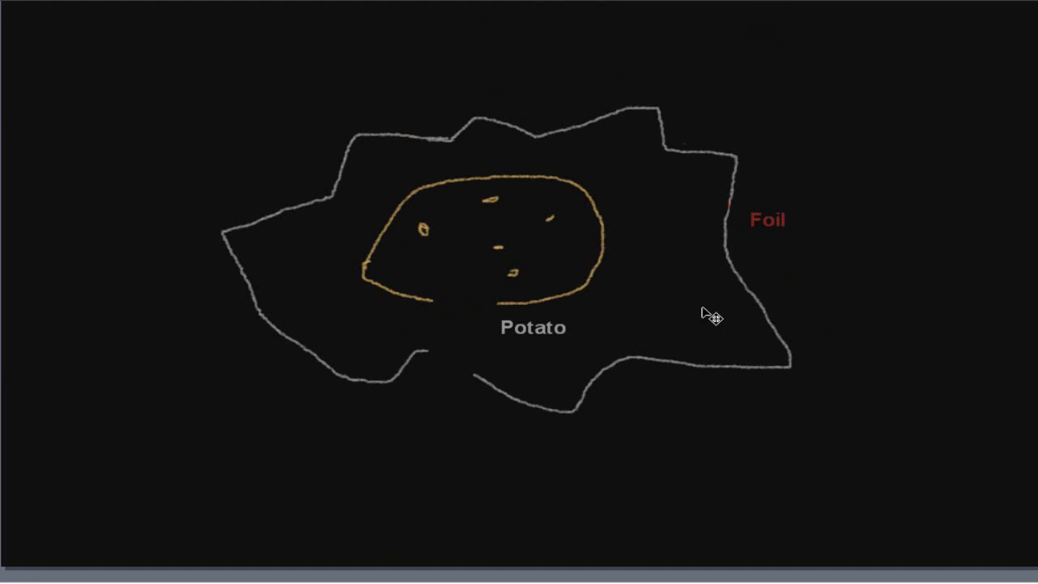
pyautogui.moveTo(343, 168)
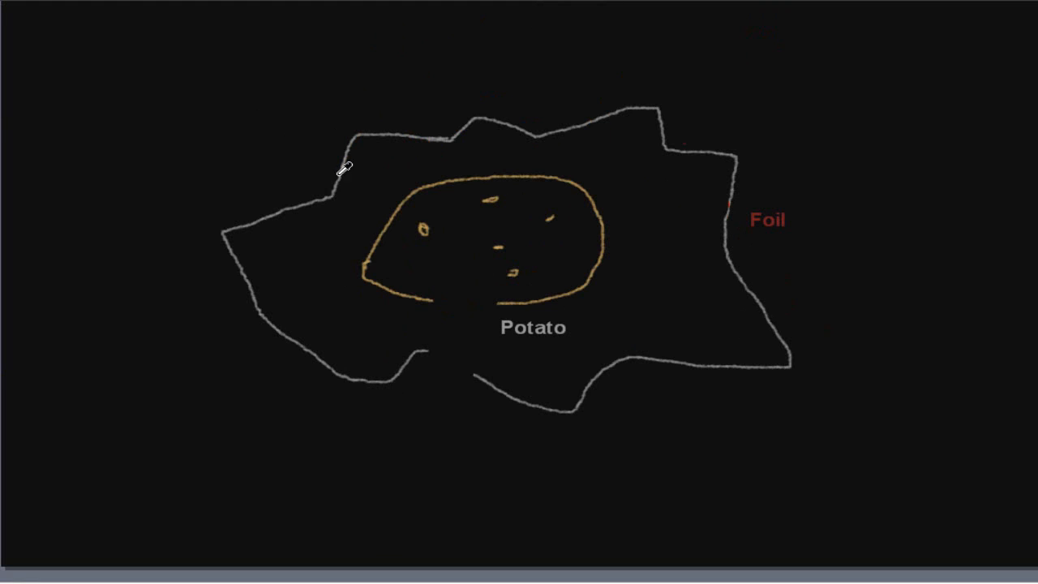
pyautogui.moveTo(501, 212)
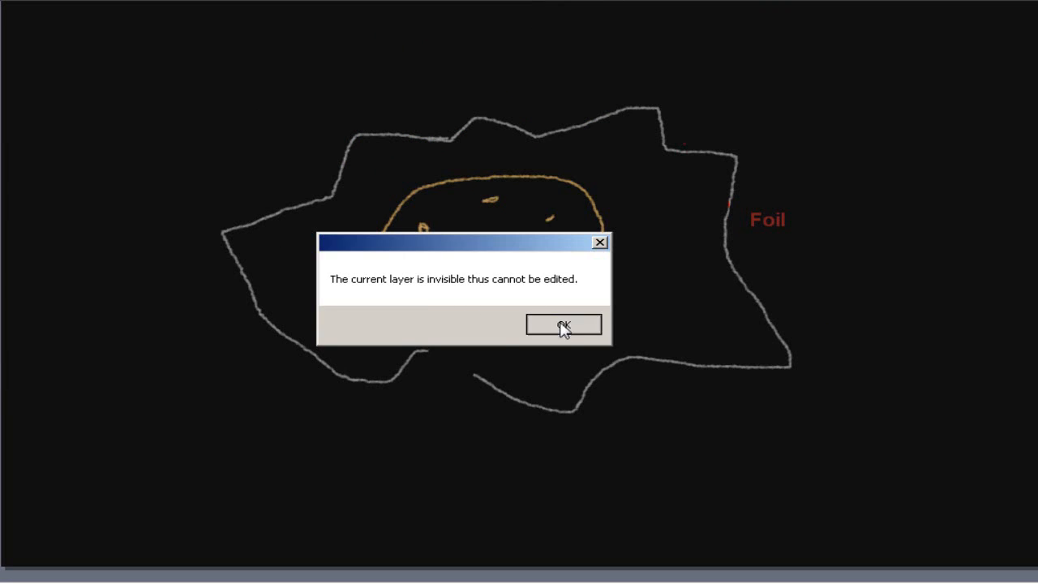
# Dismiss the 'current layer is invisible' warning with OK.
pyautogui.click(562, 324)
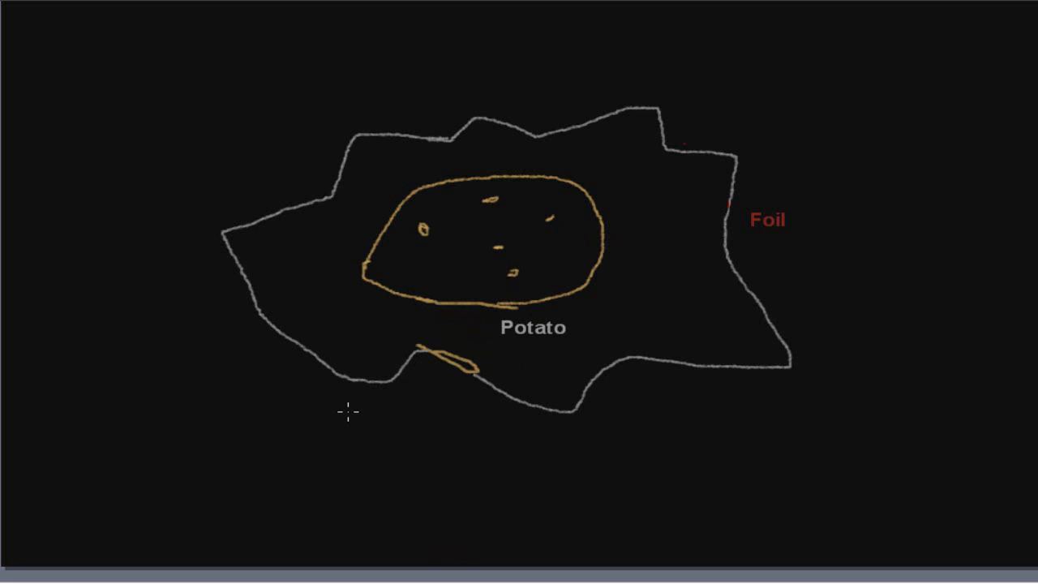
pyautogui.moveTo(327, 267)
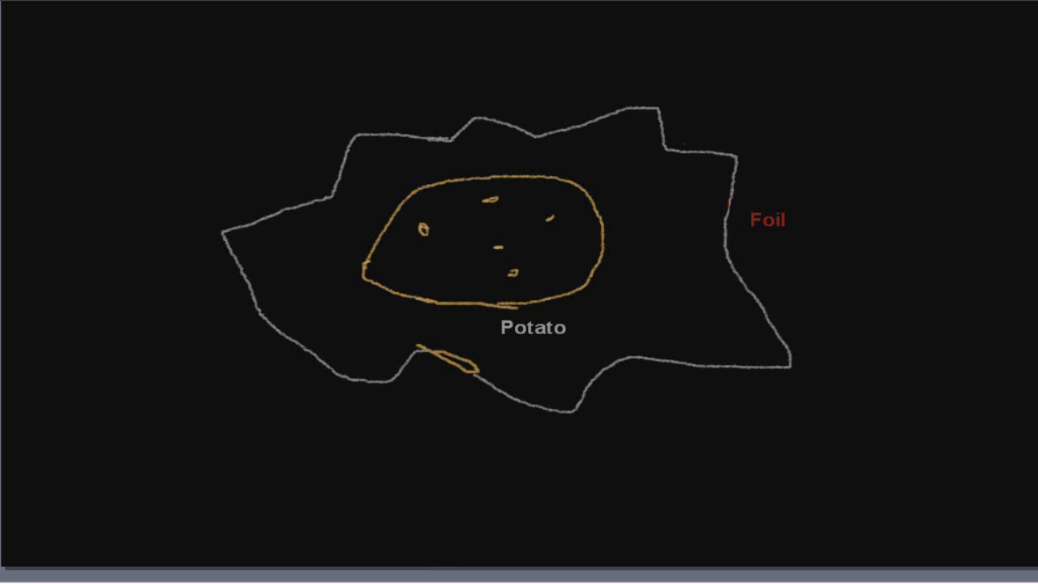
pyautogui.moveTo(648, 240)
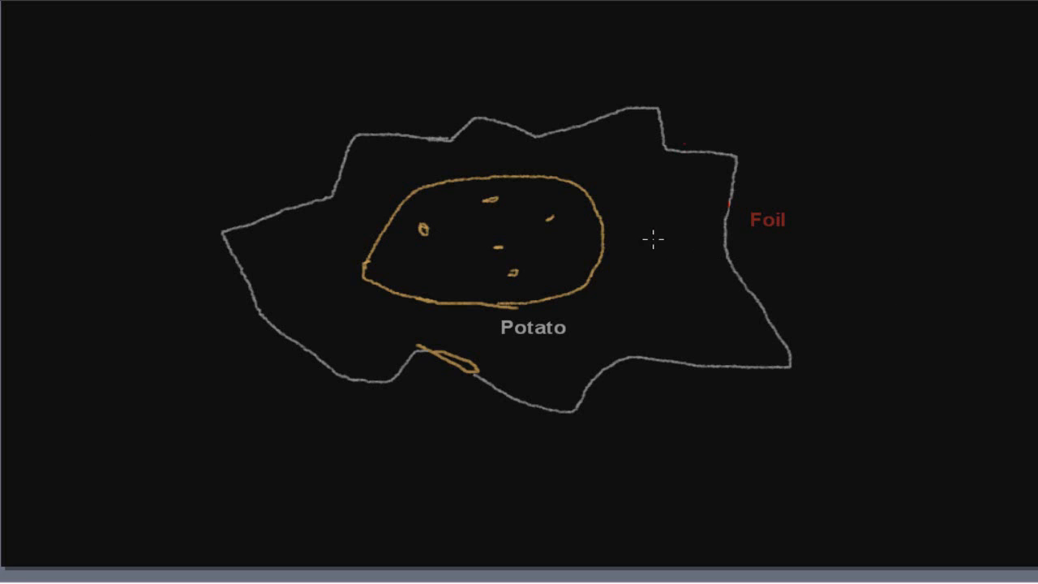
pyautogui.moveTo(626, 242)
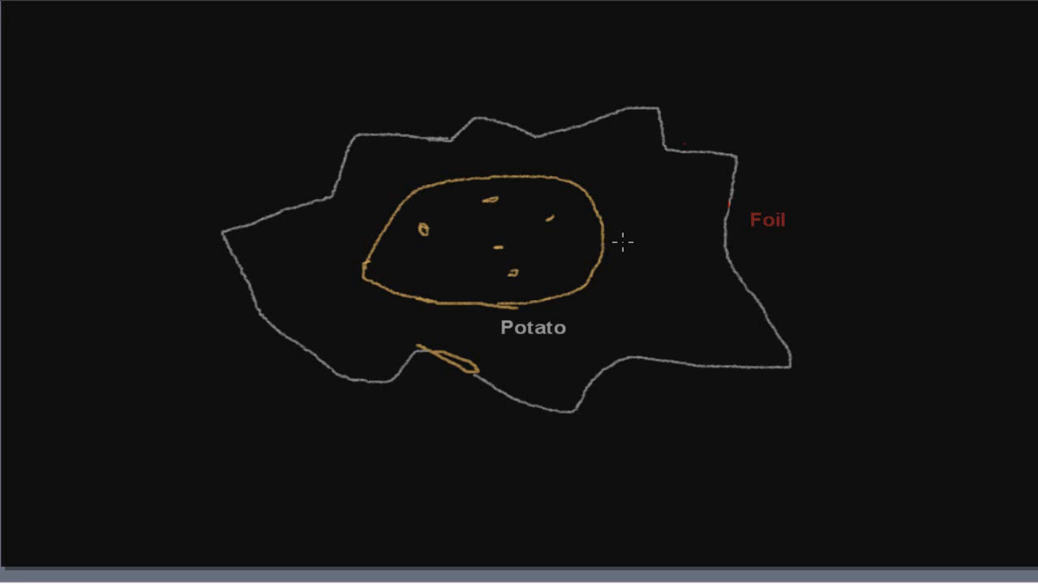
# Draw a red wavy infrared line from the potato's edge out through the foil.
pyautogui.moveTo(610, 227); pyautogui.dragTo(615, 246)
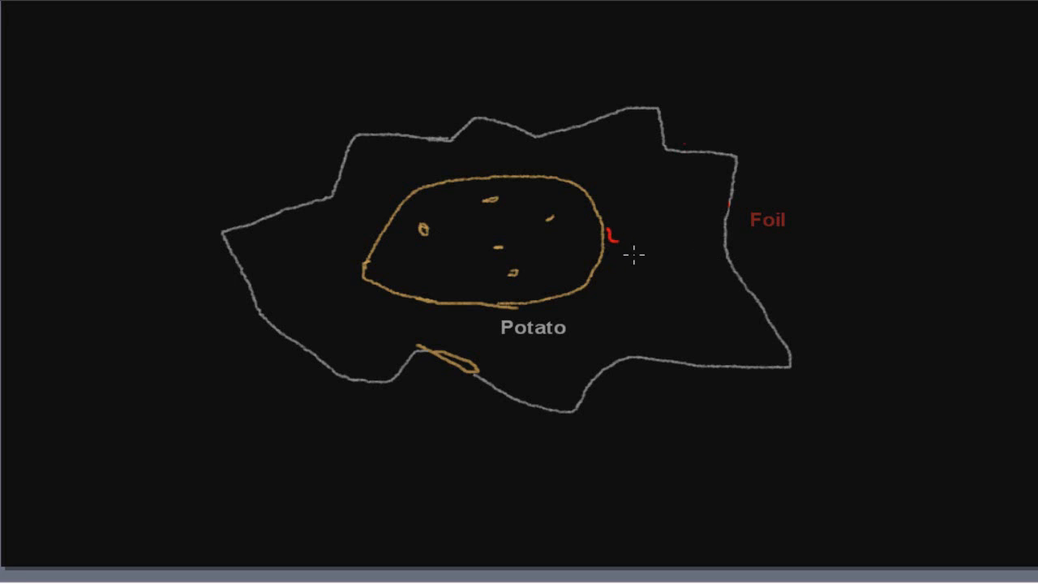
pyautogui.moveTo(610, 240); pyautogui.dragTo(657, 243)
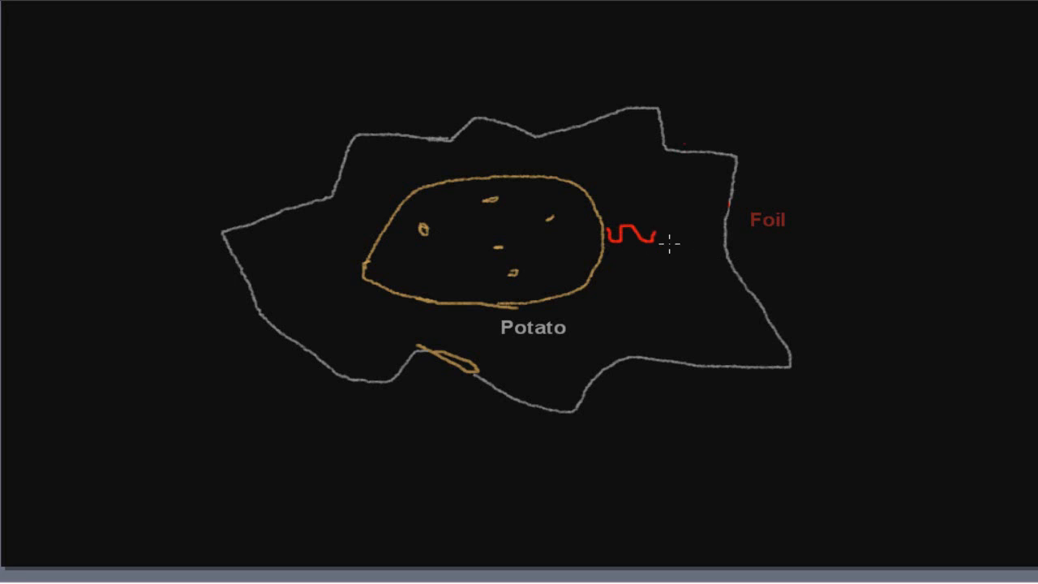
pyautogui.moveTo(657, 235); pyautogui.dragTo(706, 246)
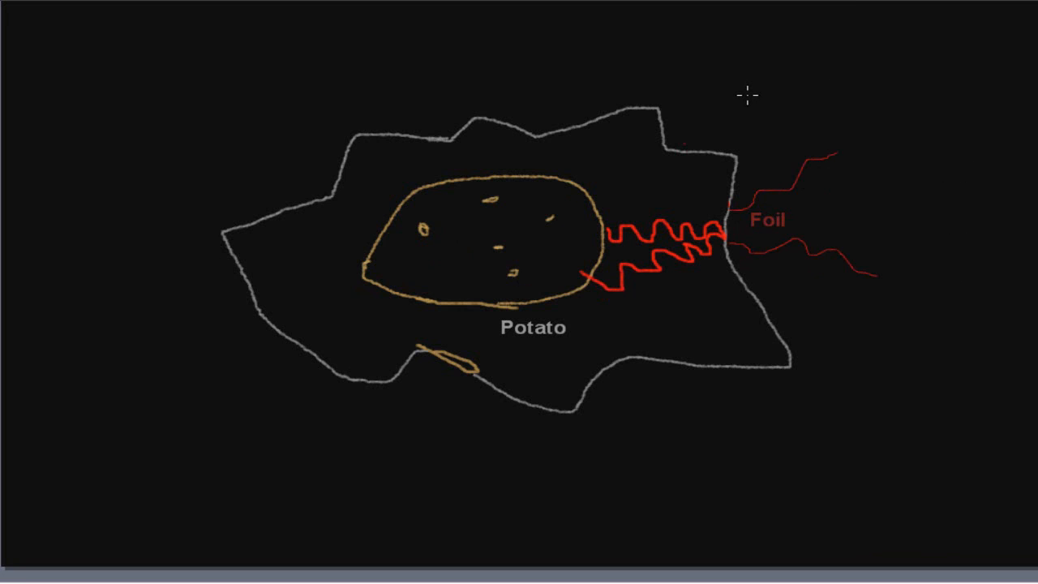
pyautogui.moveTo(1009, 477)
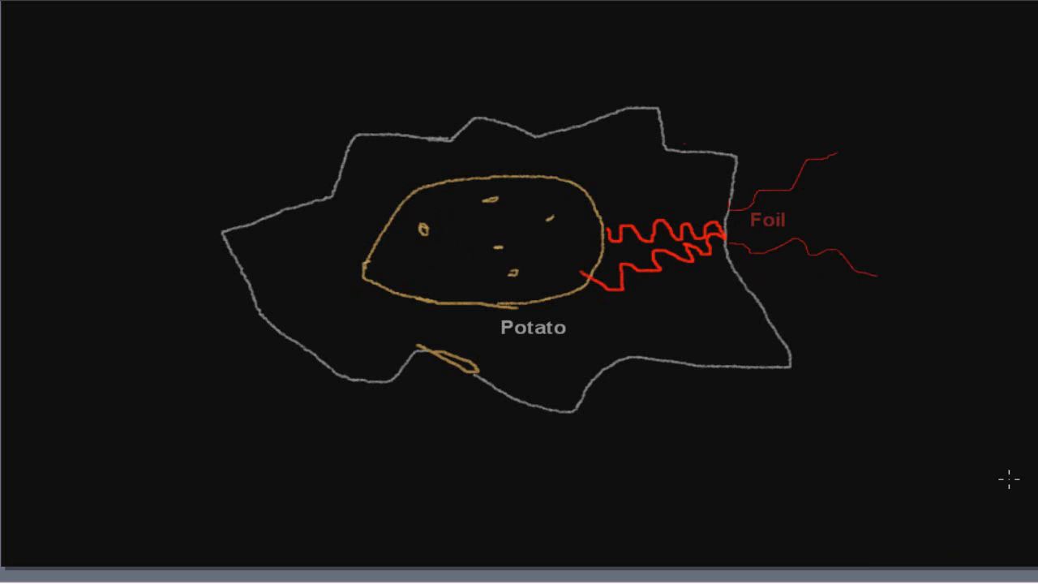
pyautogui.moveTo(444, 107)
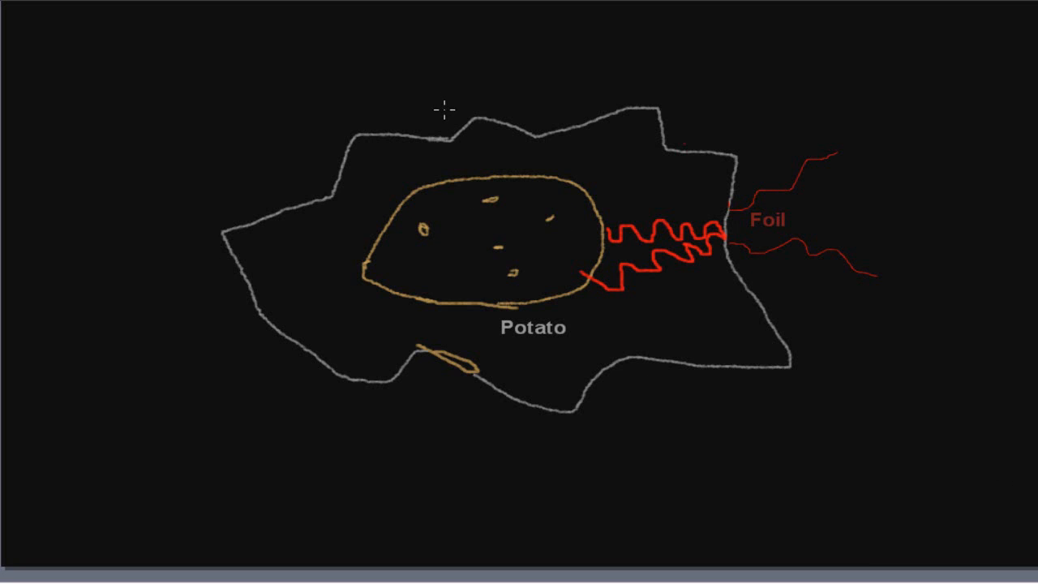
pyautogui.moveTo(564, 425)
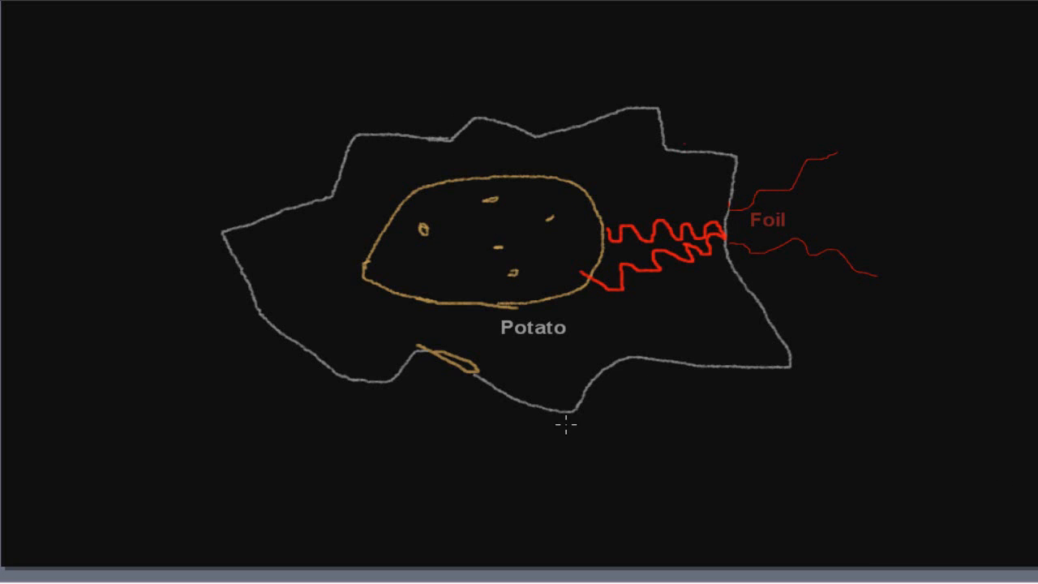
pyautogui.moveTo(730, 292)
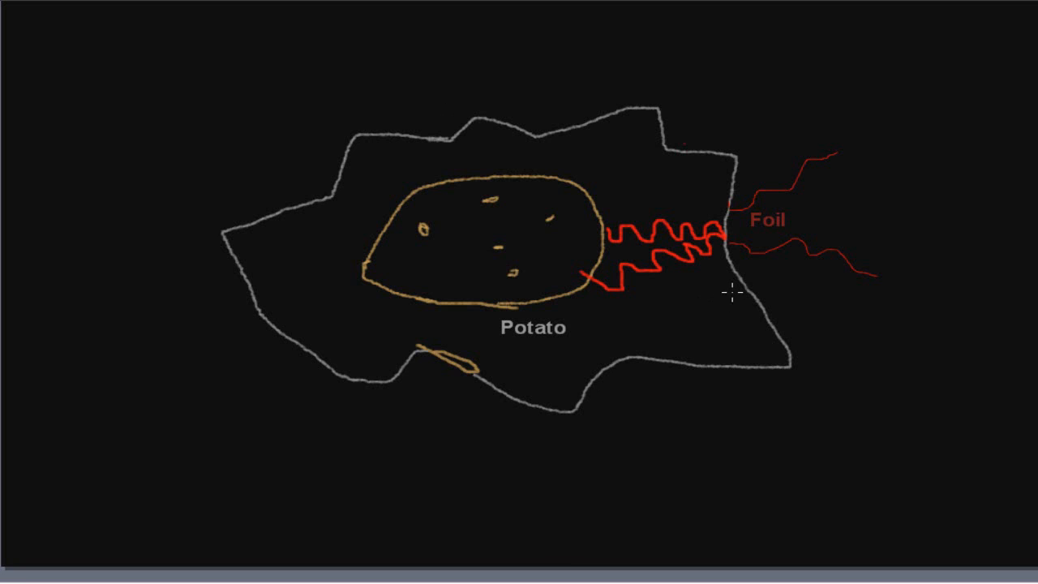
pyautogui.moveTo(597, 258)
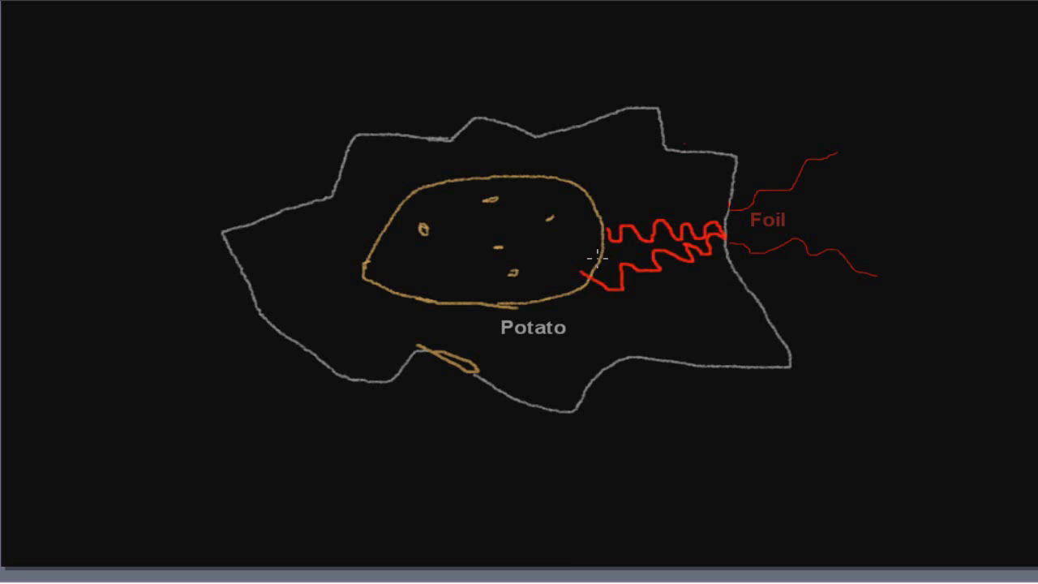
pyautogui.moveTo(738, 178)
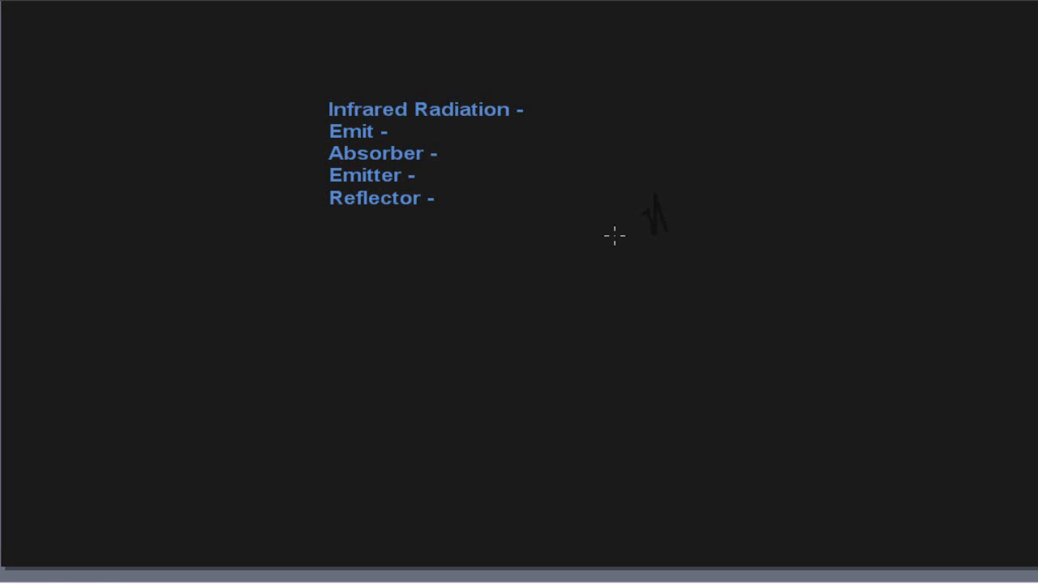
pyautogui.moveTo(552, 165)
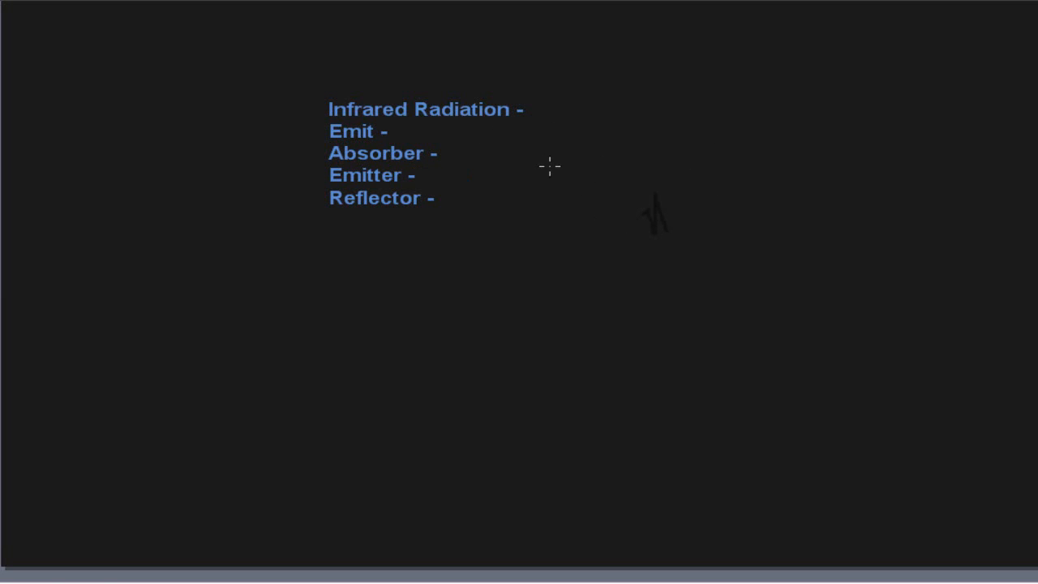
pyautogui.moveTo(273, 332)
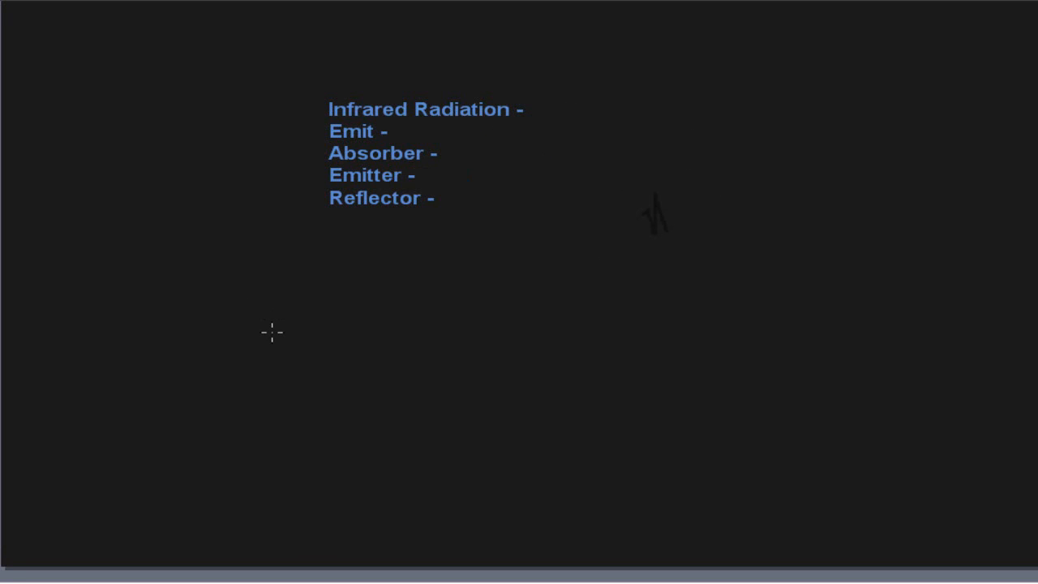